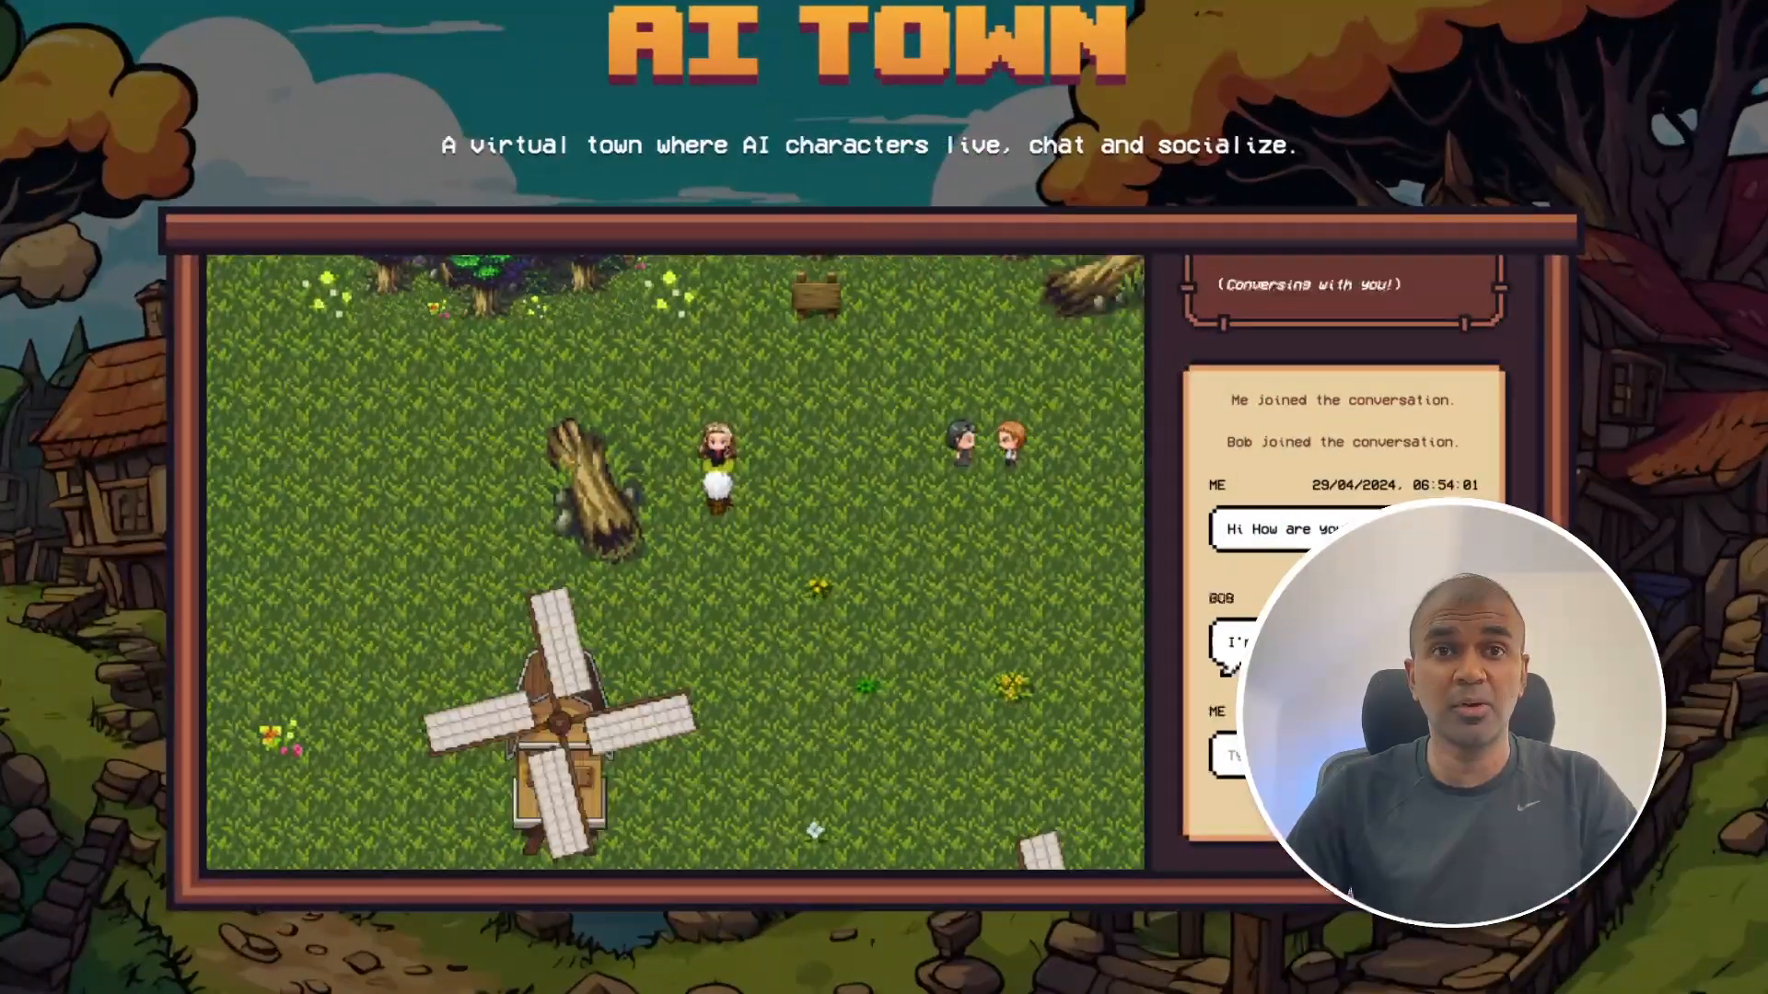
# Step: Show Bob's chat in AI Town and the mxbai-embed-large-v1 page, then the channel's videos
pyautogui.click(944, 569)
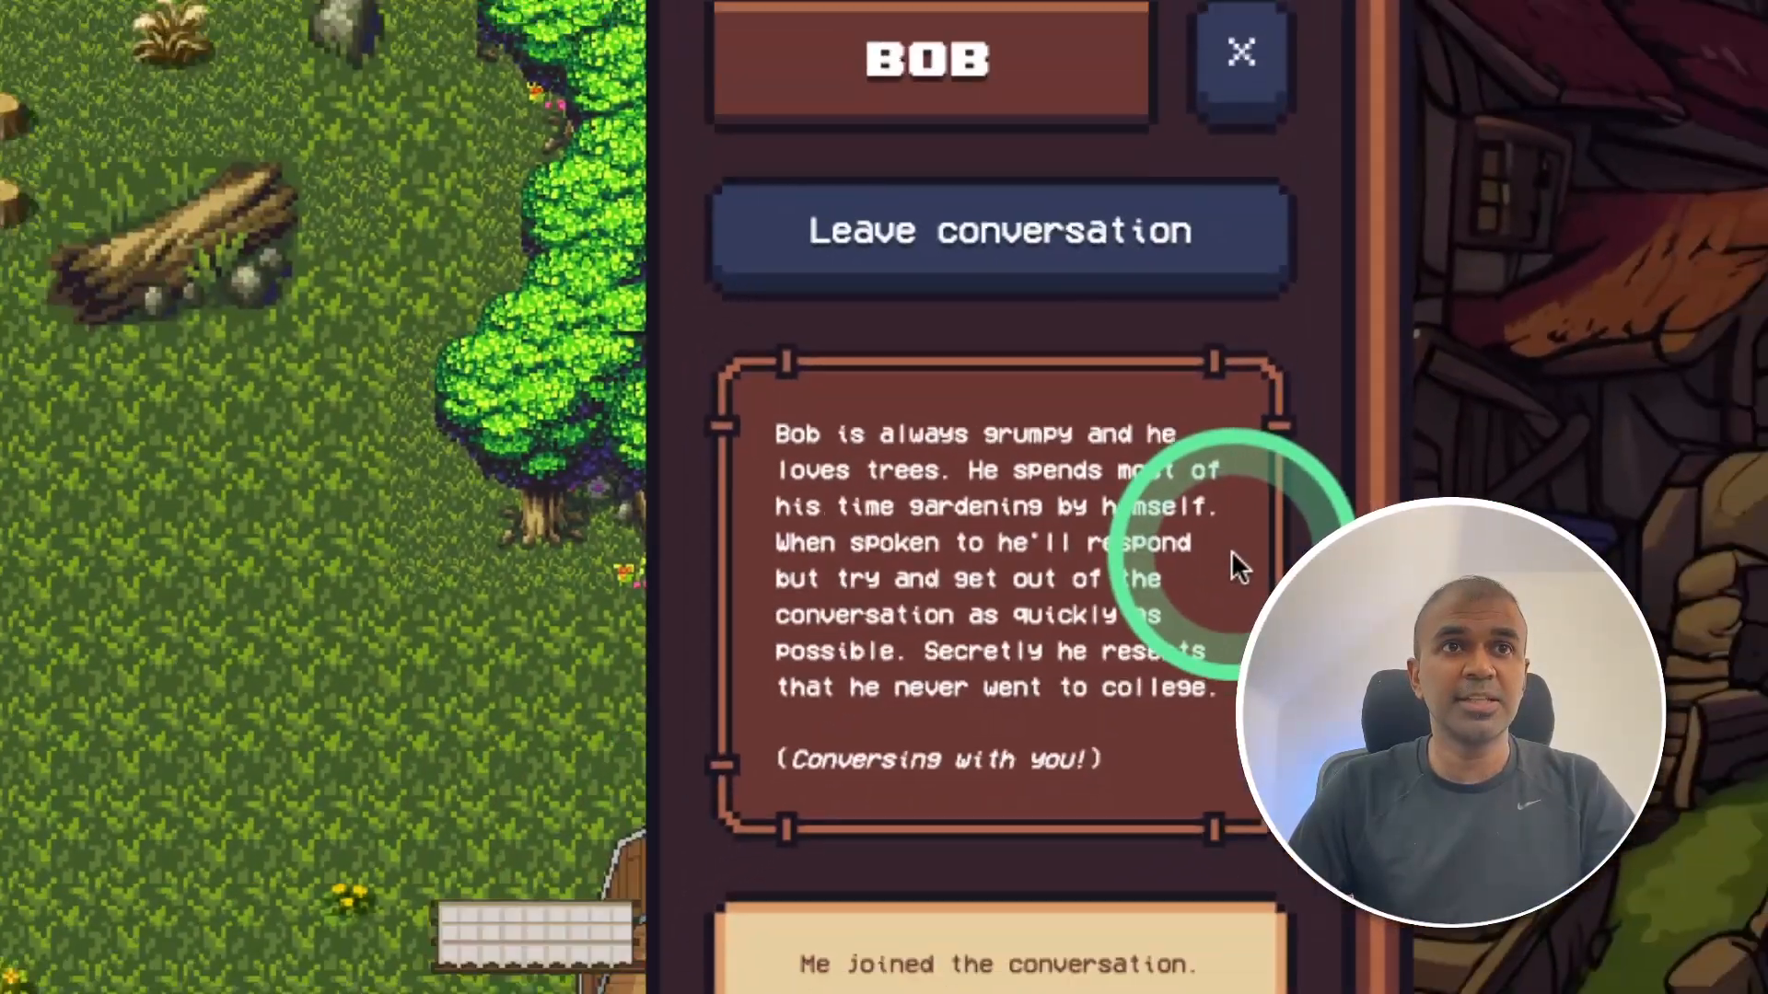
pyautogui.moveTo(789, 470)
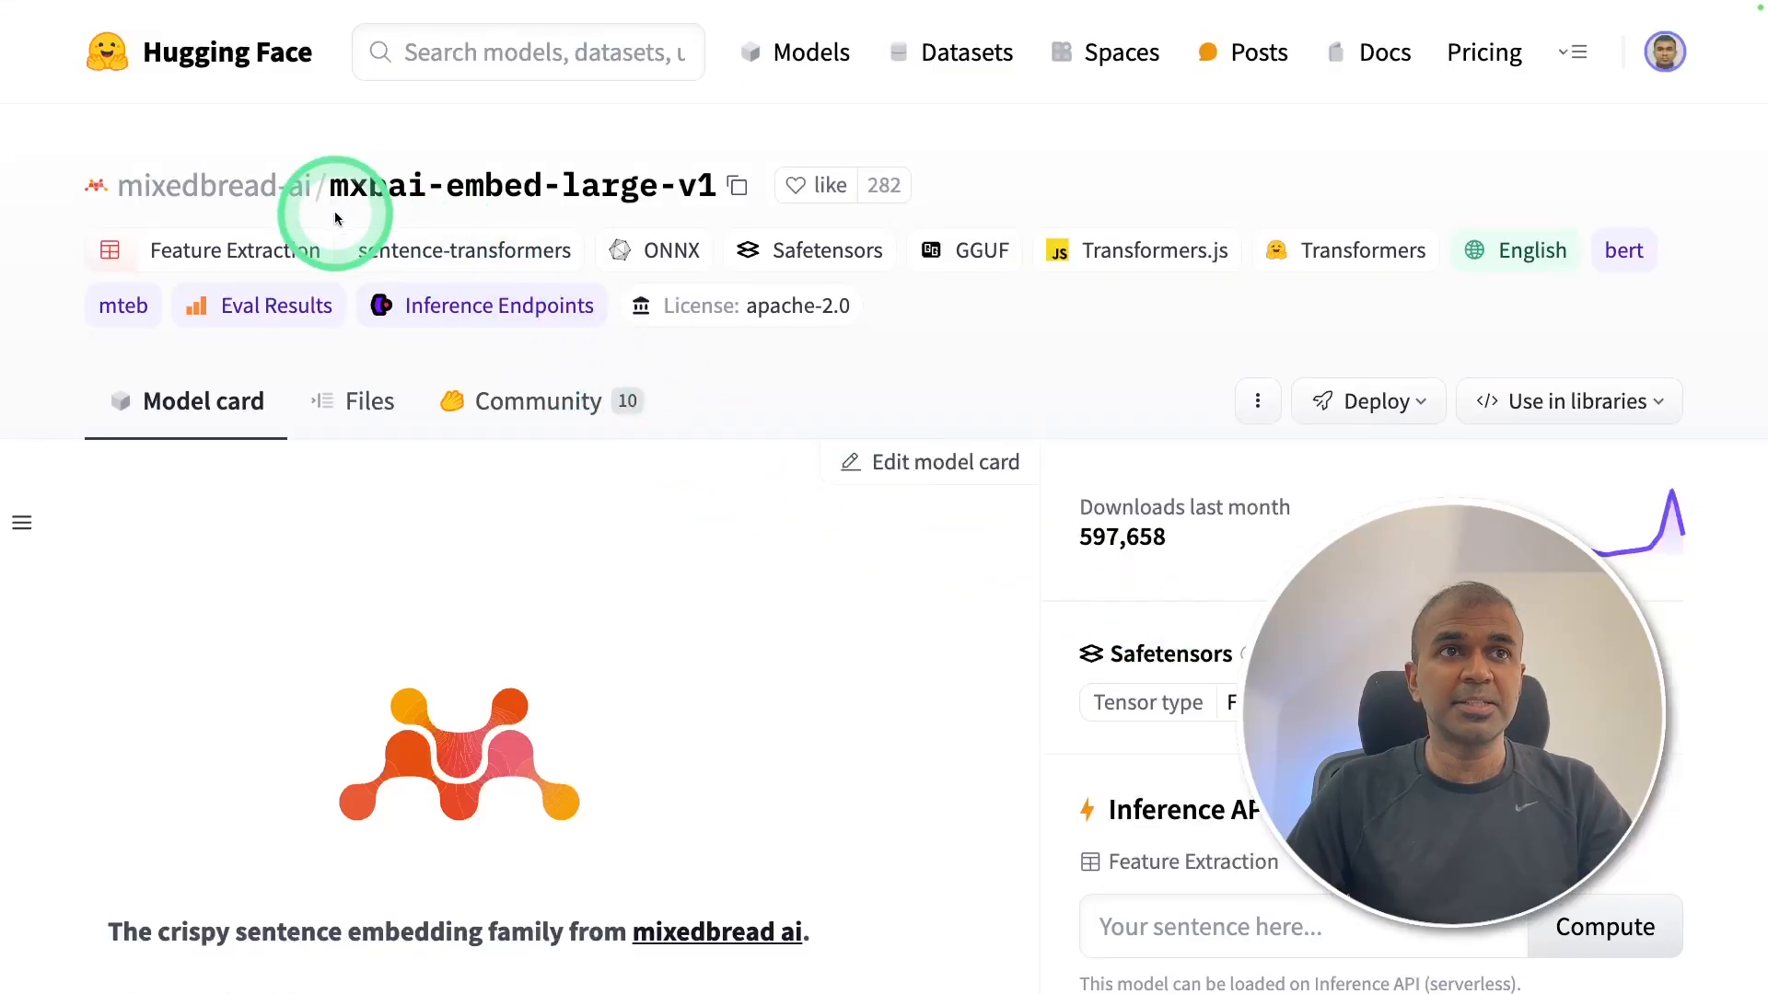
pyautogui.click(395, 169)
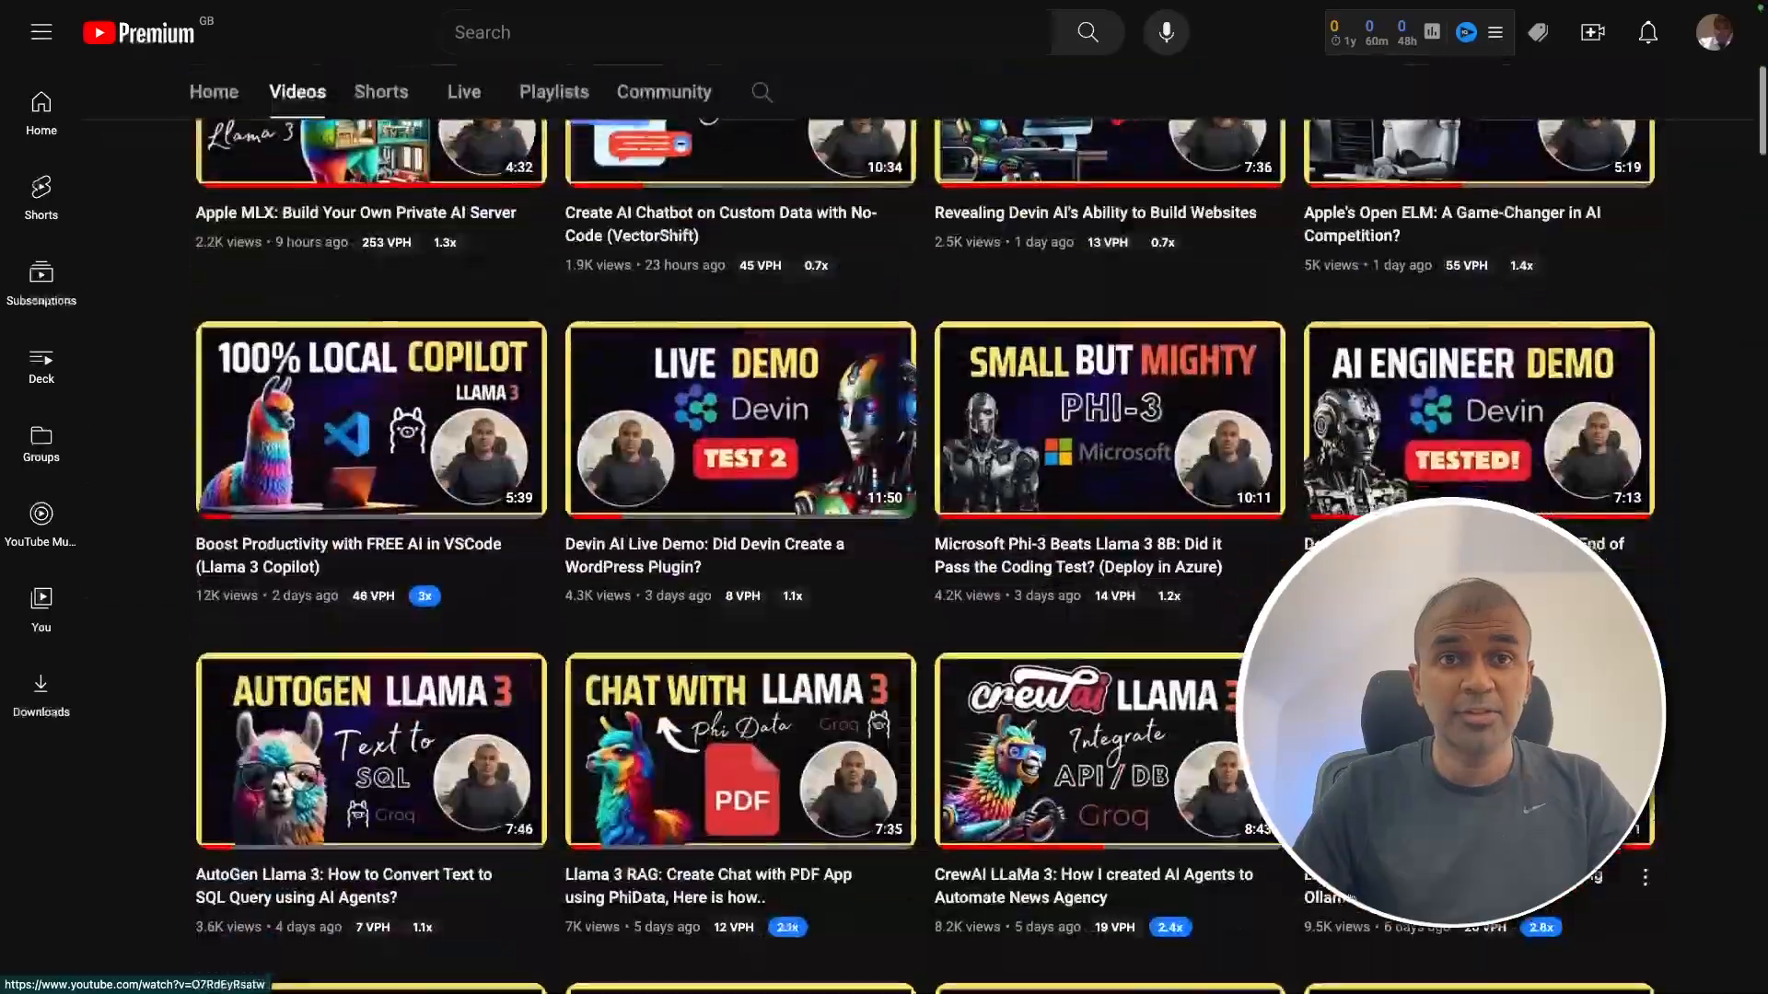
# Step: Scroll the 'Boost Productivity with FREE AI in VSCode' video page to its description
pyautogui.scroll(-3)
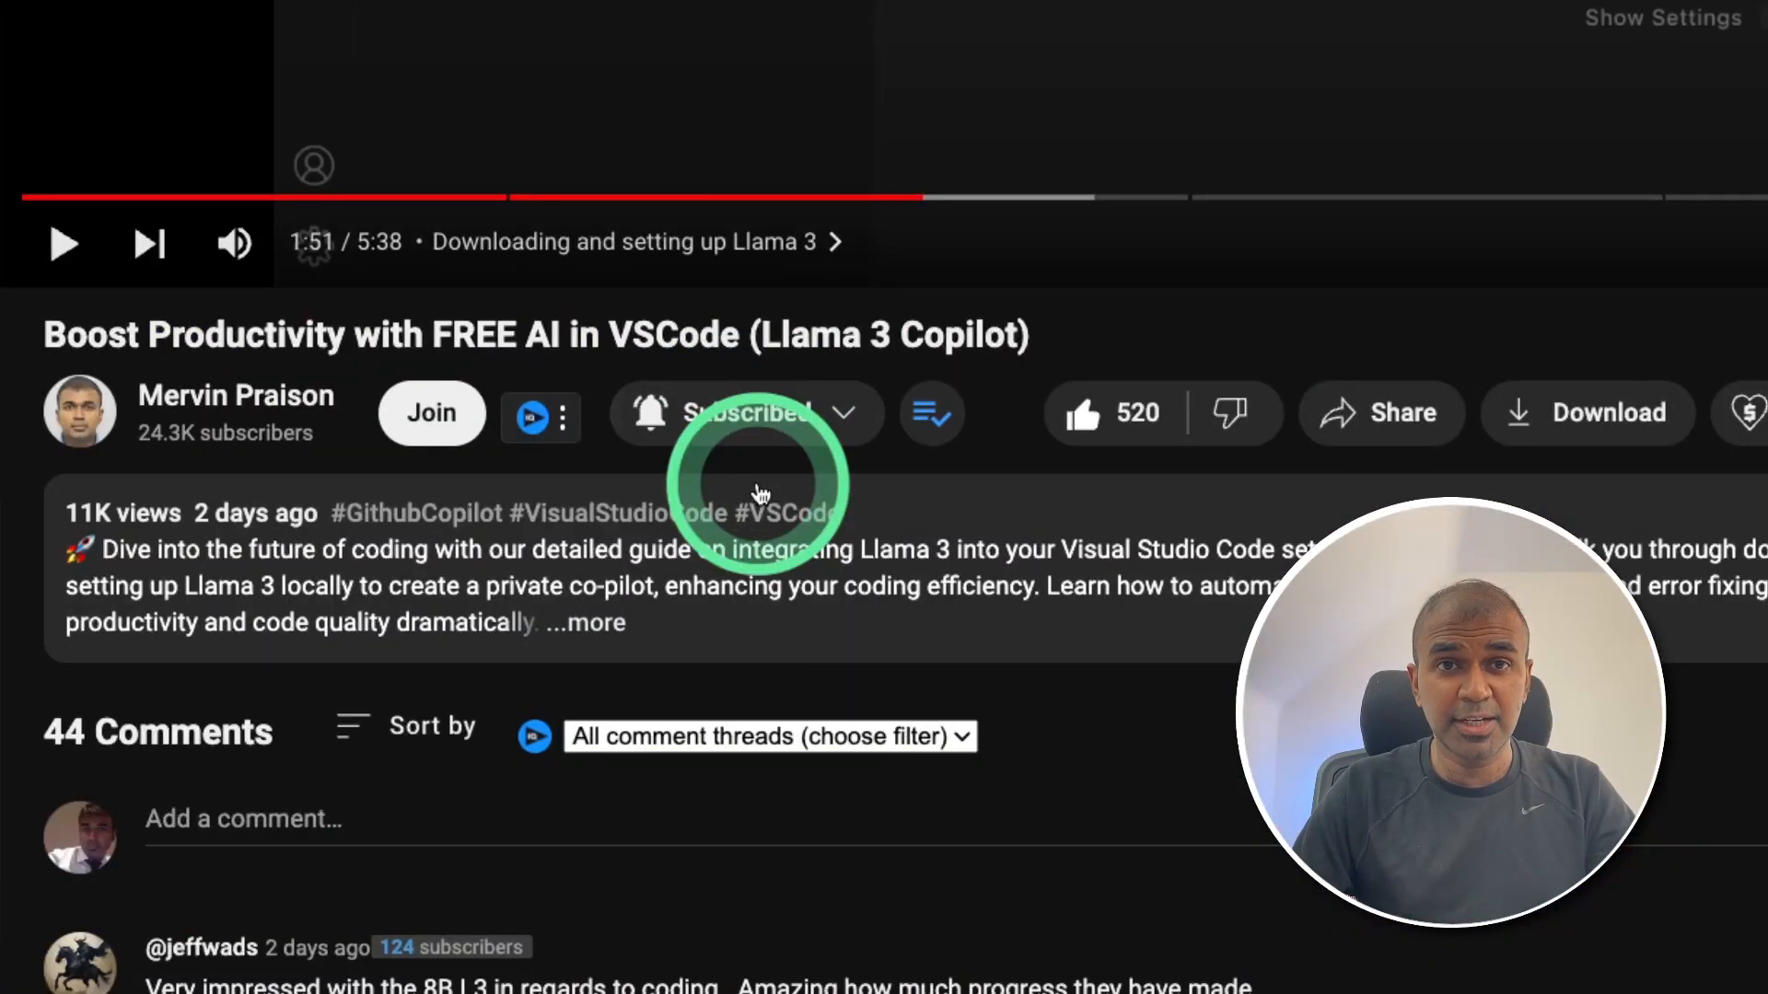
pyautogui.moveTo(1088, 414)
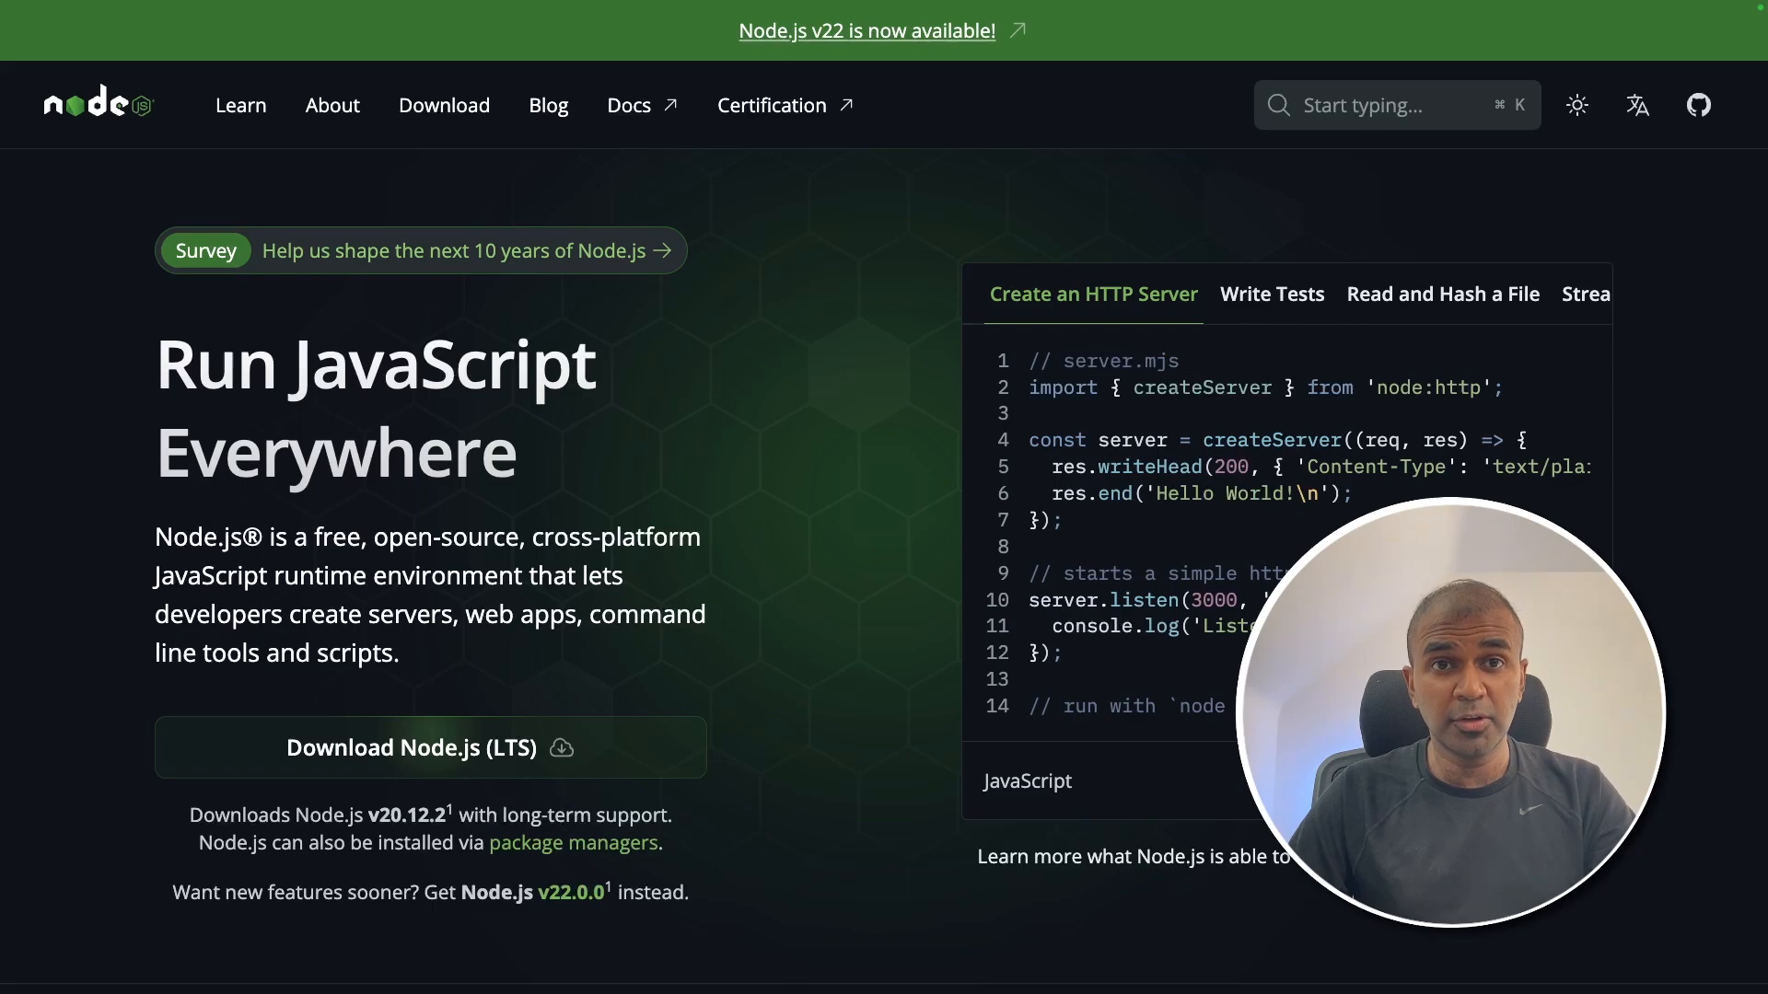
# Step: Review the LTS download offered on the nodejs.org homepage
pyautogui.click(1217, 748)
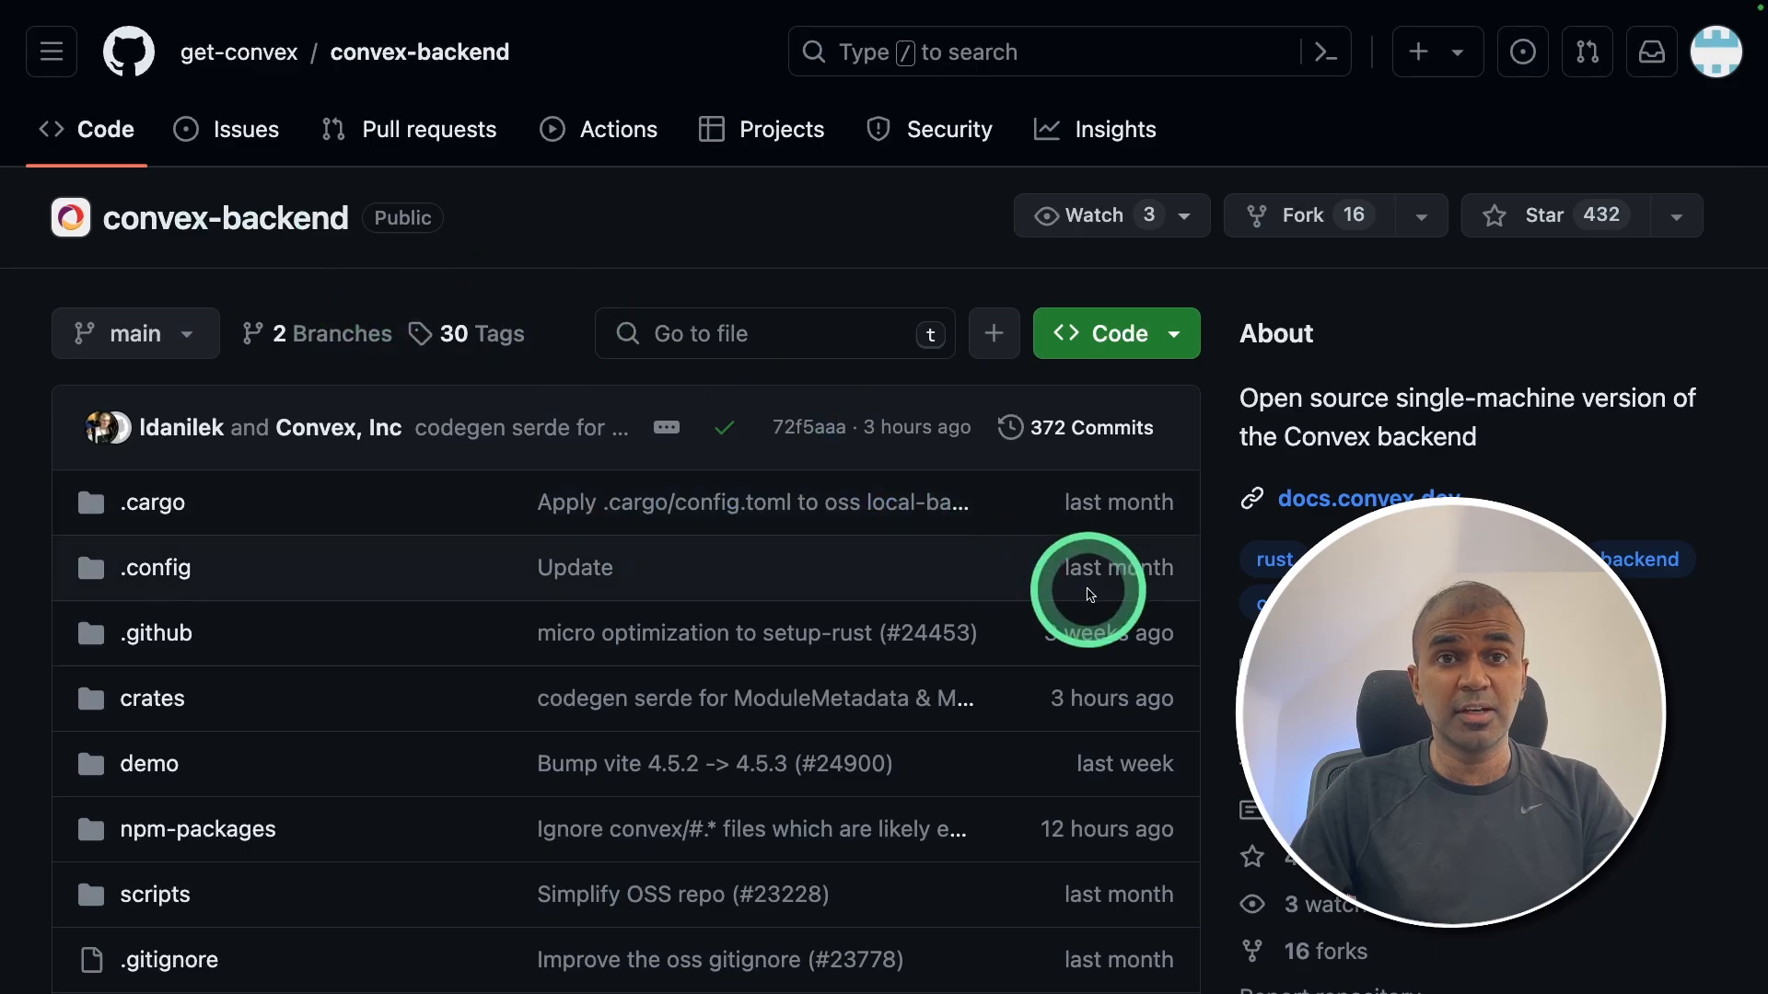
# Step: Open convex-backend's .nvmrc to check the required Node version
pyautogui.scroll(-3)
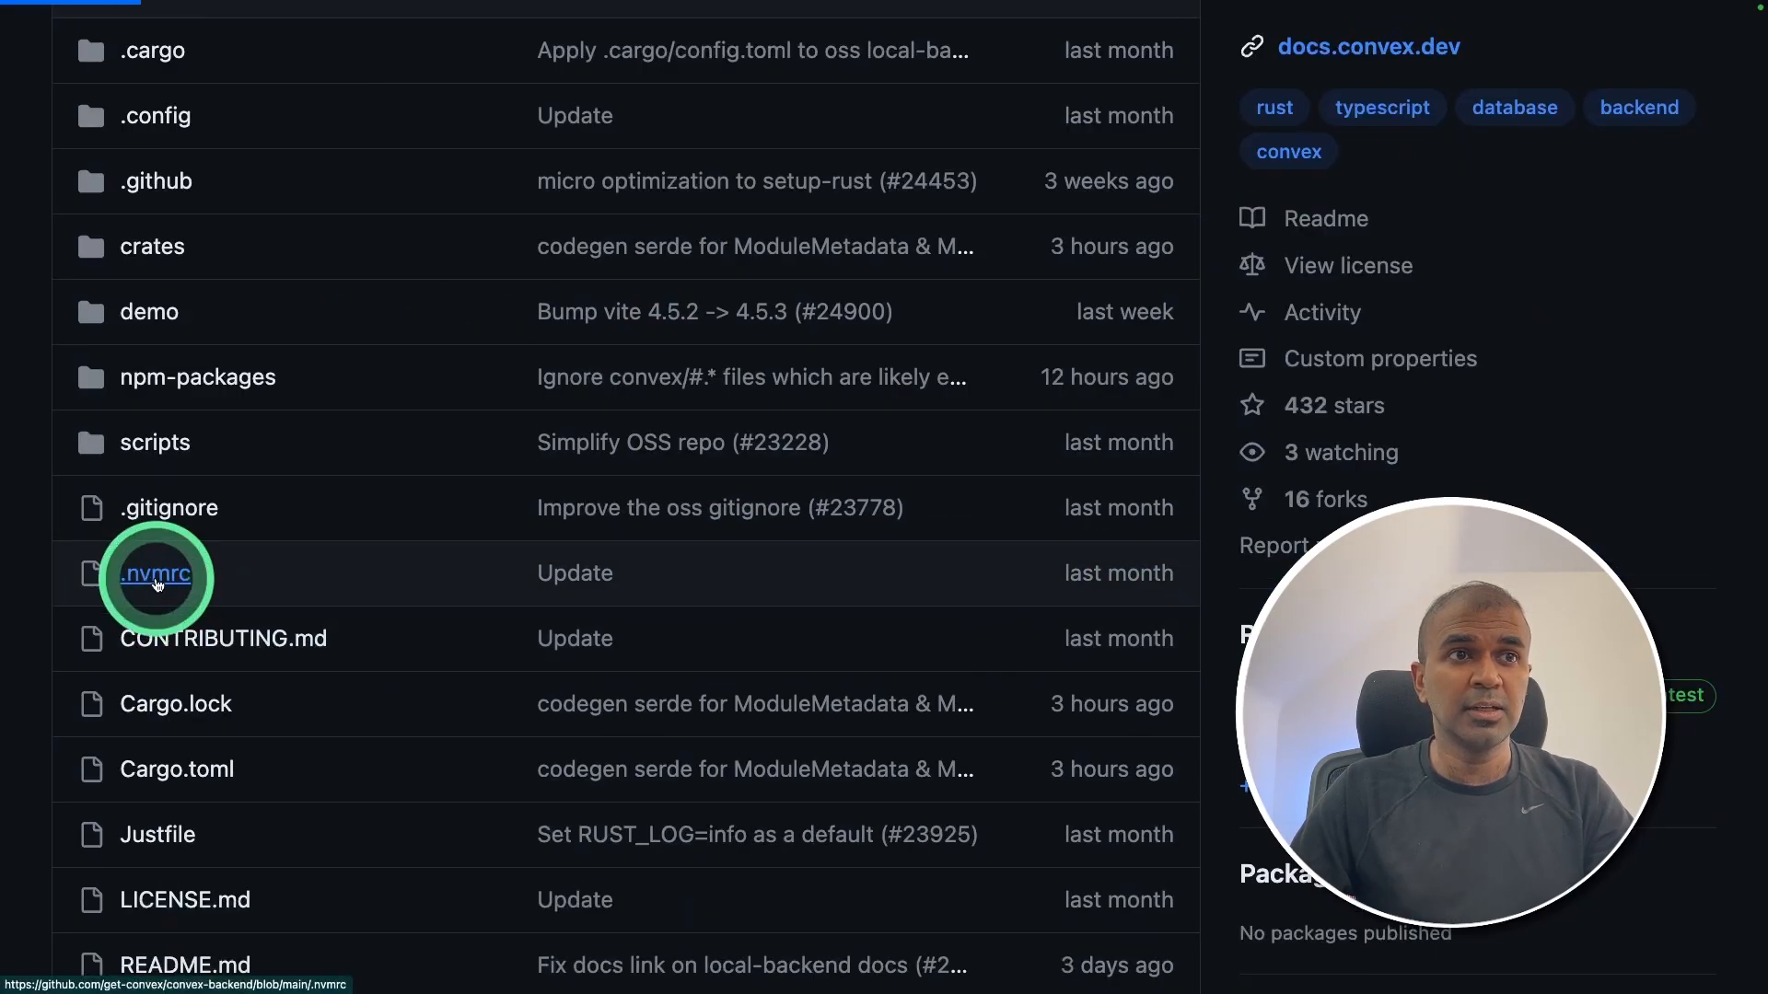
pyautogui.click(155, 574)
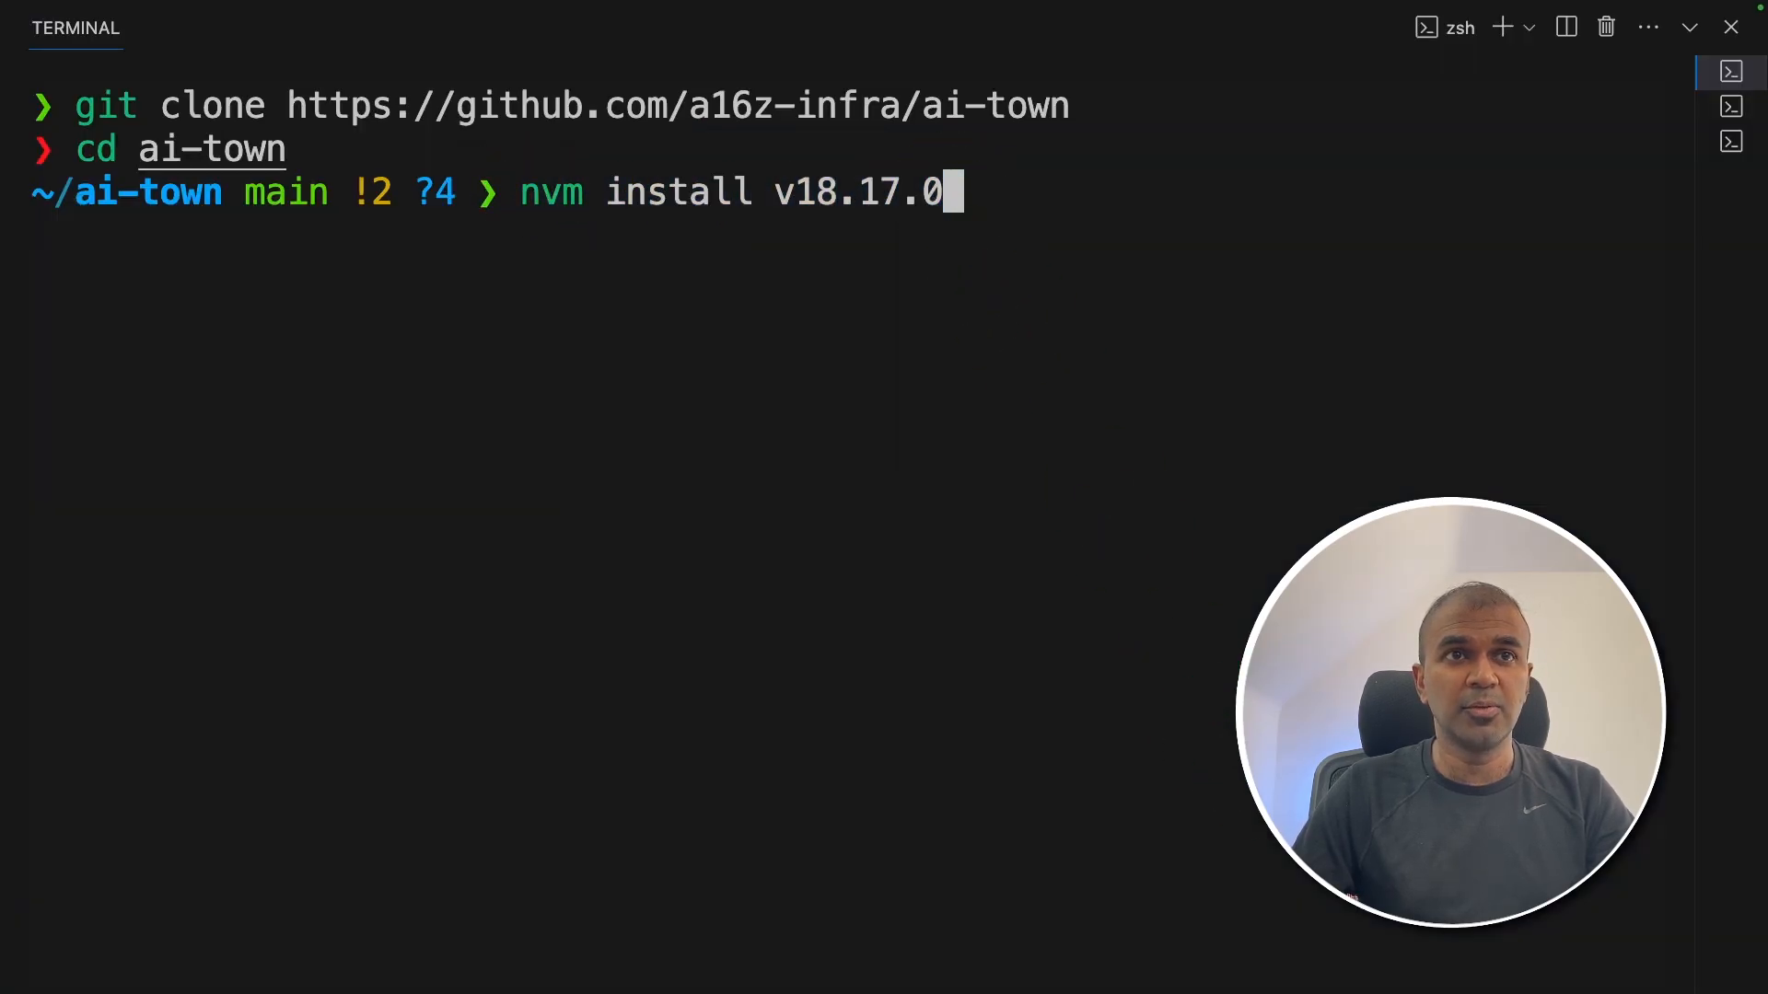
# Step: Install Node v18.17.0 with nvm and switch to it with nvm use v18.17.0
pyautogui.press('Return')
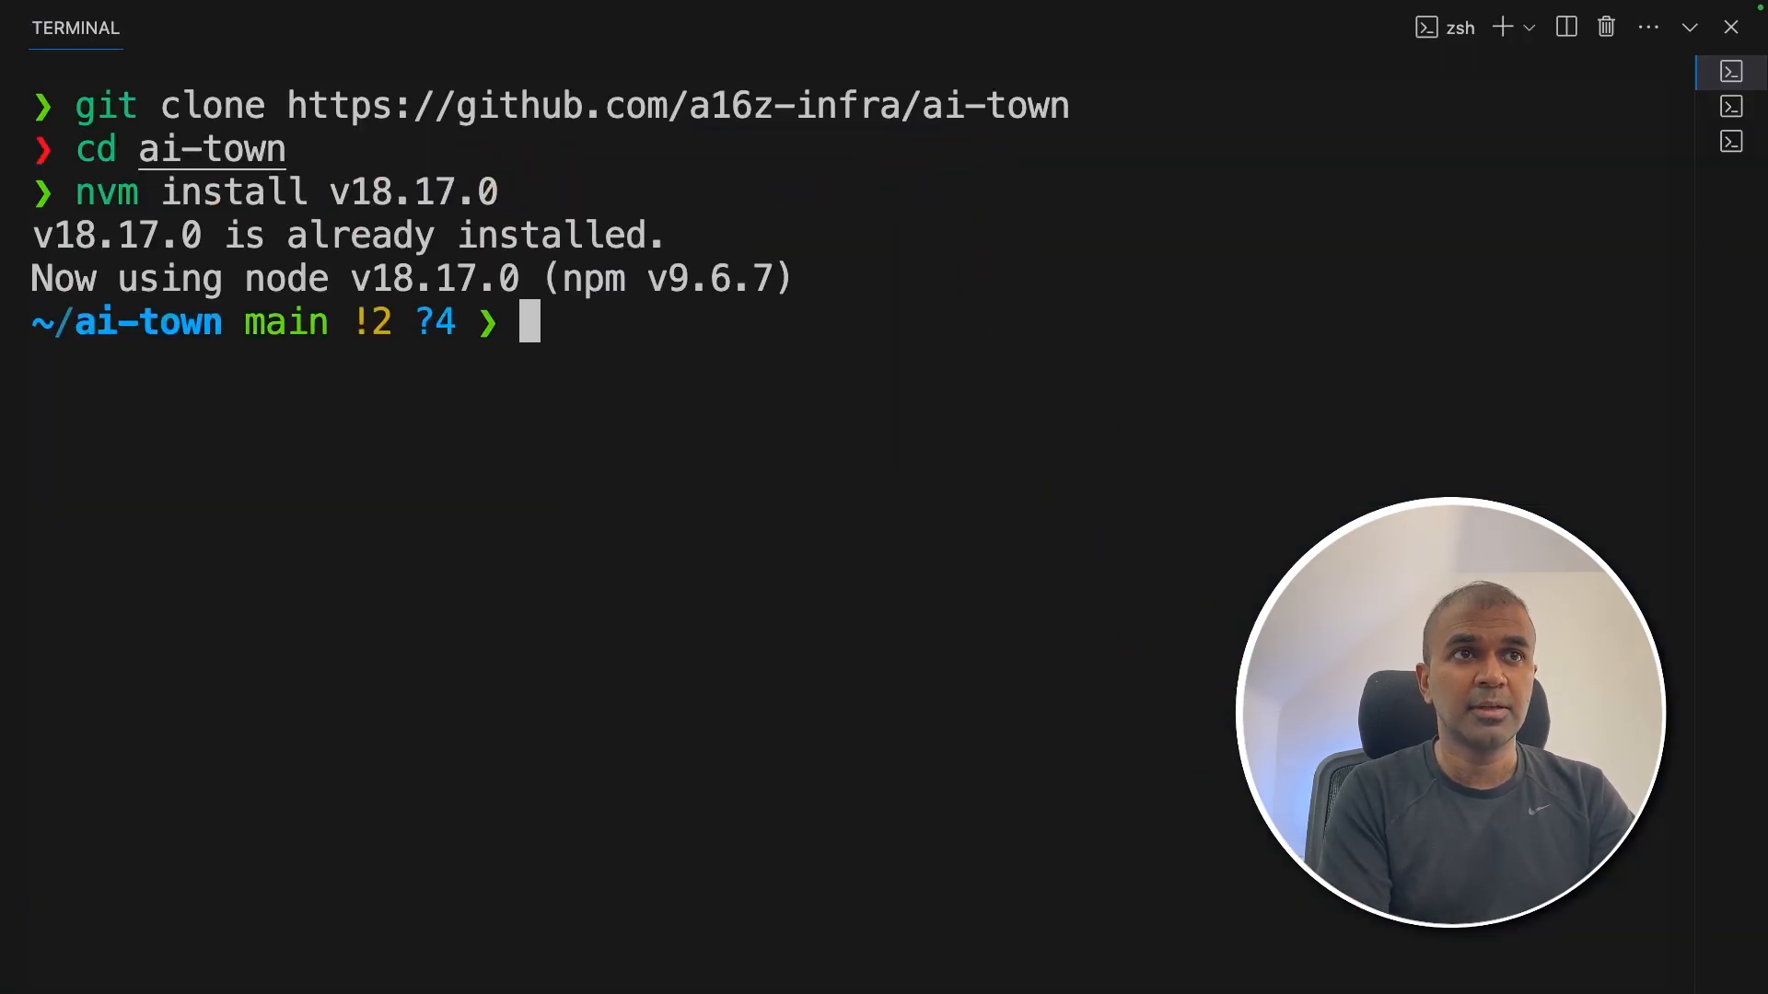
pyautogui.write('nvm use v18.17.0')
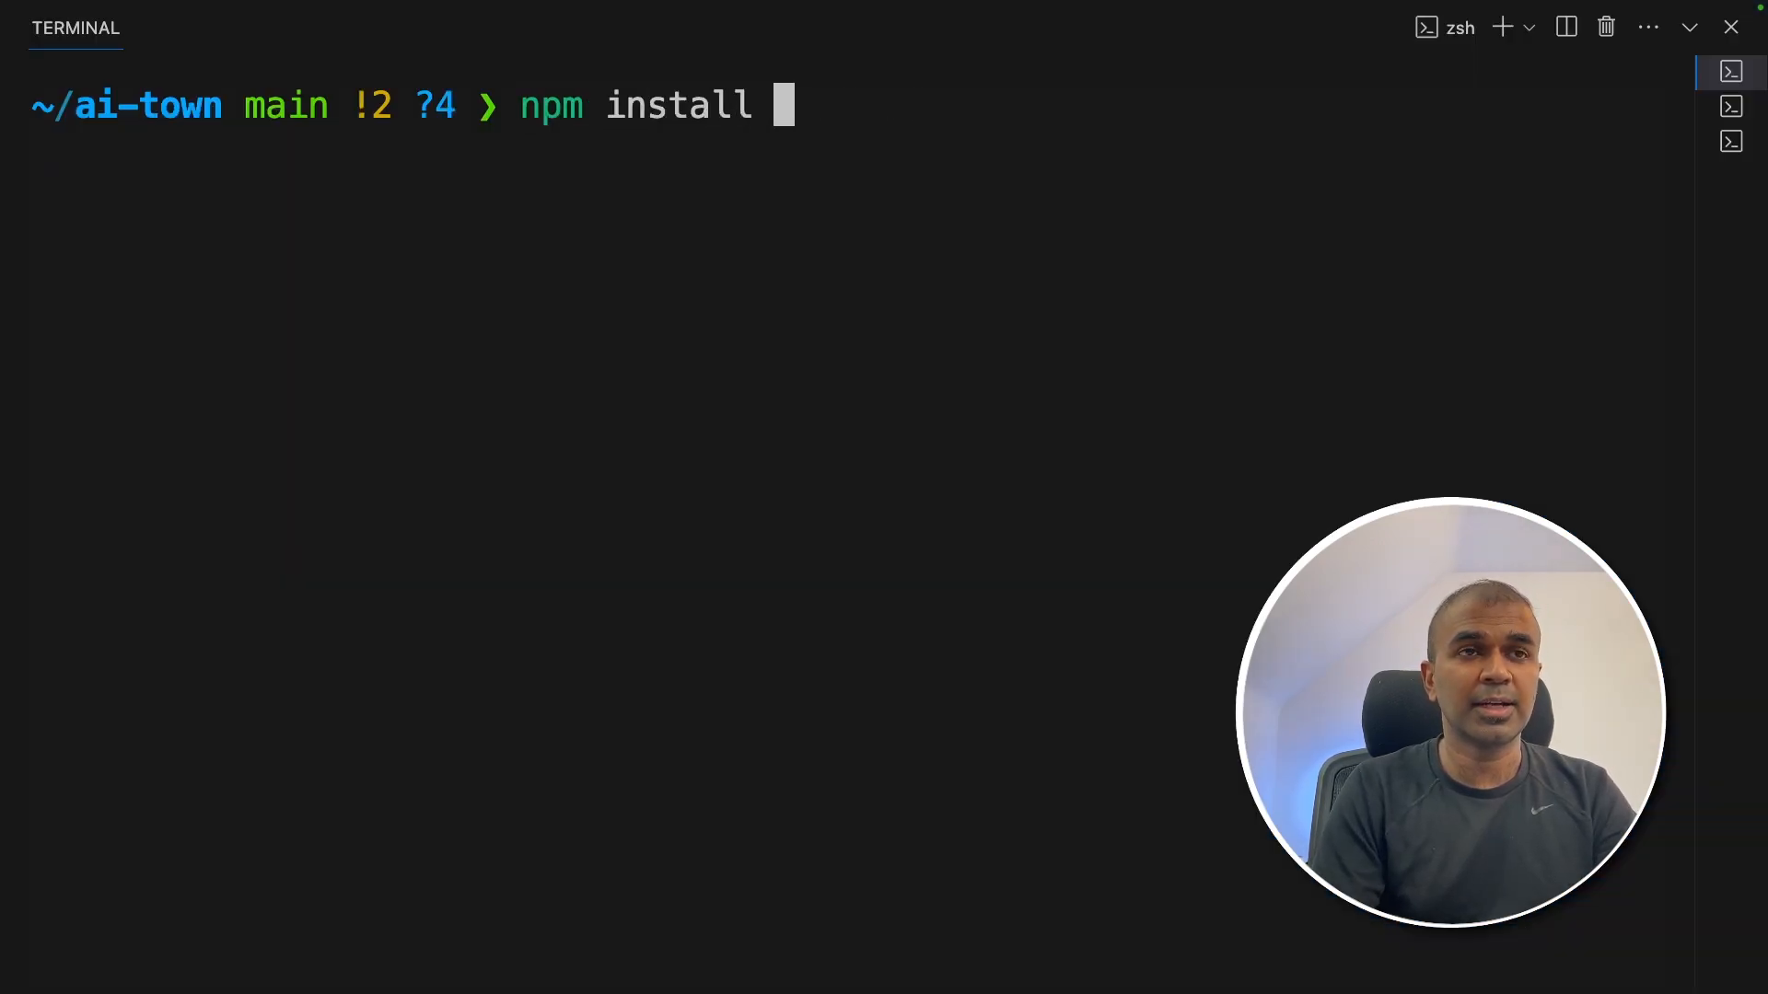
# Step: Install project dependencies, then pull the llama3 and mxbai-embed-large models with Ollama
pyautogui.press('Return')
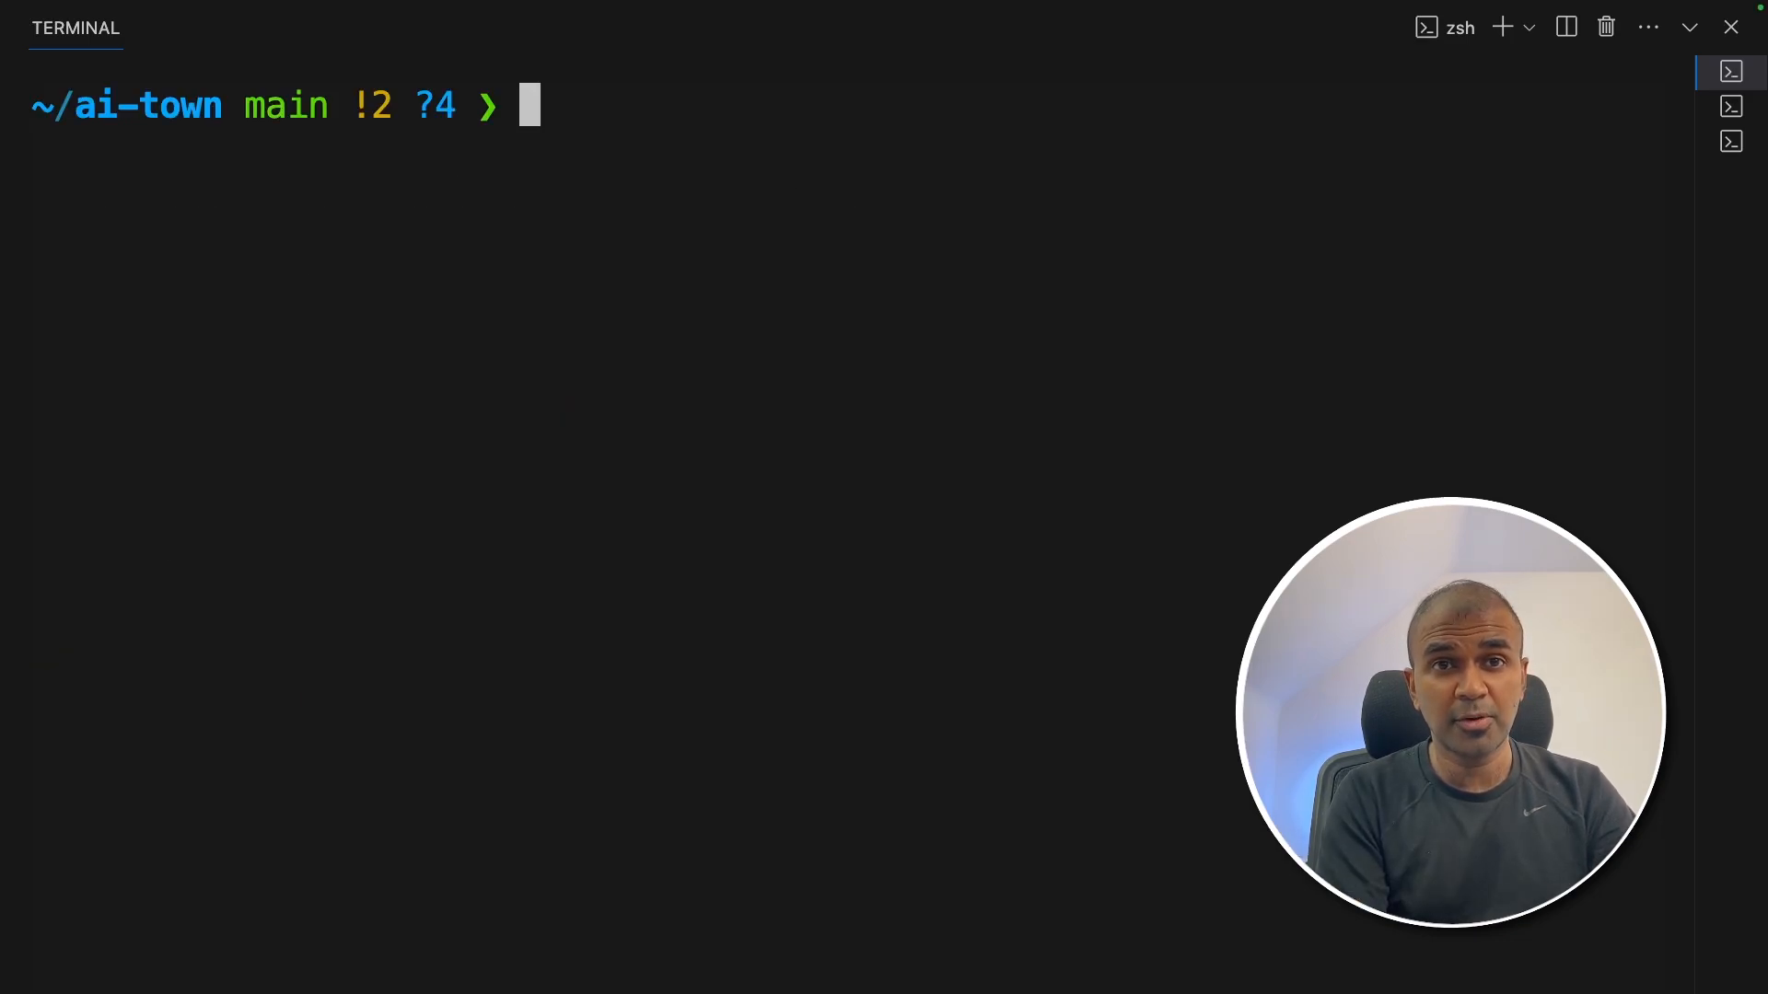
pyautogui.write('ollama pull llama3')
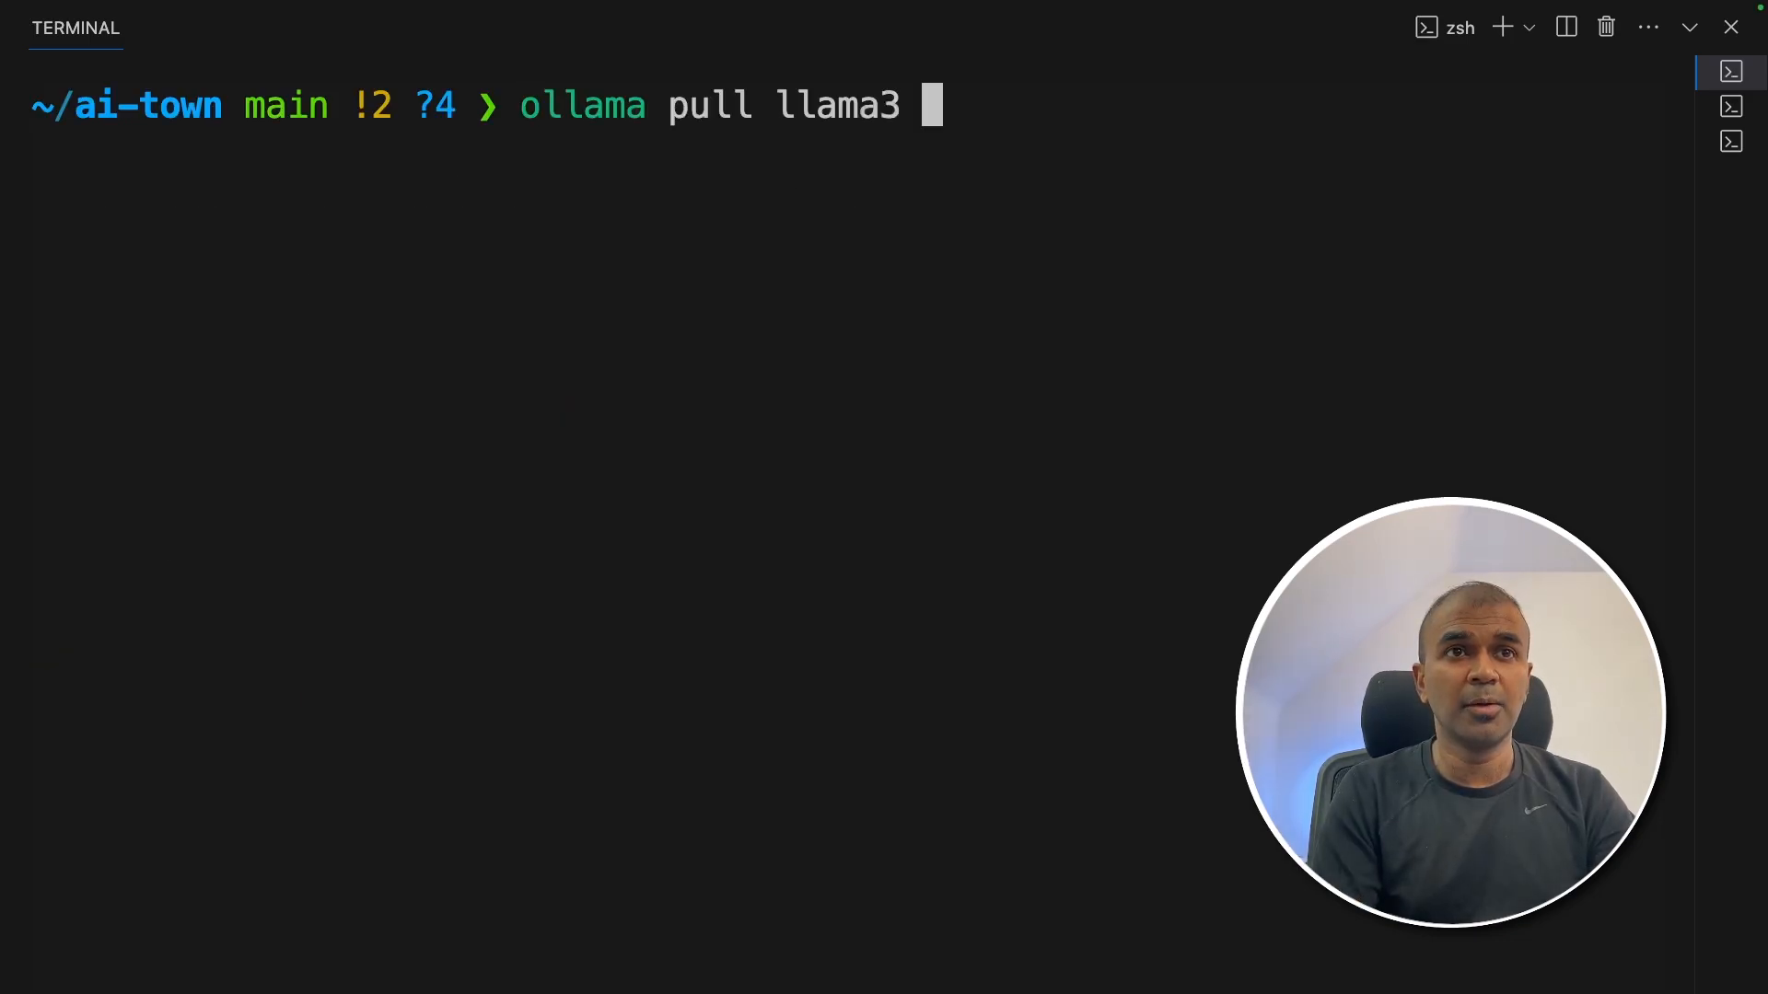
pyautogui.press('Return')
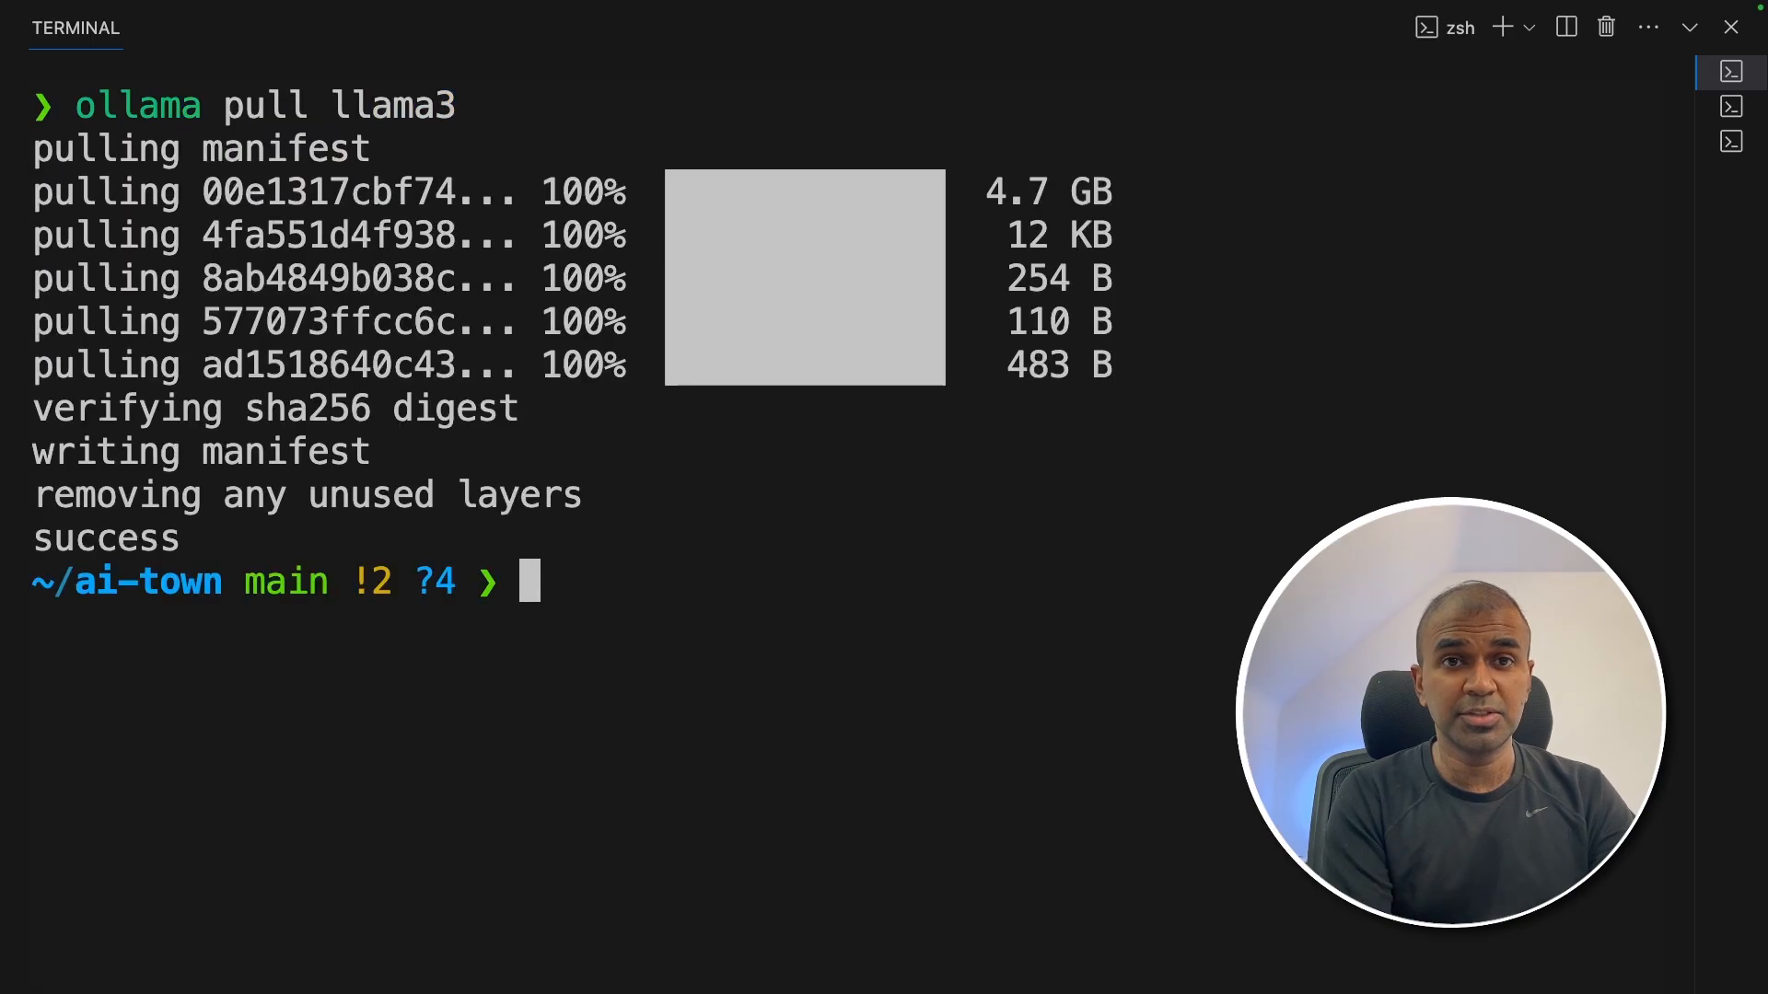
pyautogui.write('ollama pull mxbai-embed-large')
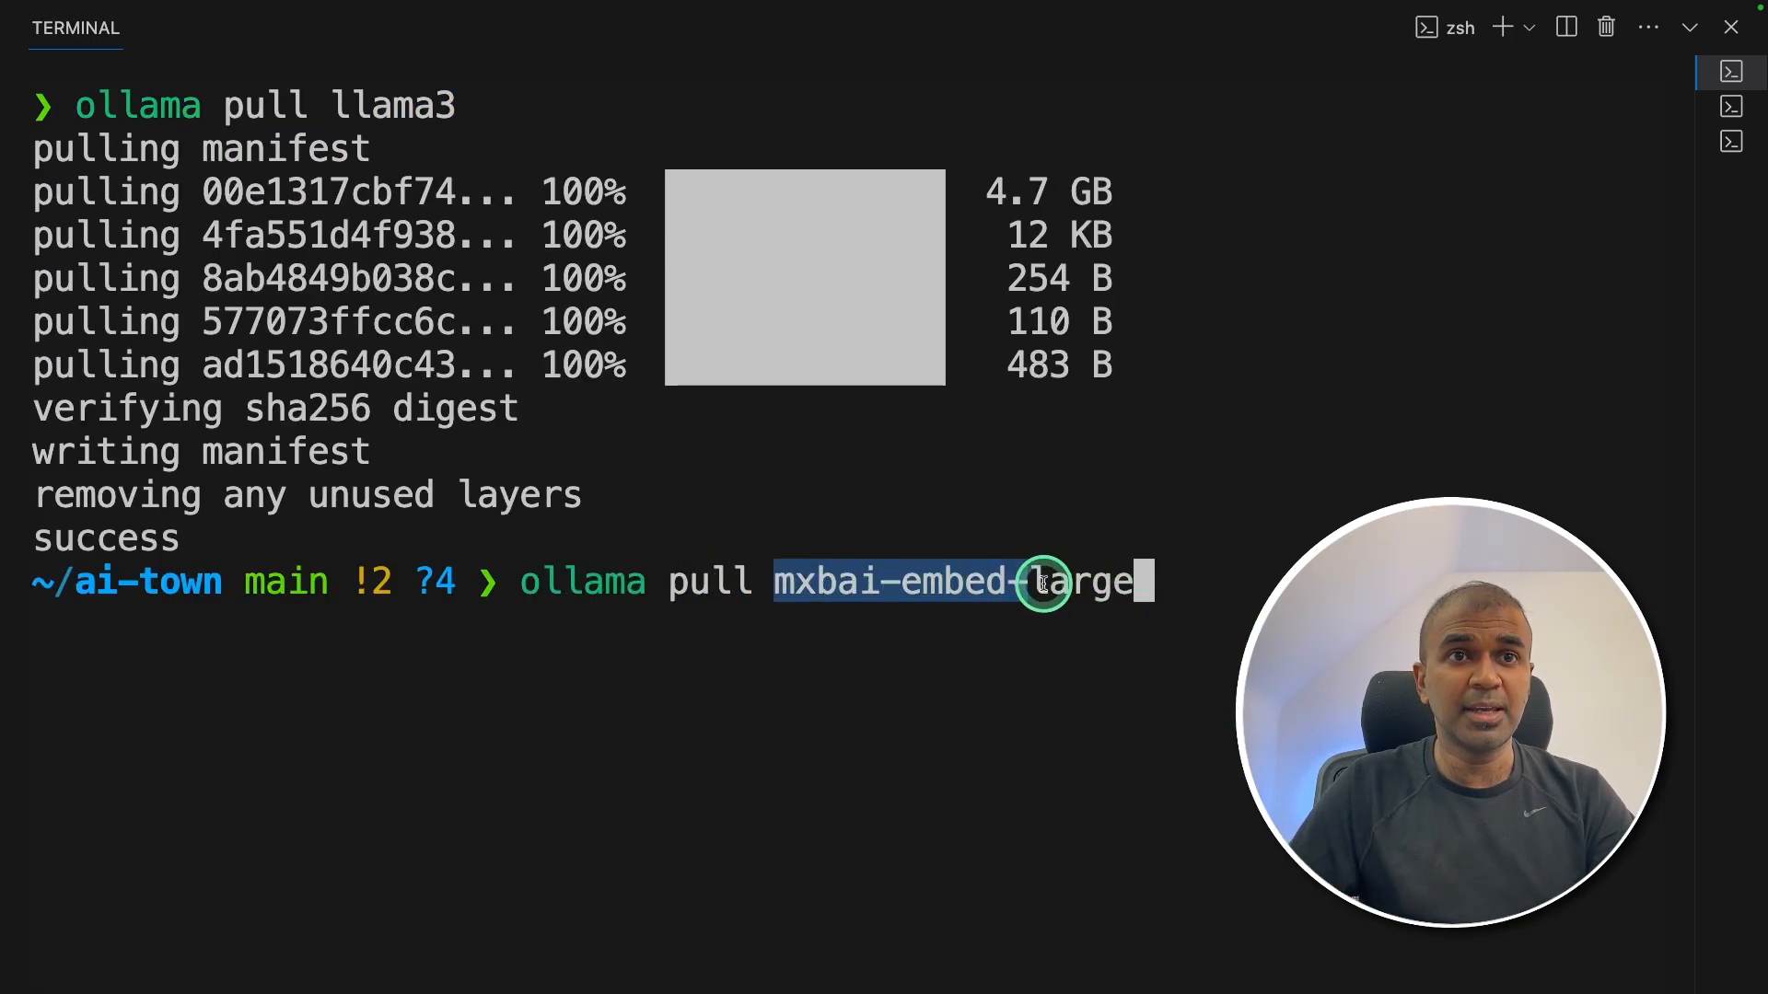
pyautogui.press('Return')
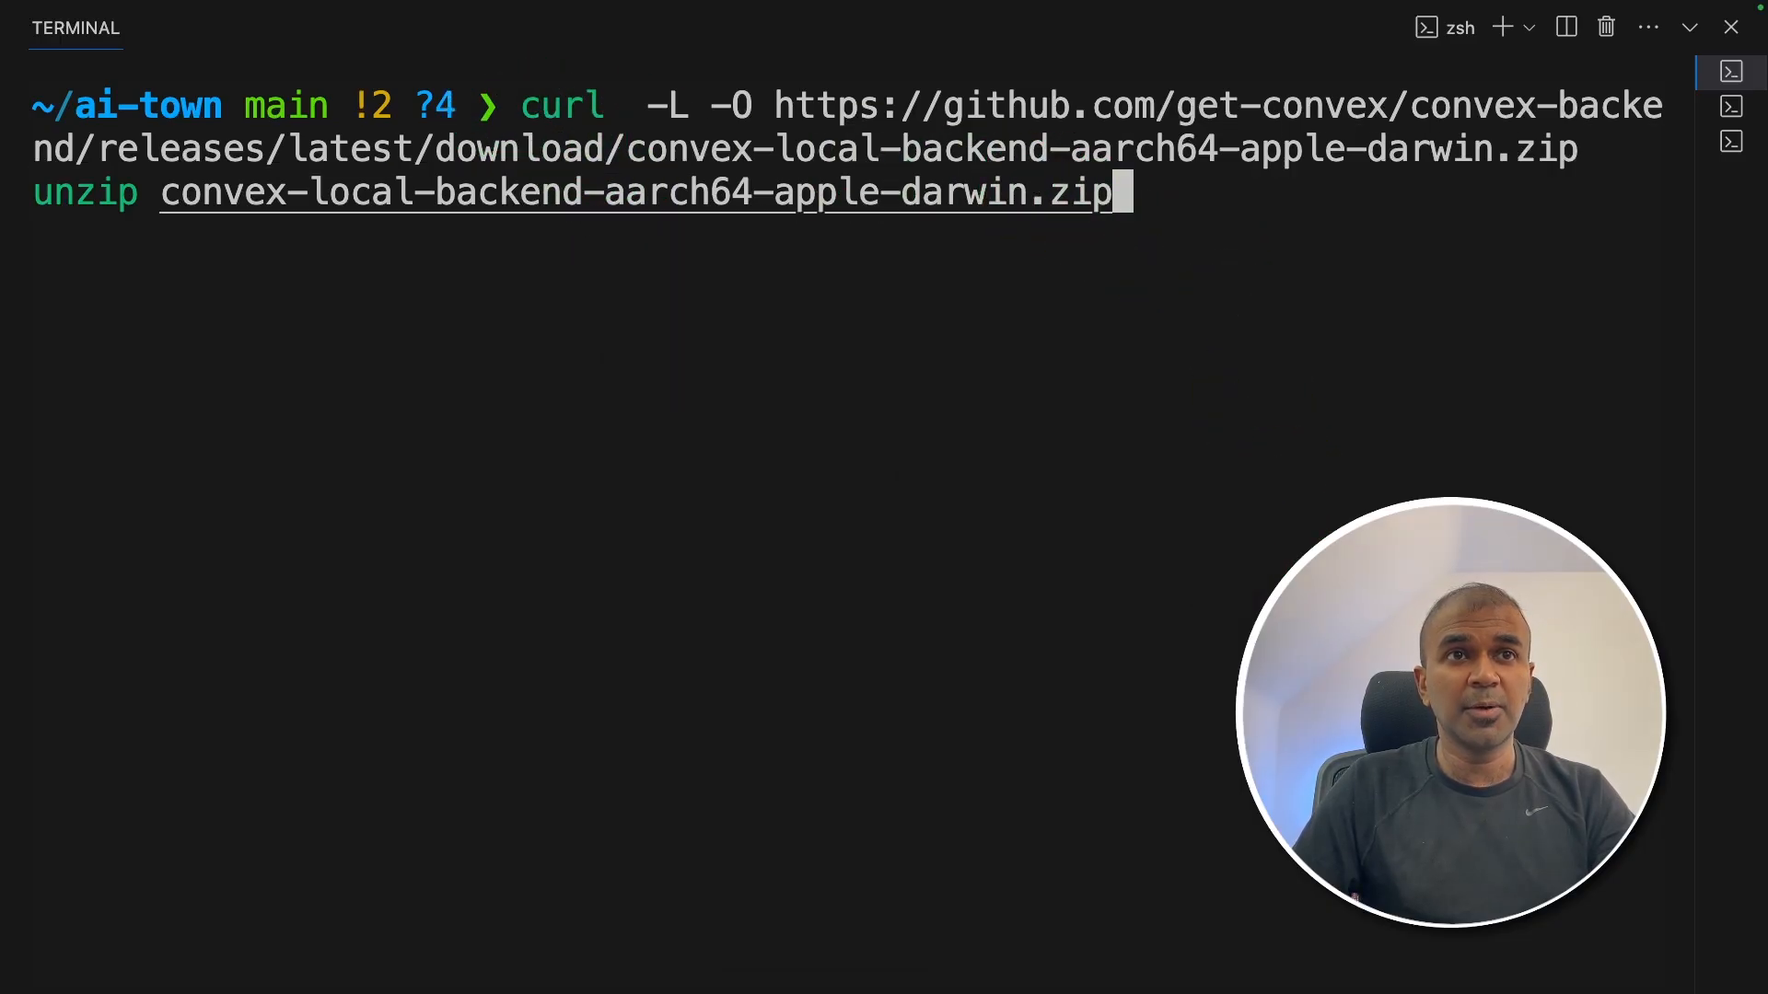
# Step: Download and unzip the Convex local backend, then launch ./convex-local-backend
pyautogui.click(68, 202)
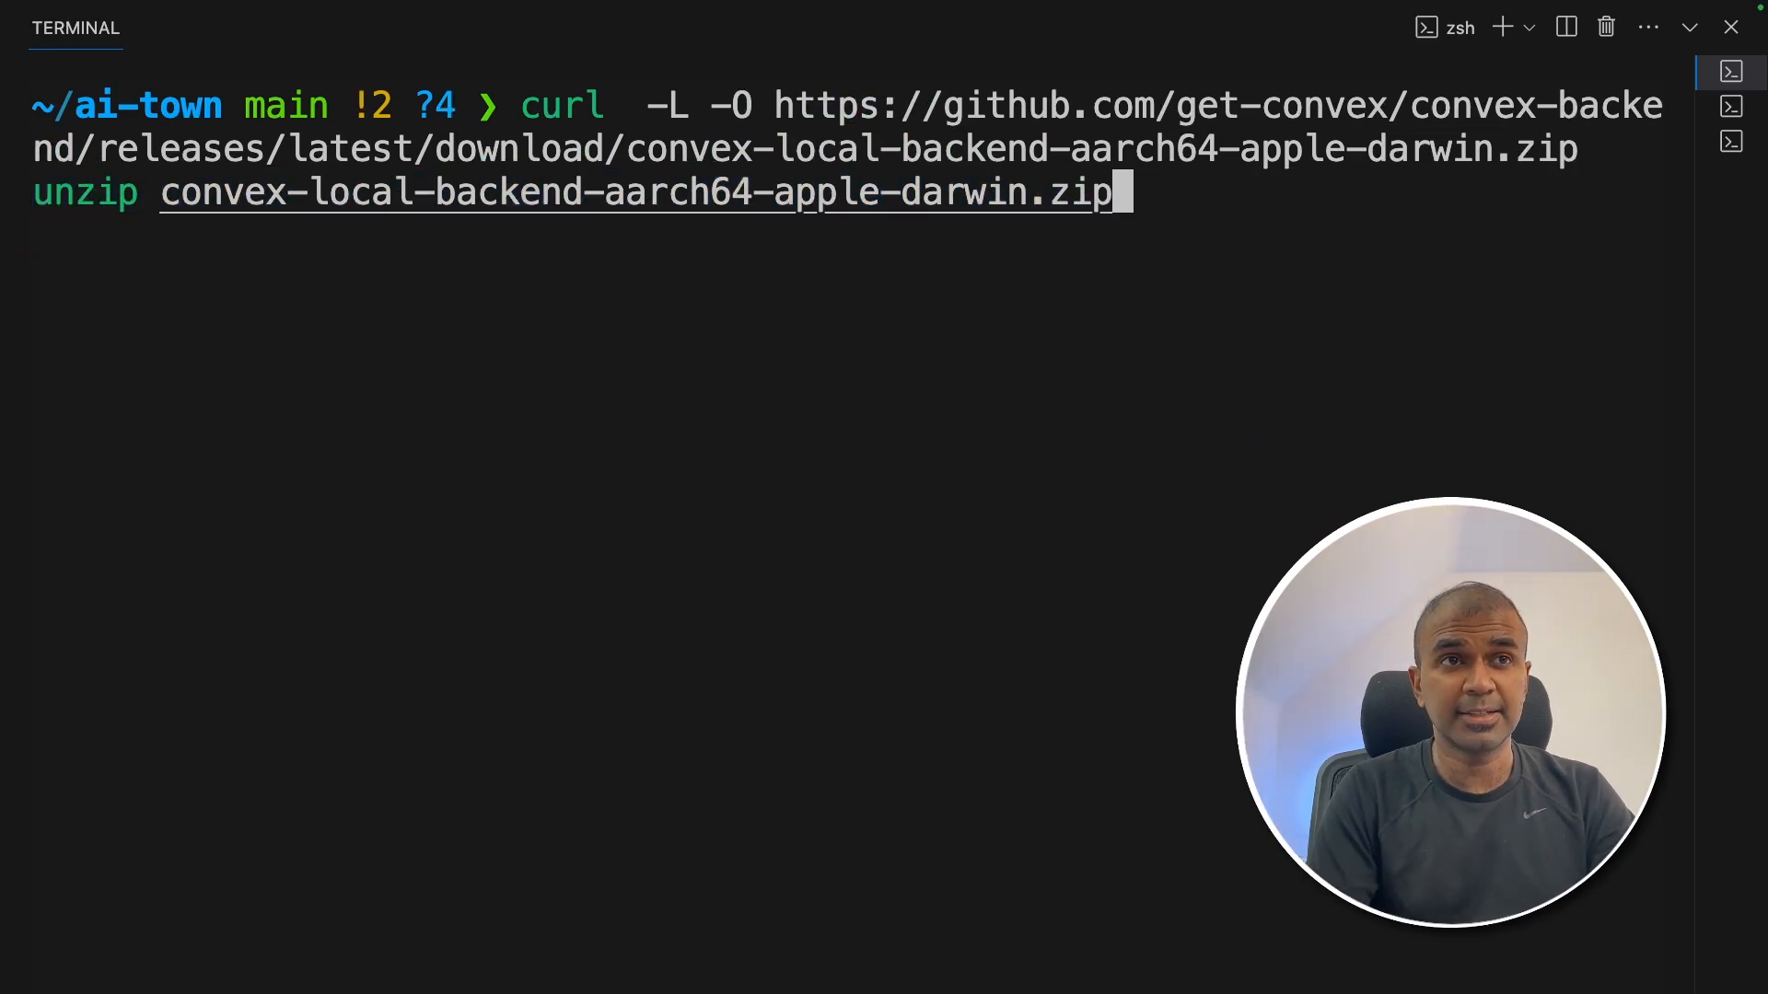
pyautogui.press('Return')
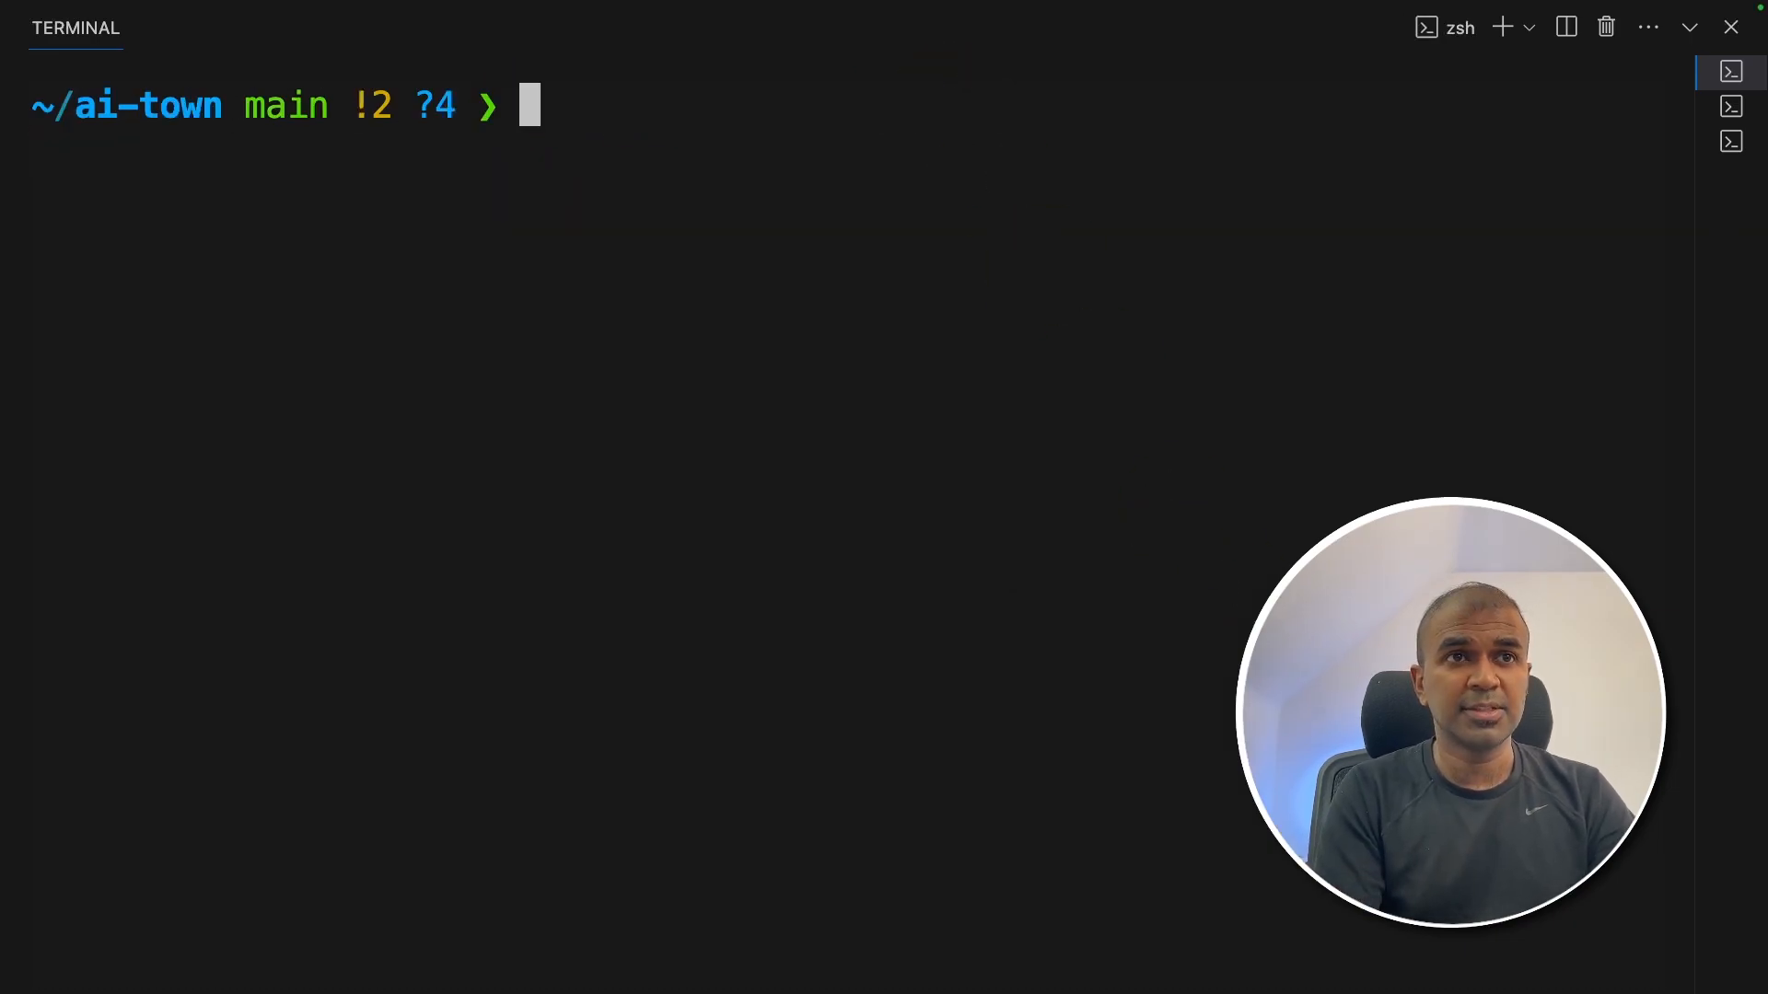
pyautogui.write('./convex-local-backend')
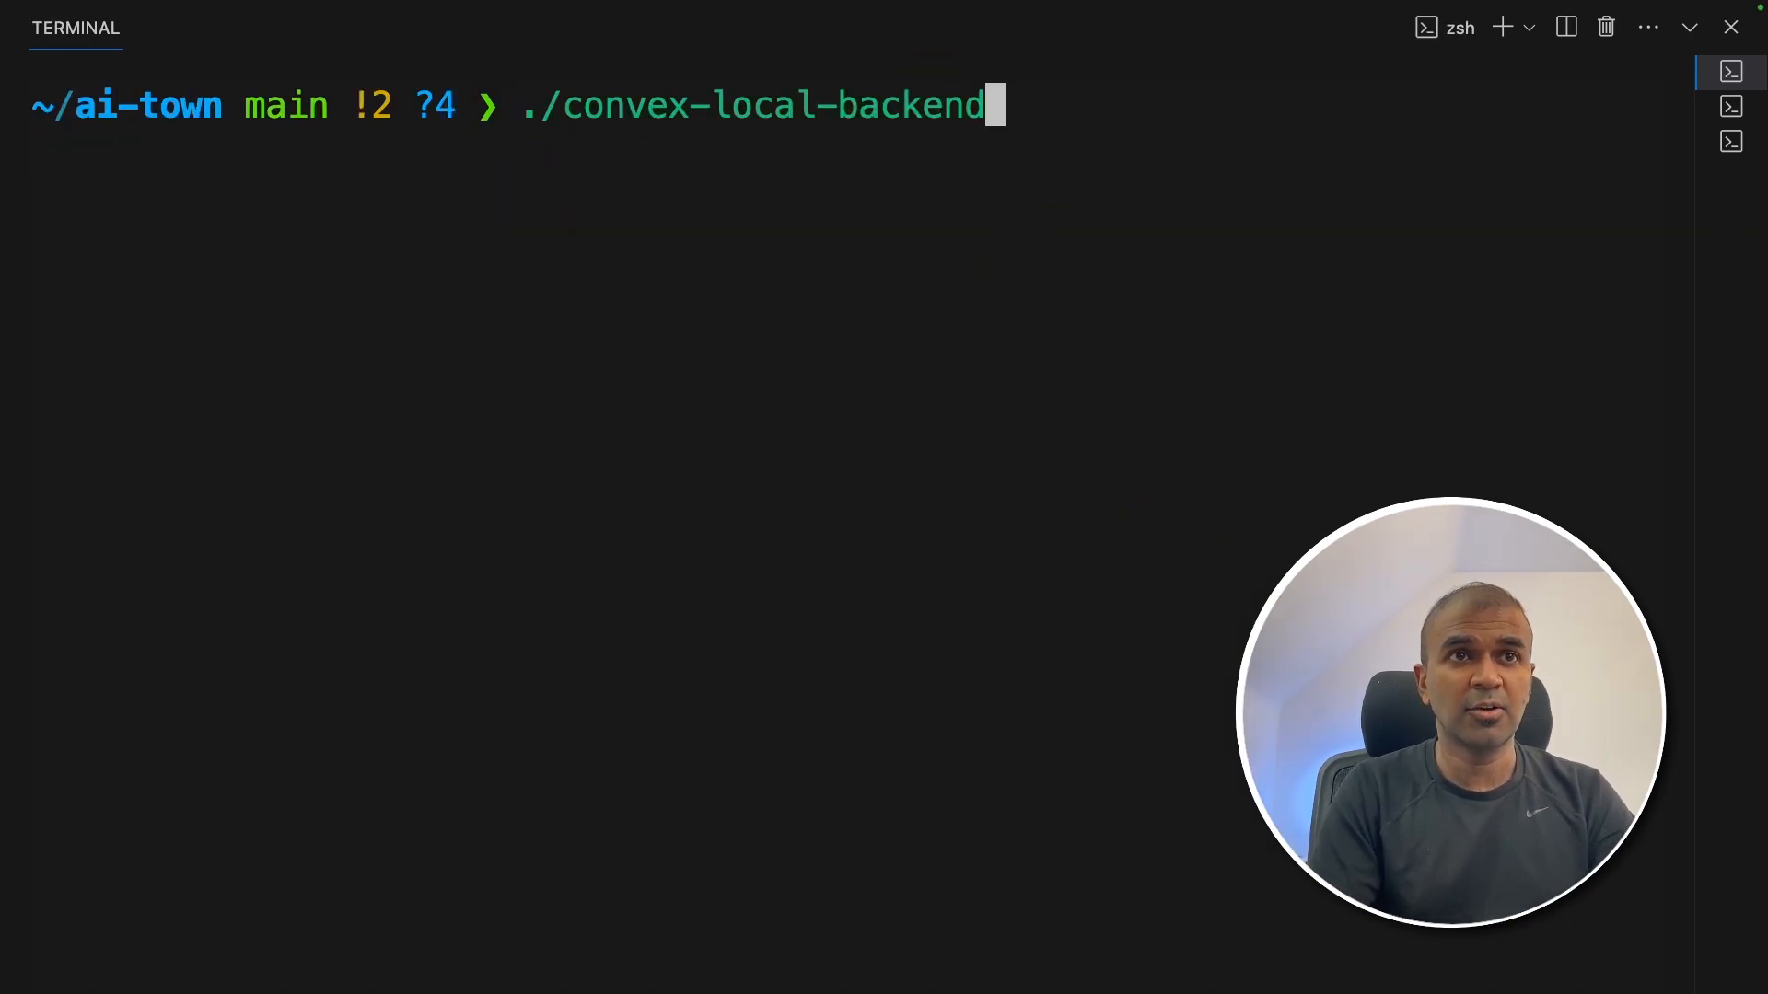
pyautogui.press('Return')
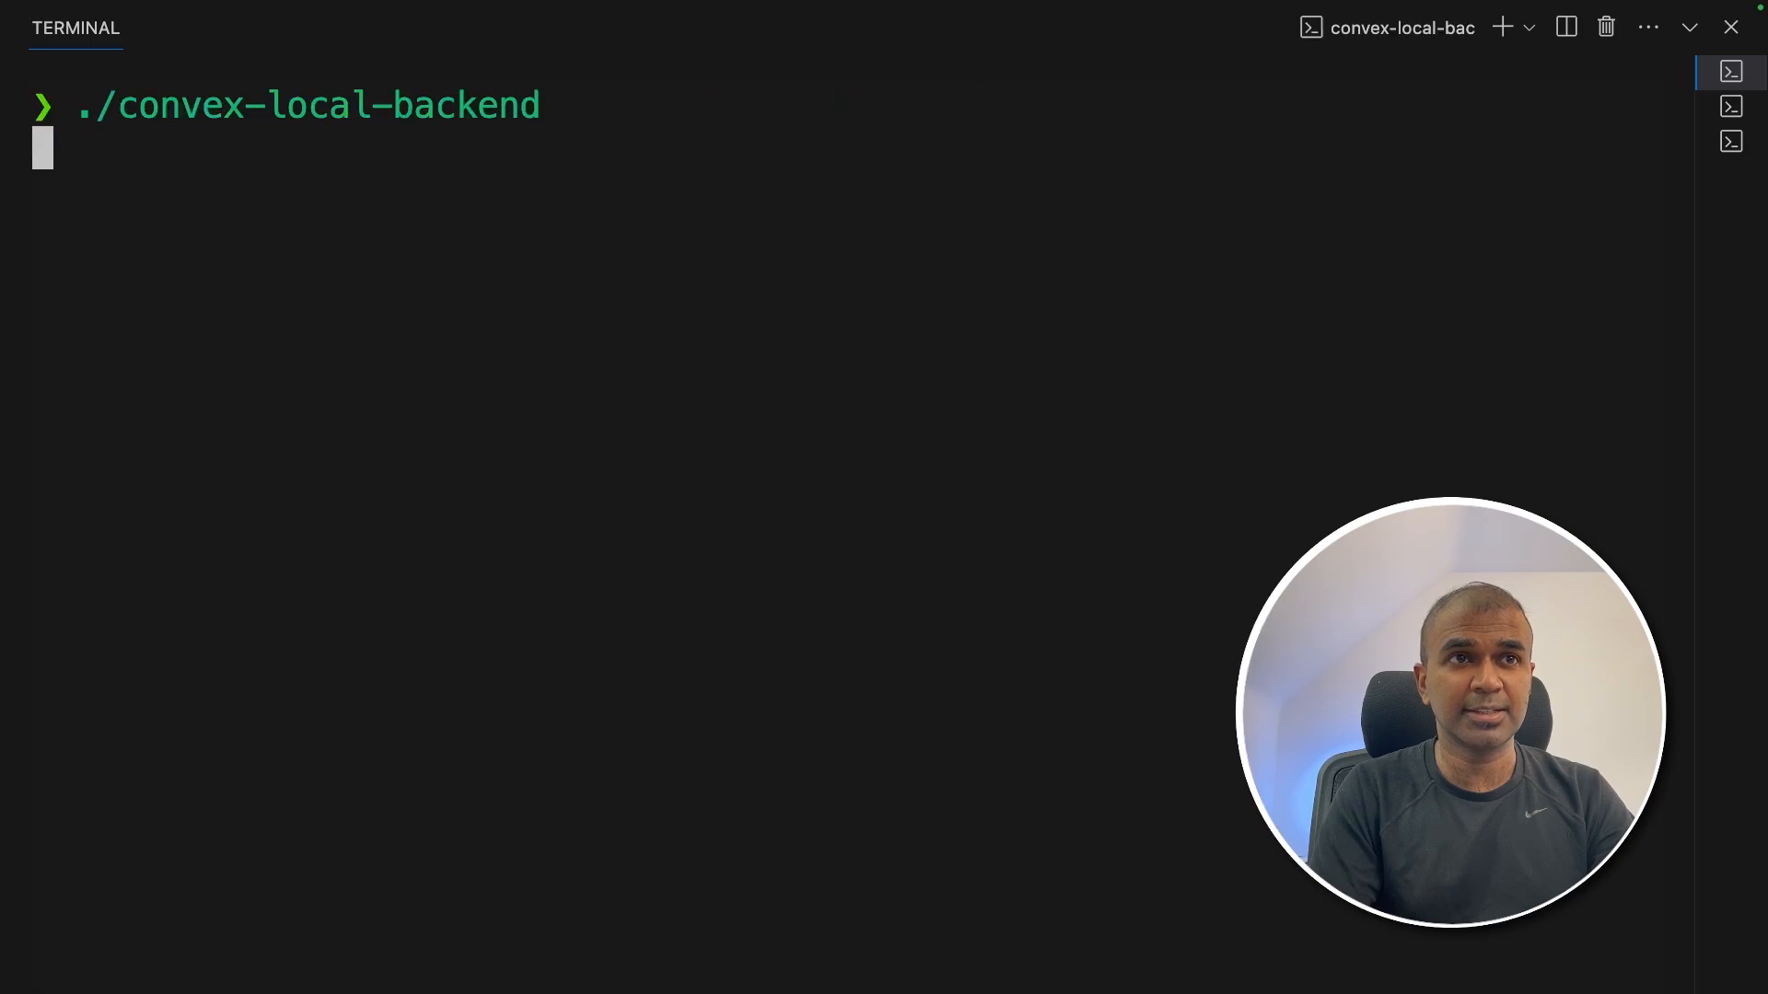
pyautogui.press('Return')
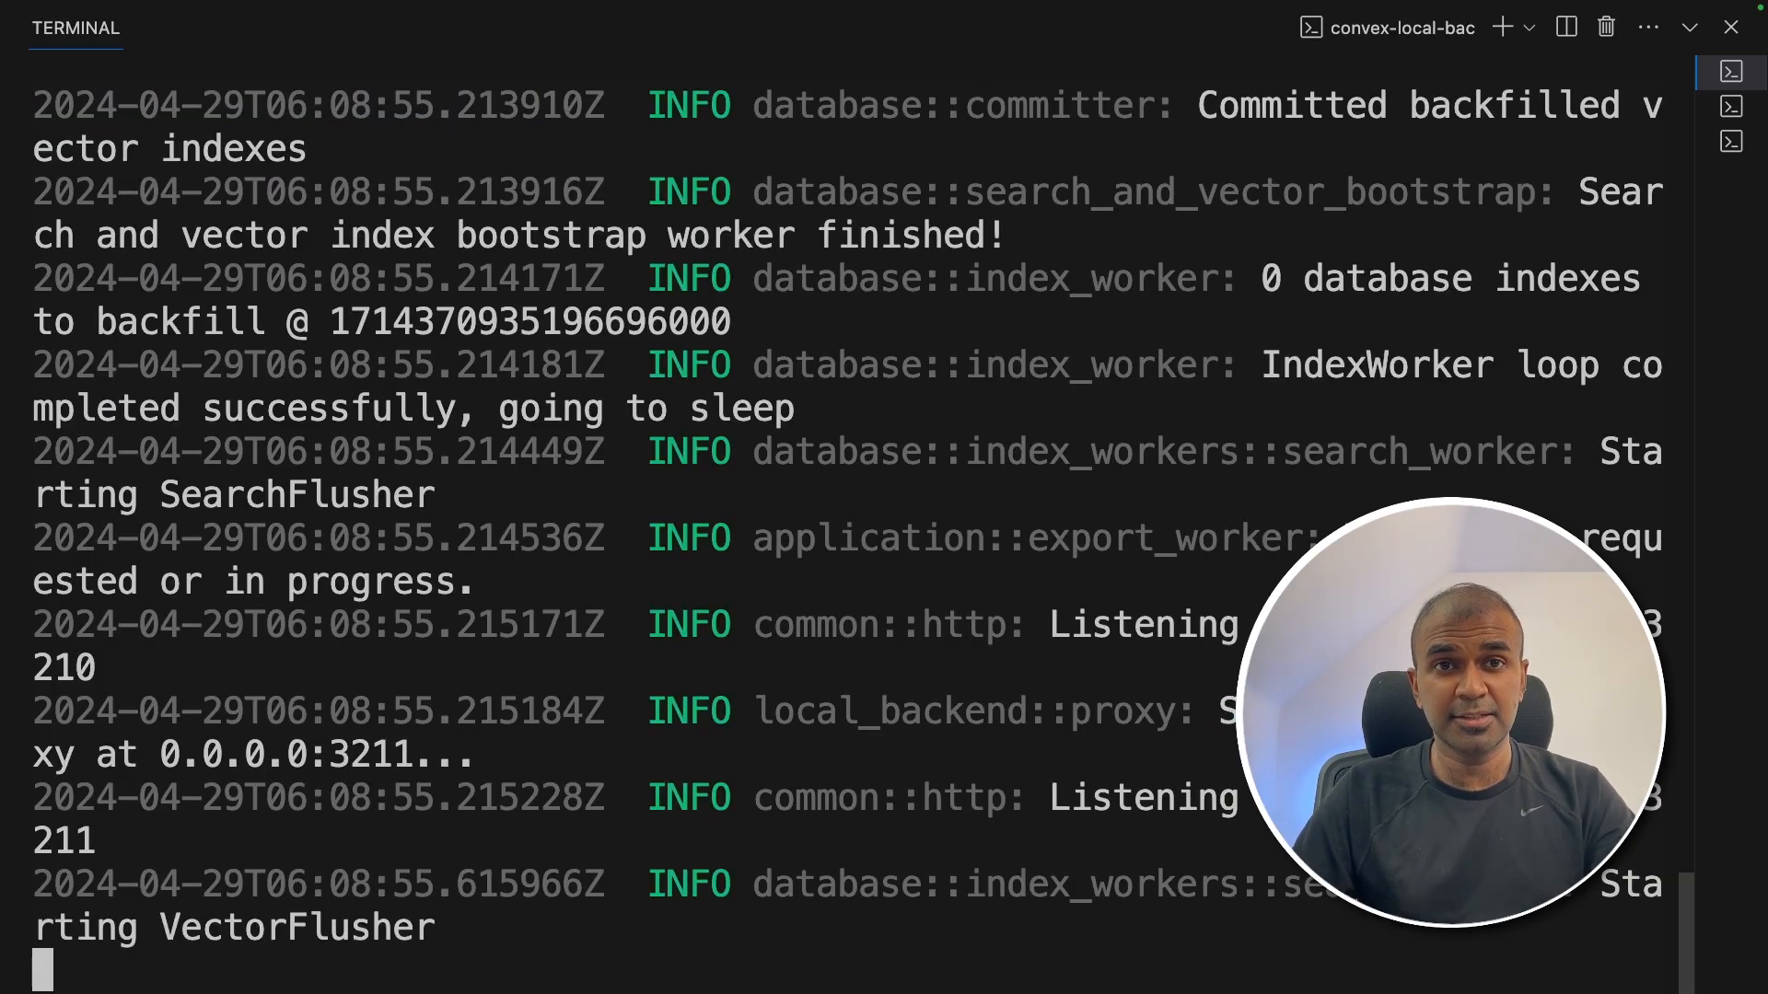
pyautogui.scroll(-3)
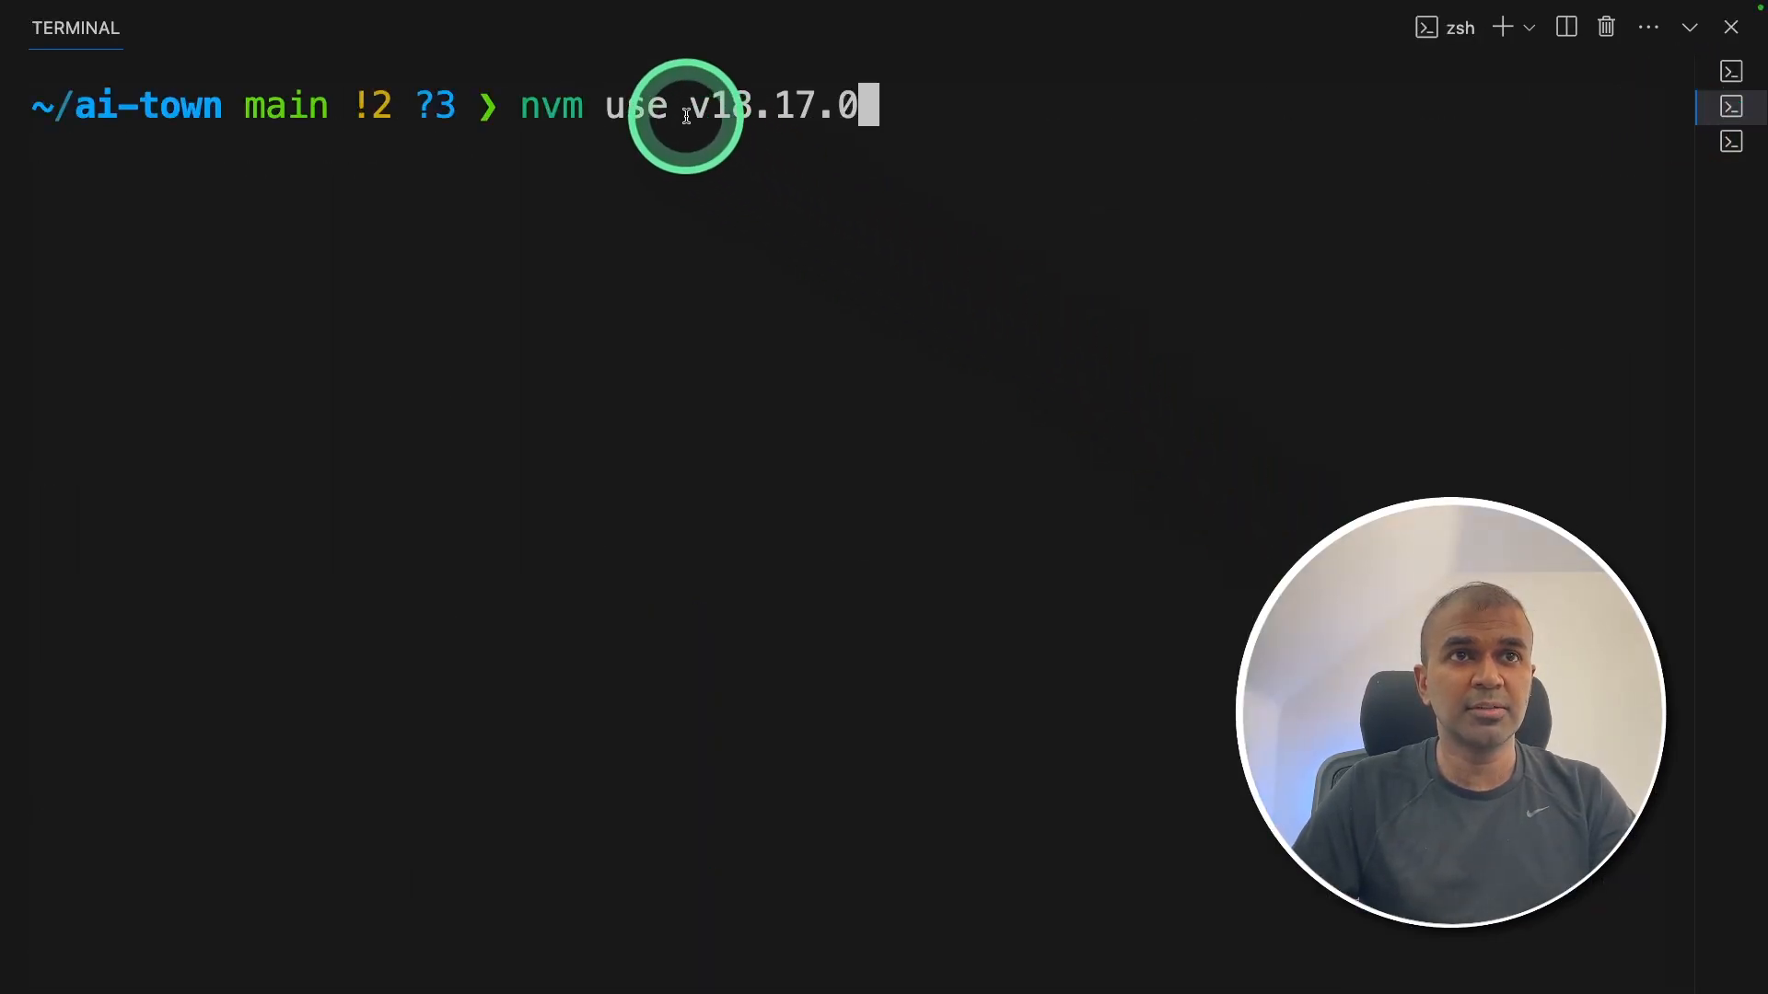
# Step: Start npm run dev:frontend and select the localhost:5173/ai-town address
pyautogui.doubleClick(772, 105)
pyautogui.write('npm run dev:frontend')
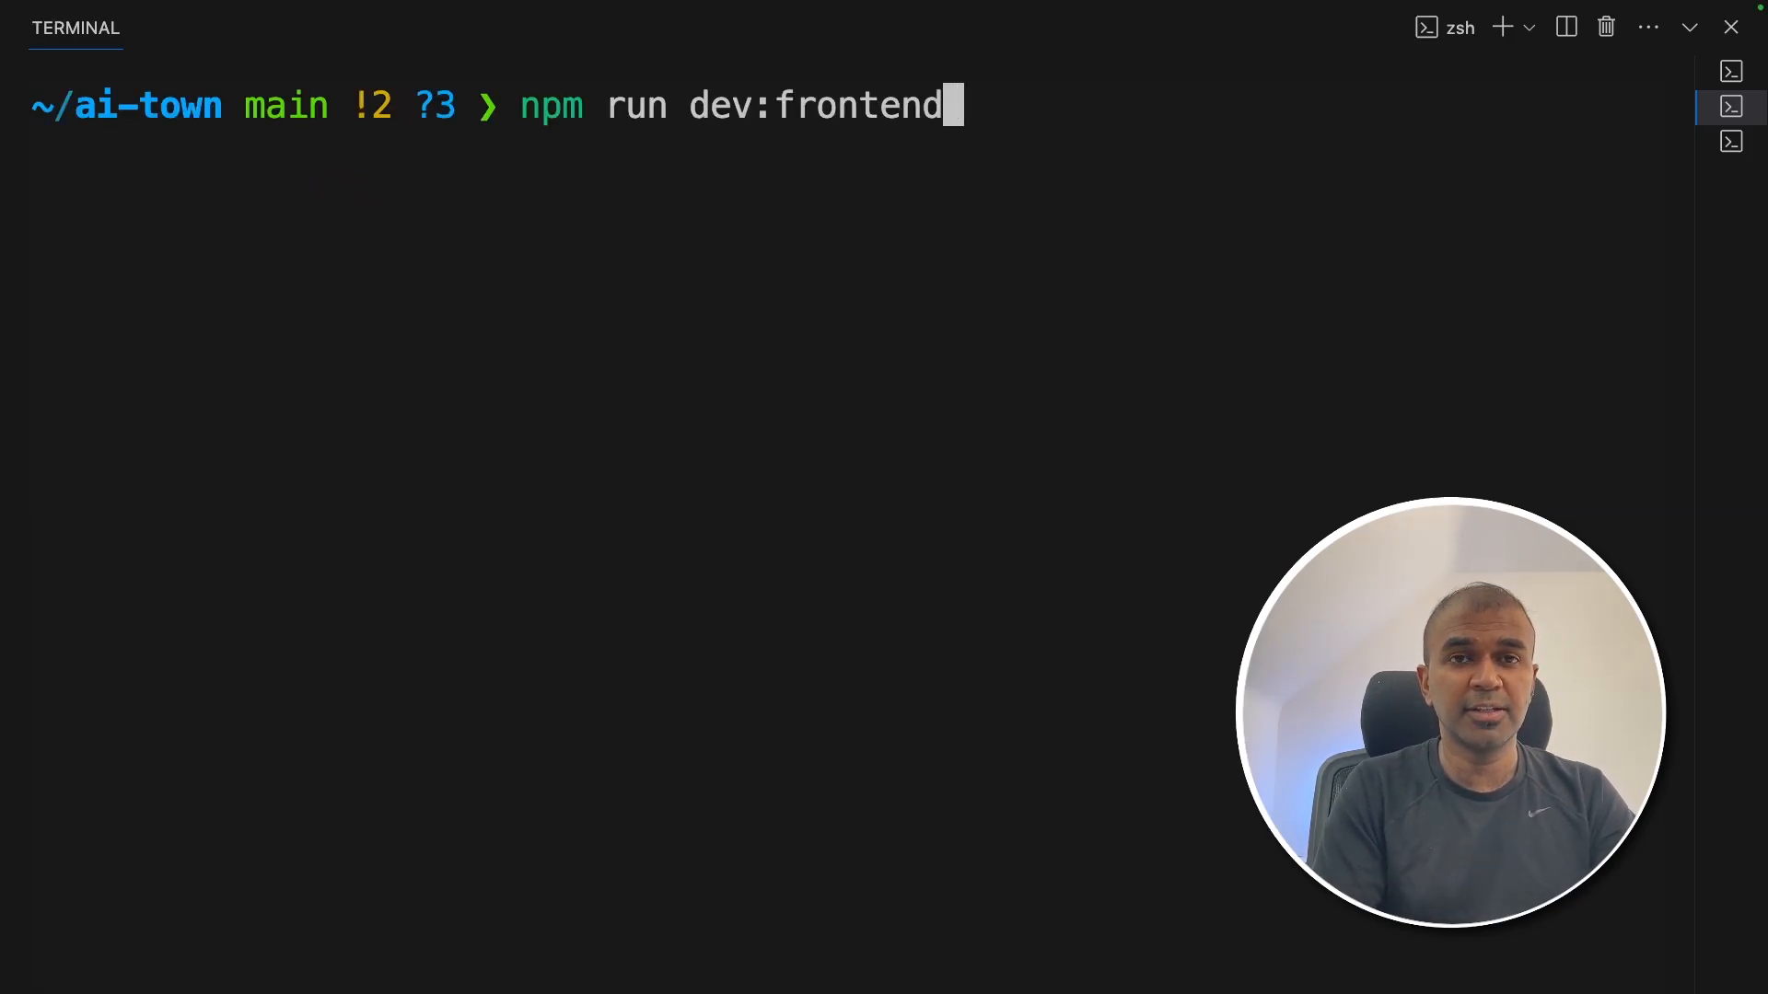
pyautogui.press('Return')
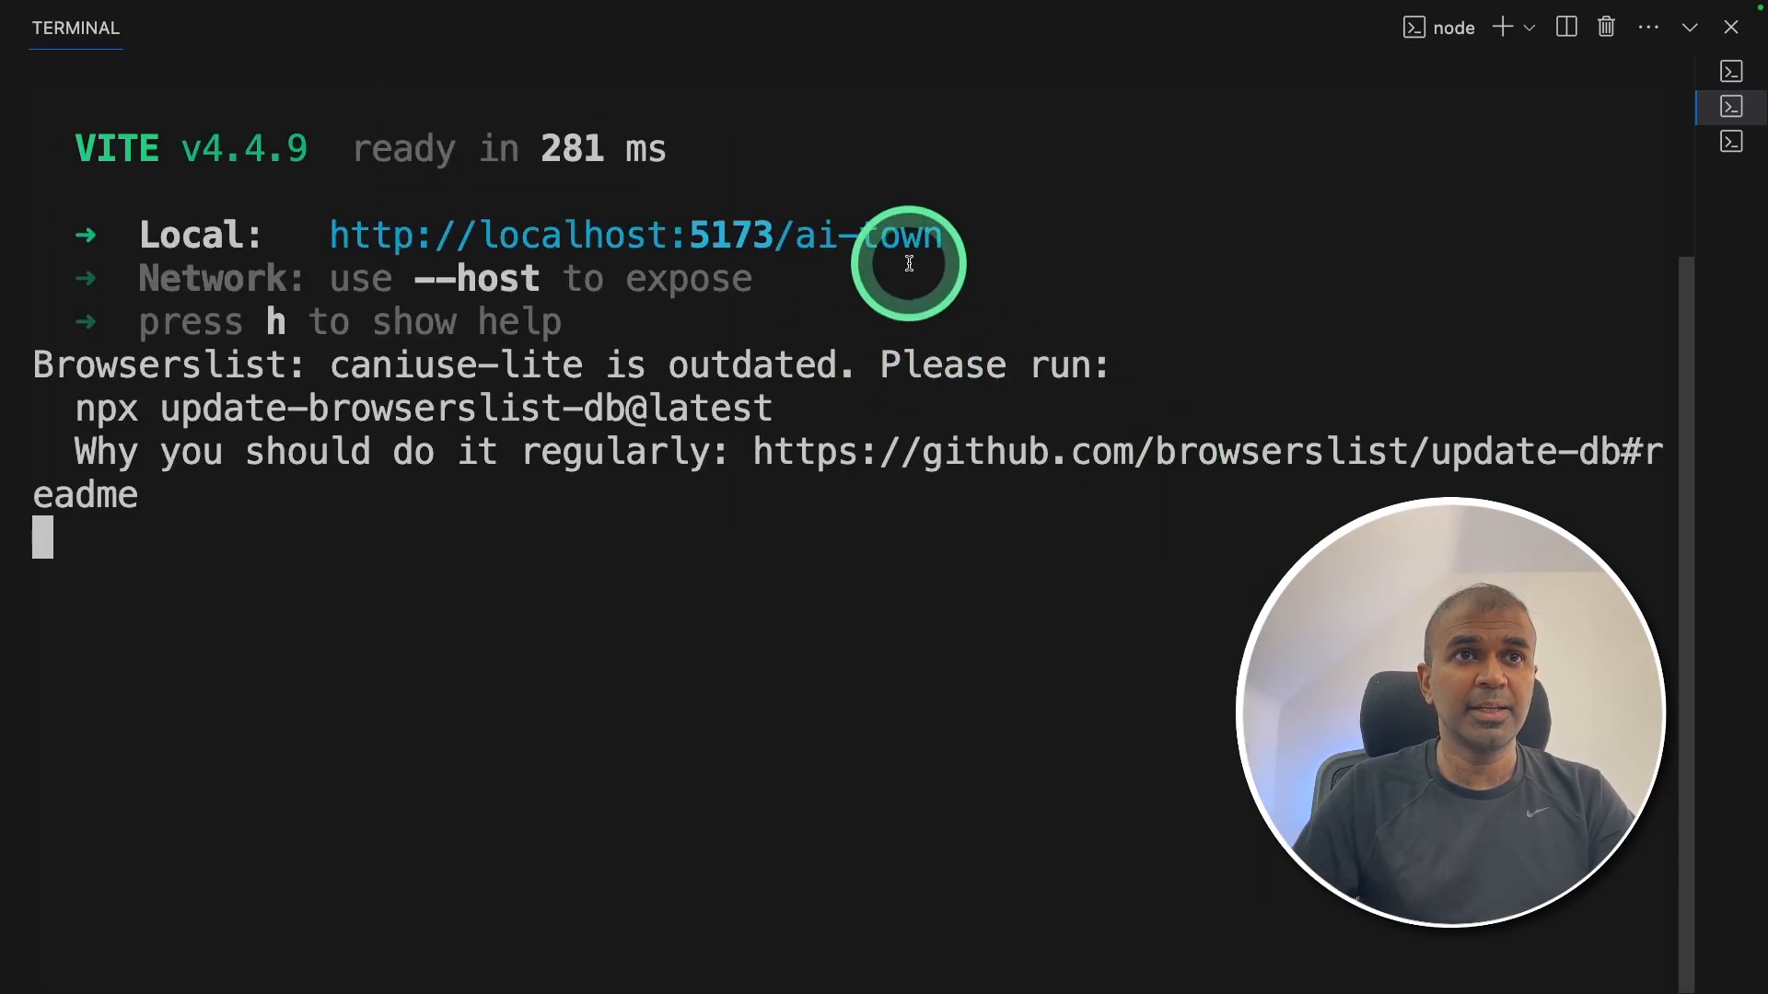
pyautogui.doubleClick(643, 234)
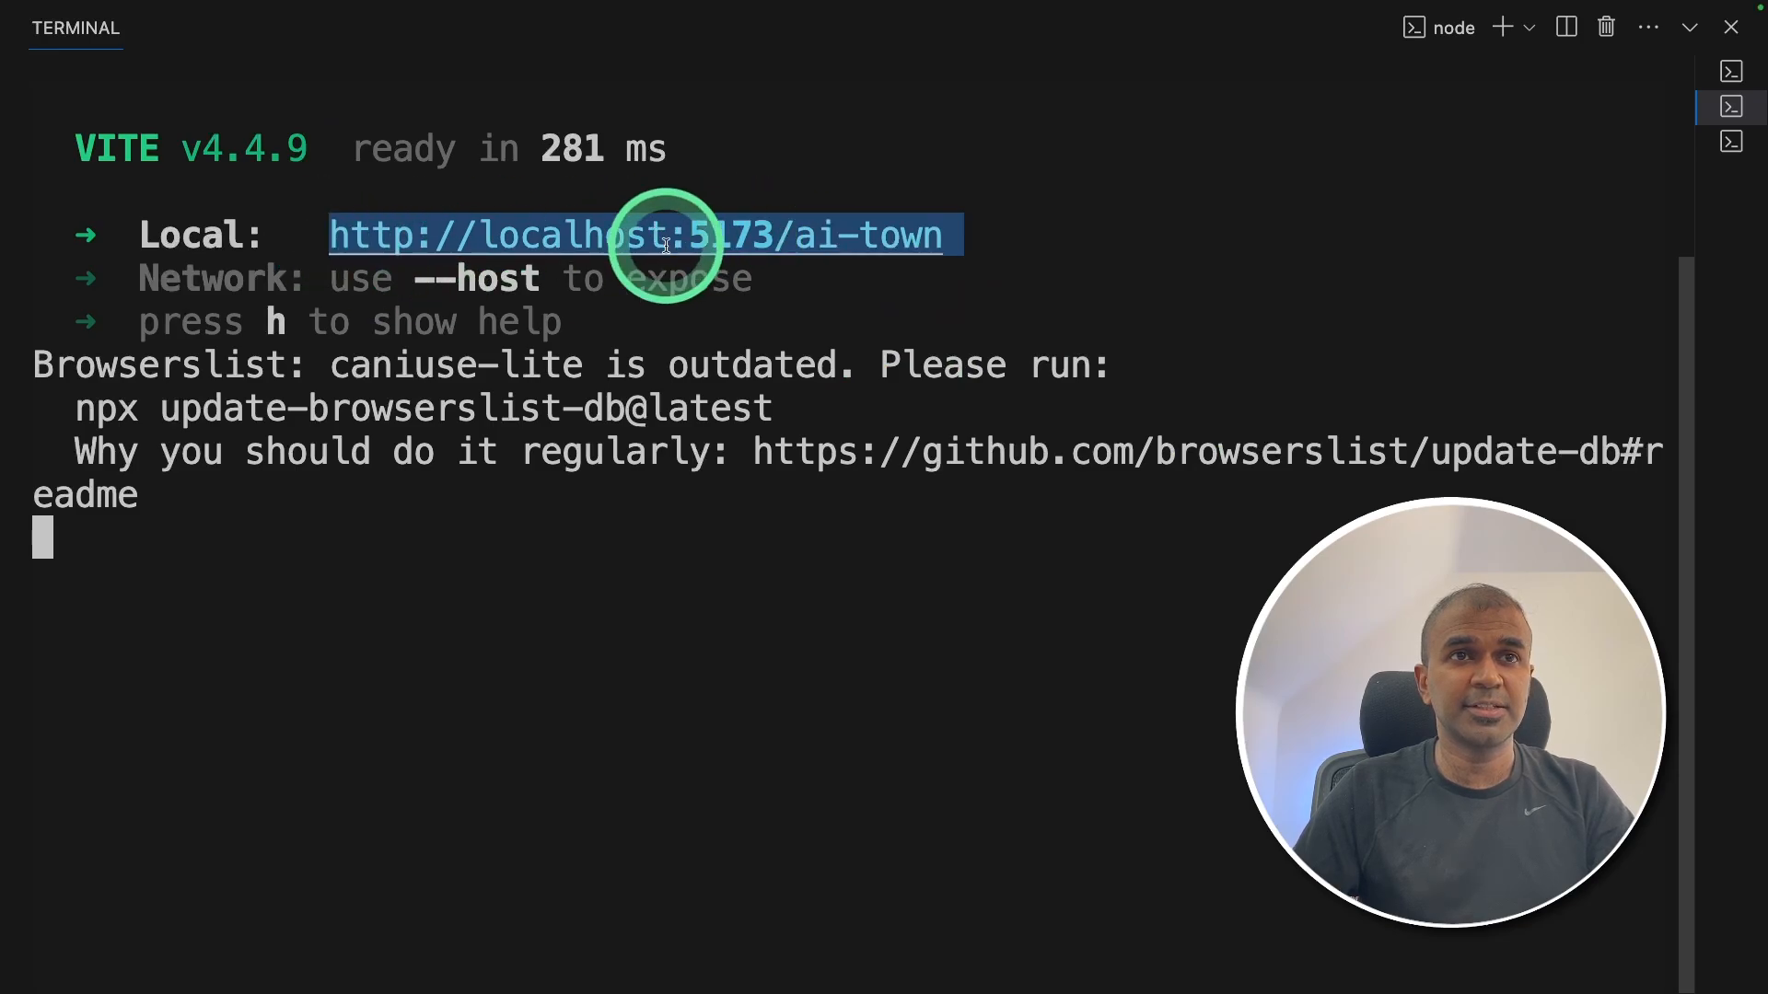
pyautogui.scroll(3)
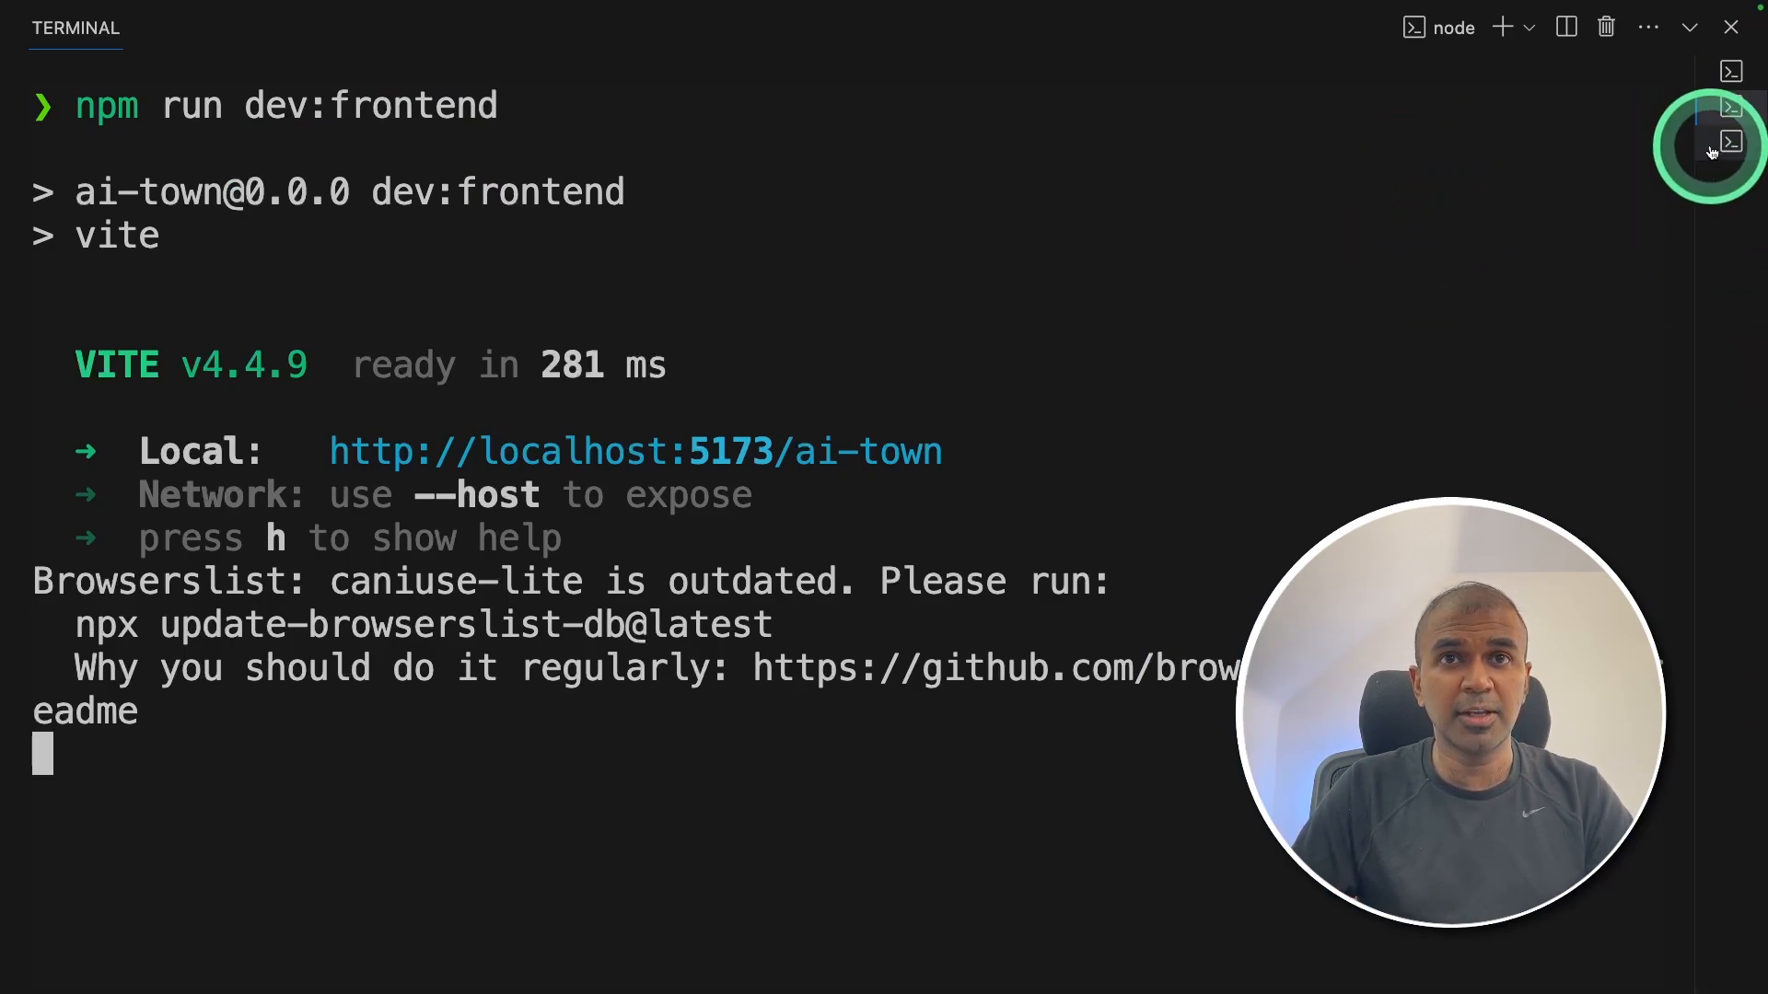
# Step: Run npm run dev:backend in the zsh terminal, then stop it and clear the output
pyautogui.click(1731, 140)
pyautogui.write('nvm use v18.17.0')
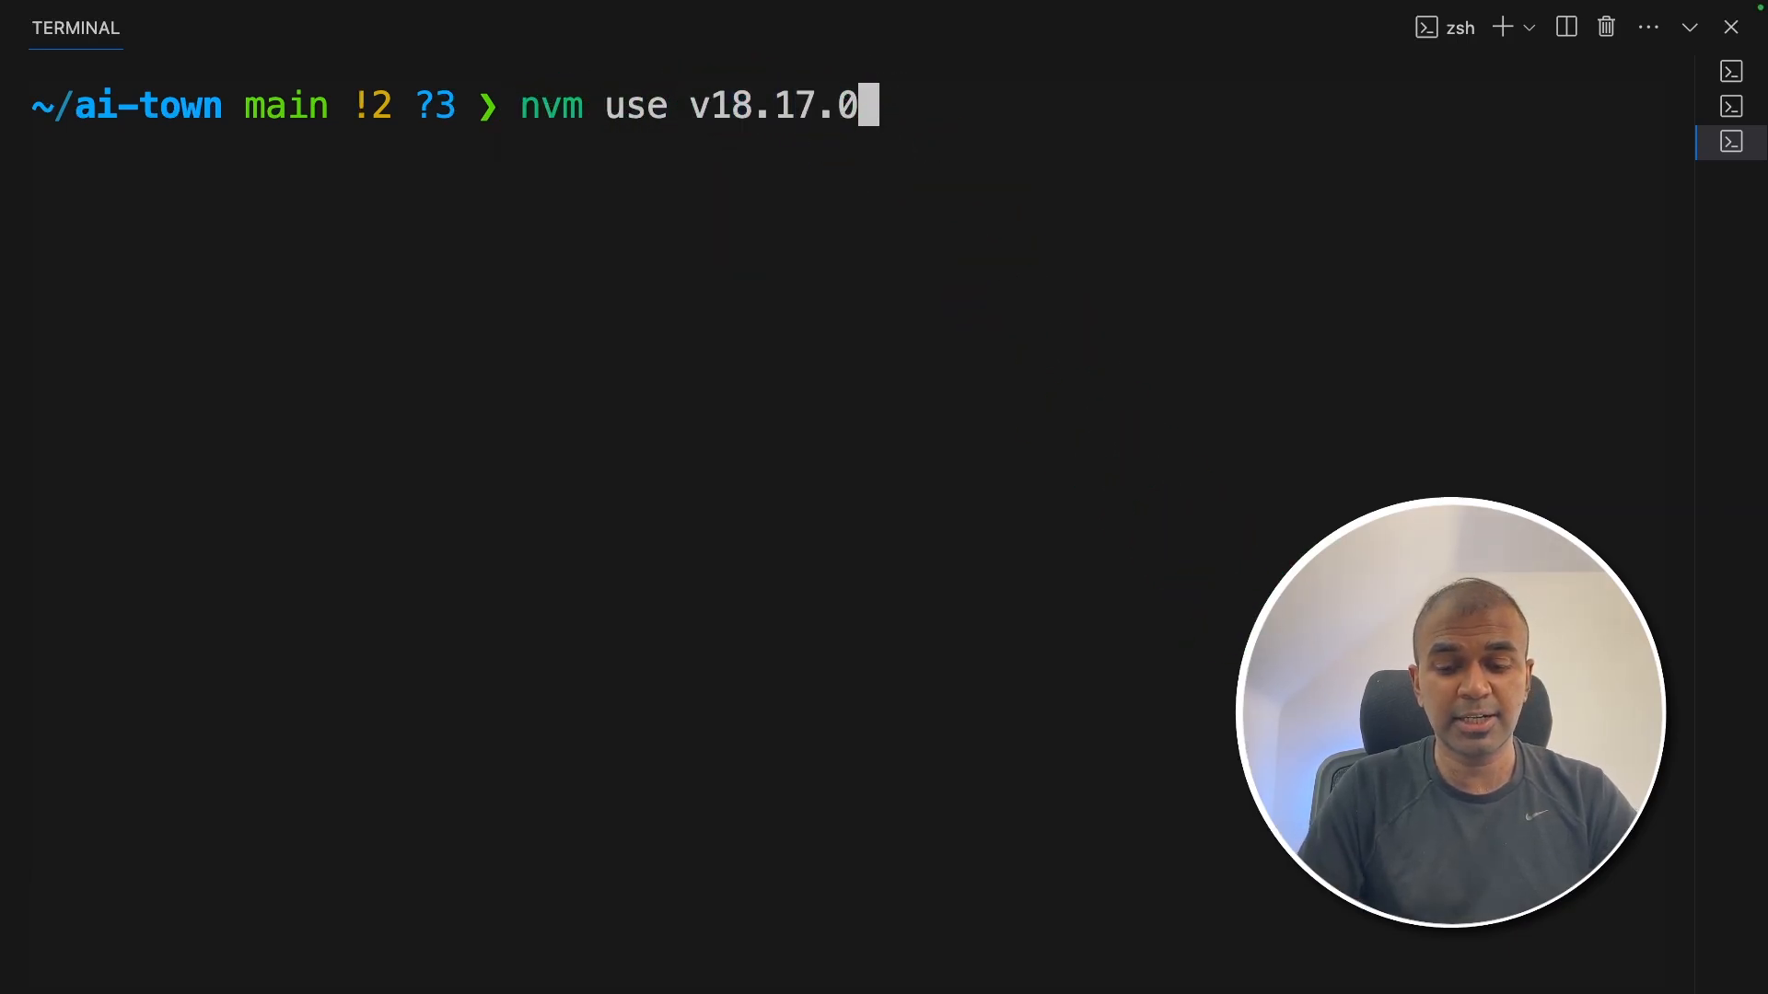
pyautogui.write('npm run dev:backend')
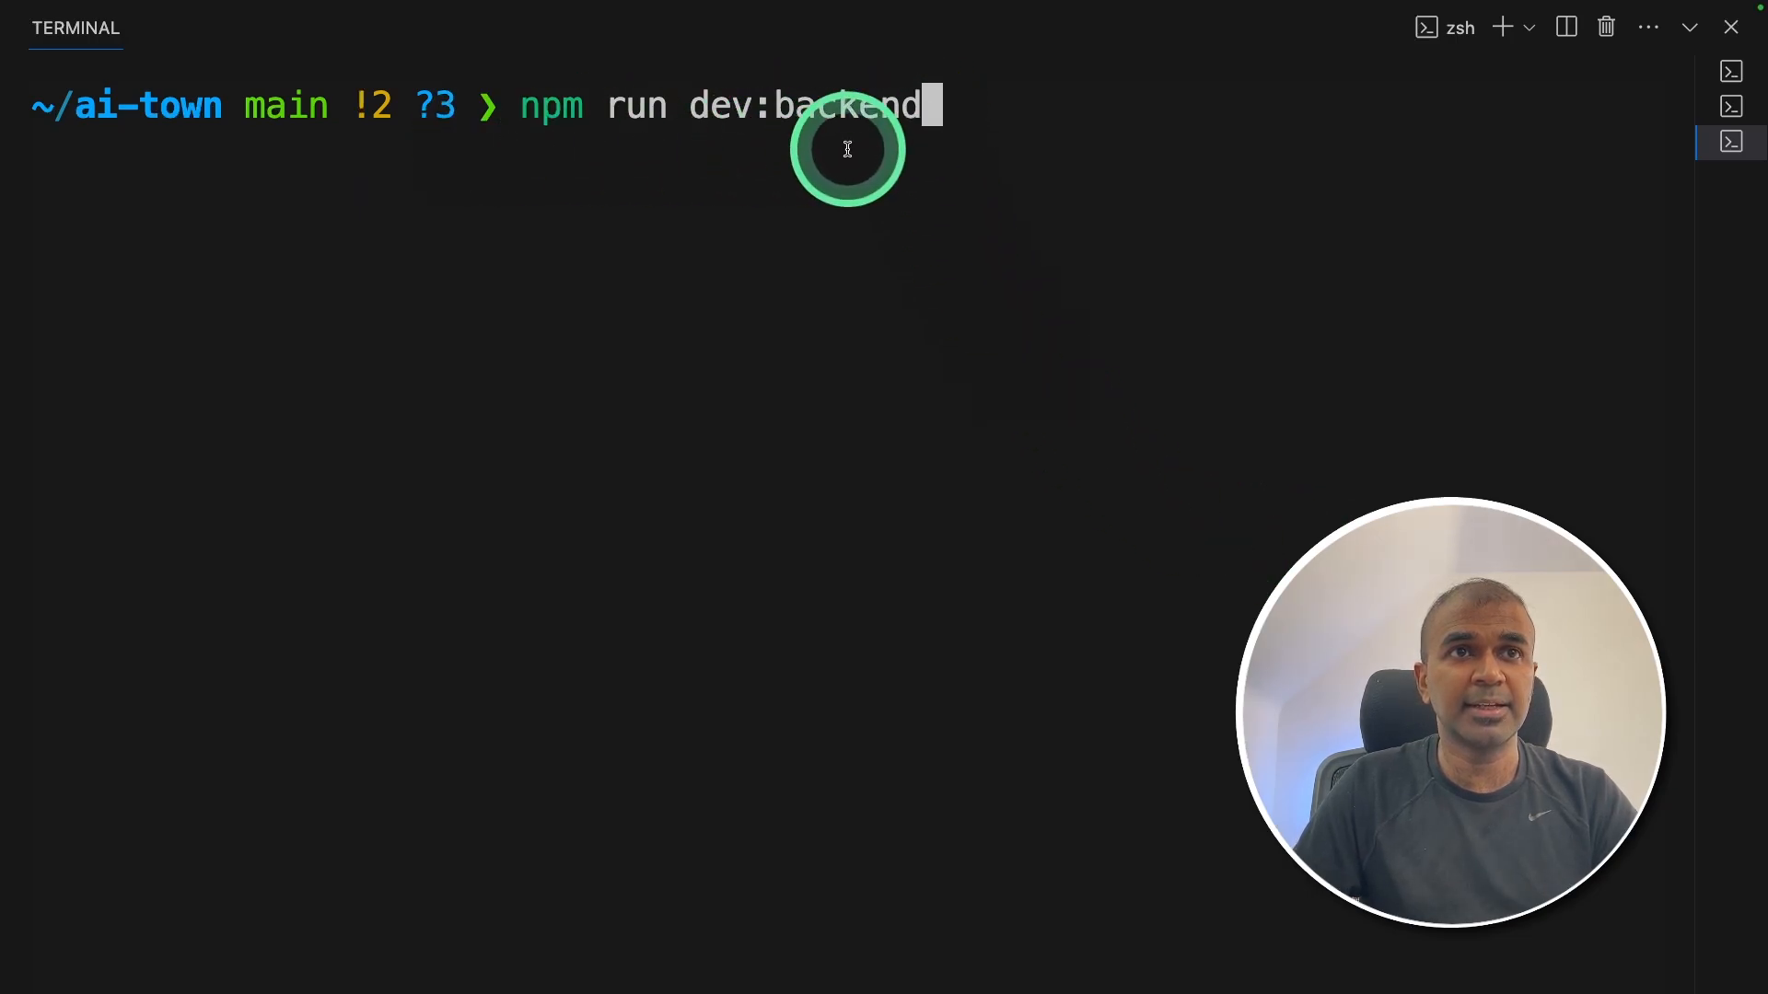
pyautogui.press('Return')
pyautogui.write('cl')
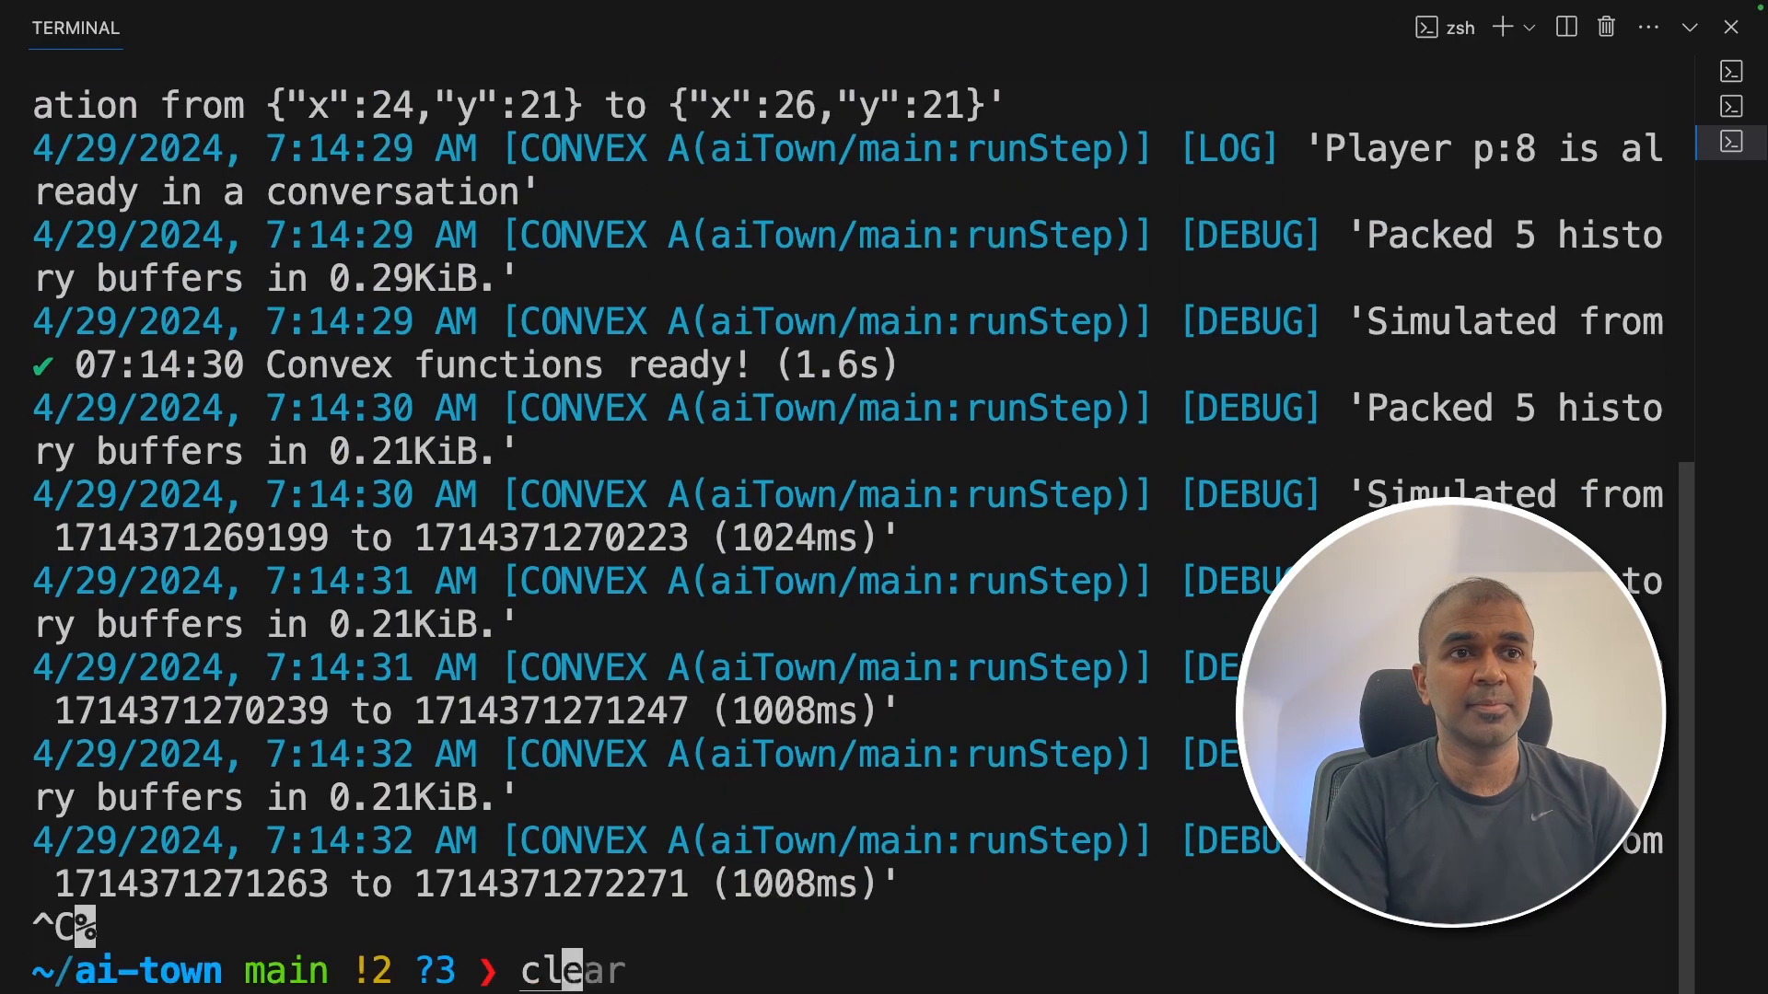
pyautogui.press('Return')
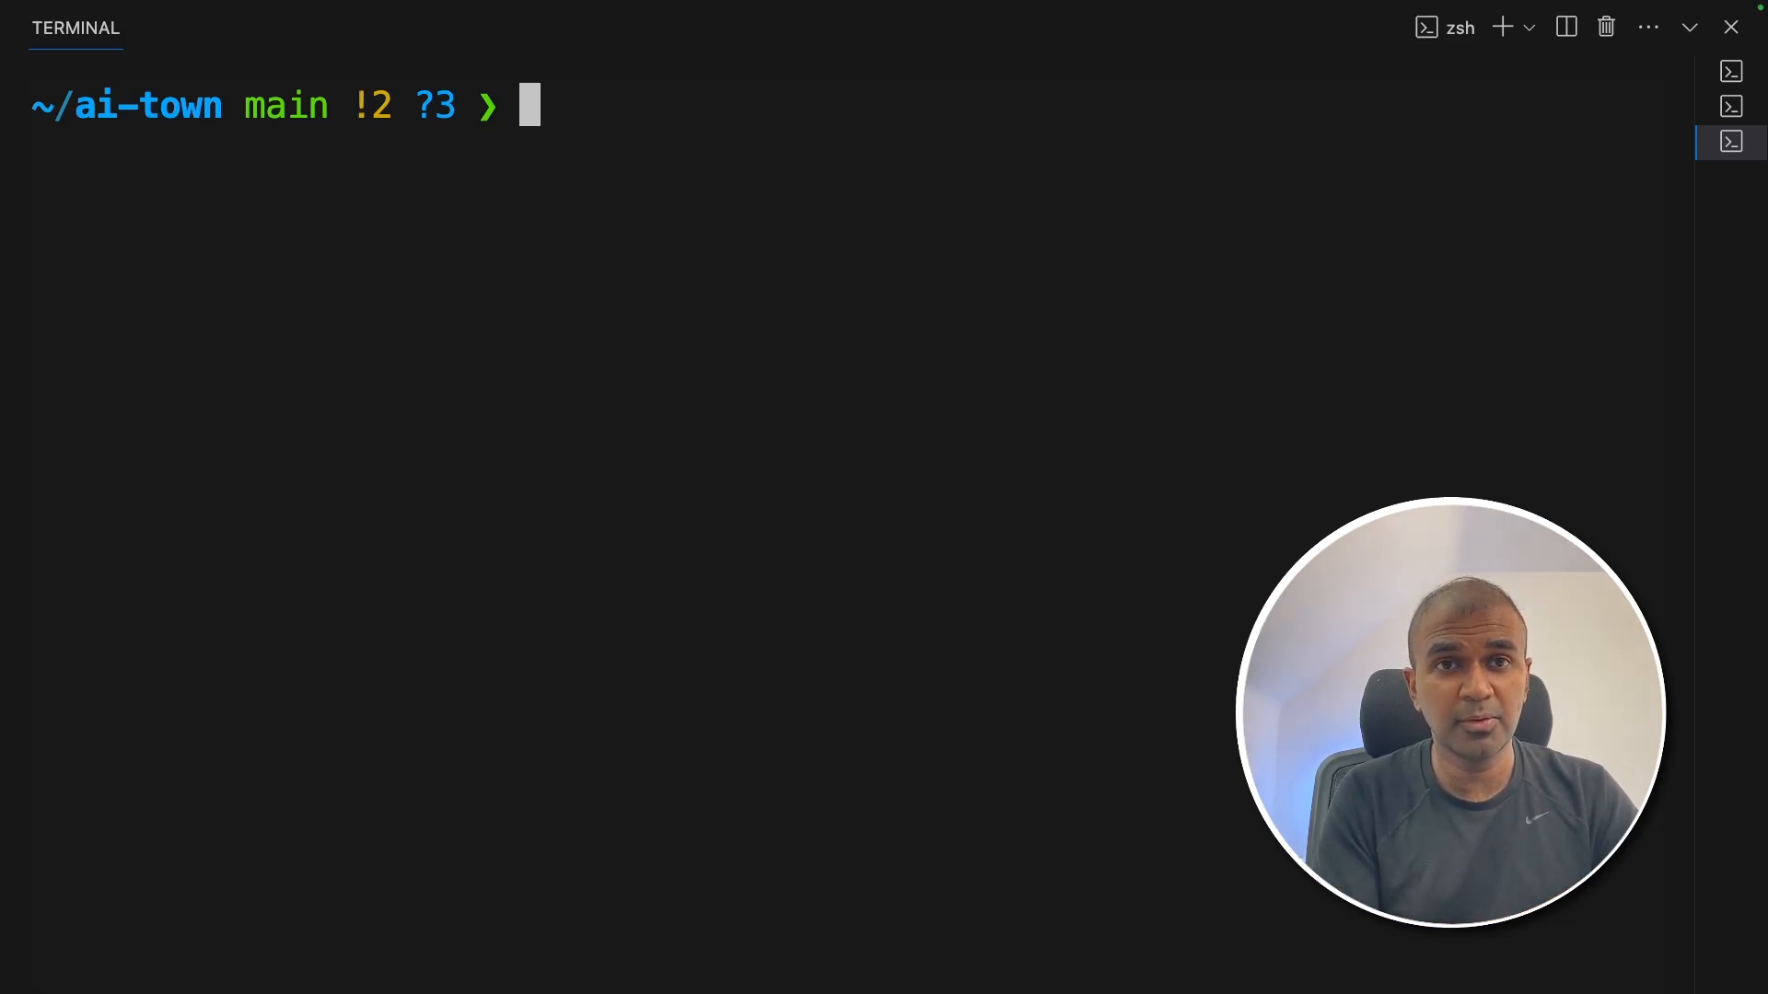
# Step: Run just convex run init, then restart the backend with npm run dev:backend
pyautogui.write('just convex run init')
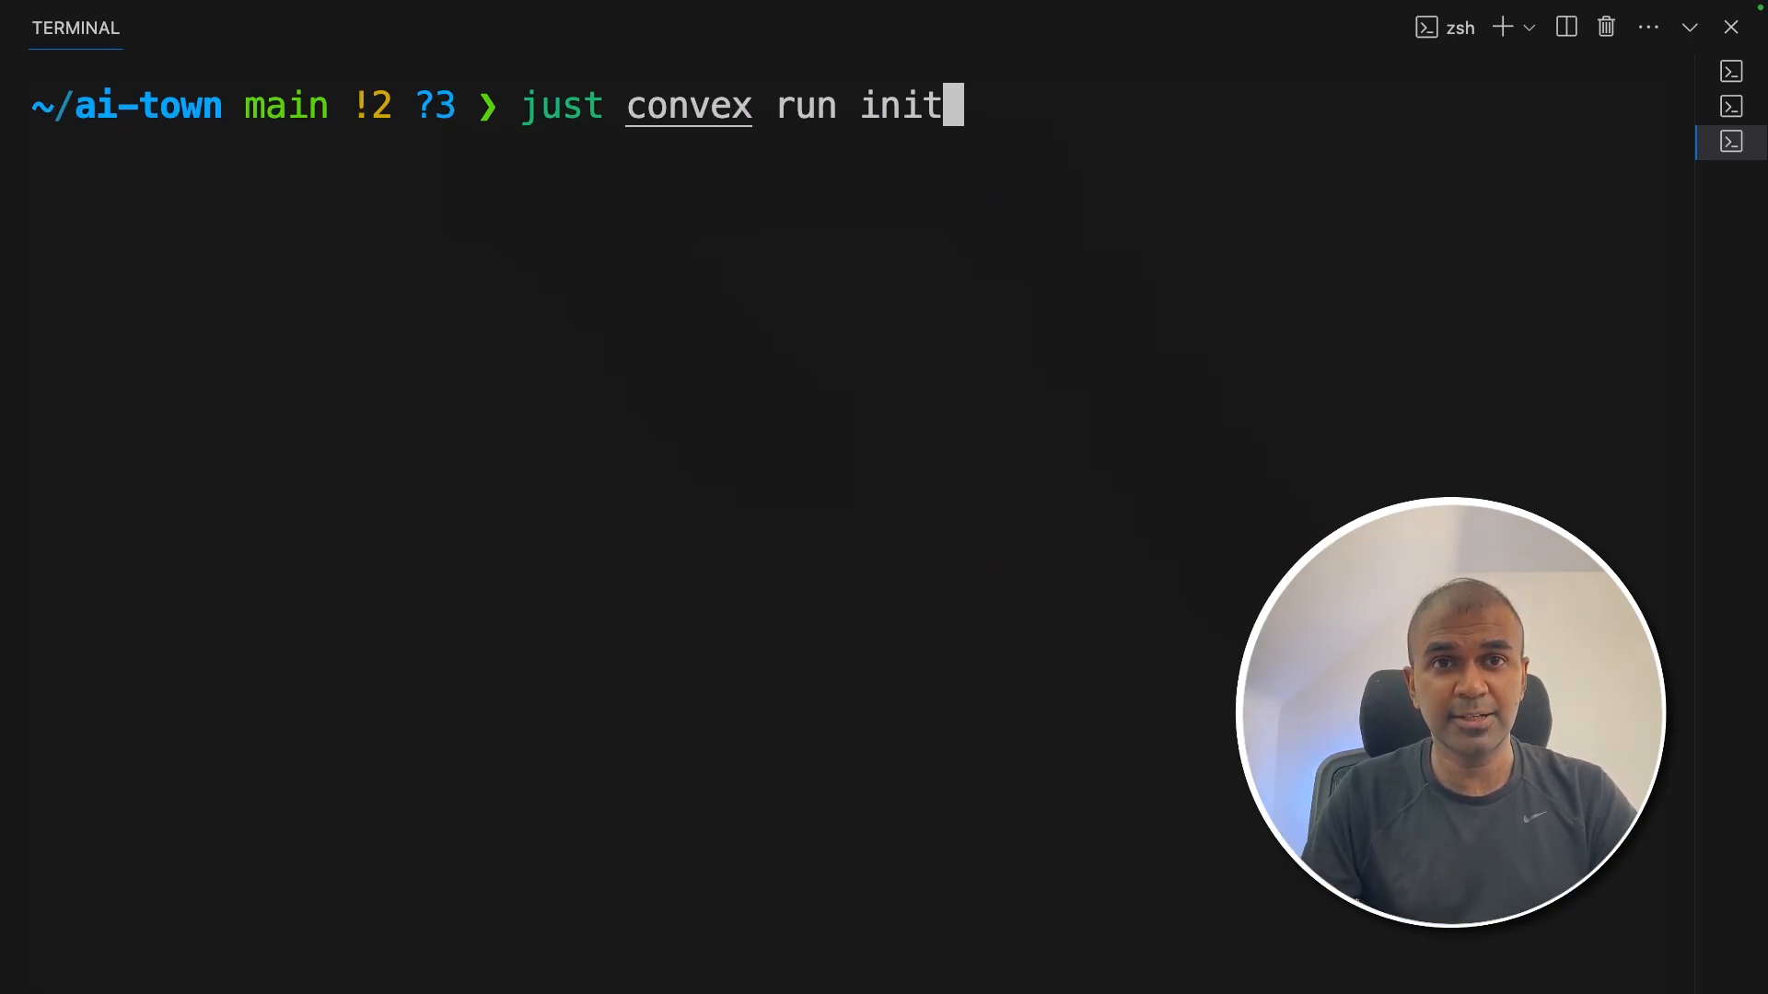
pyautogui.click(972, 189)
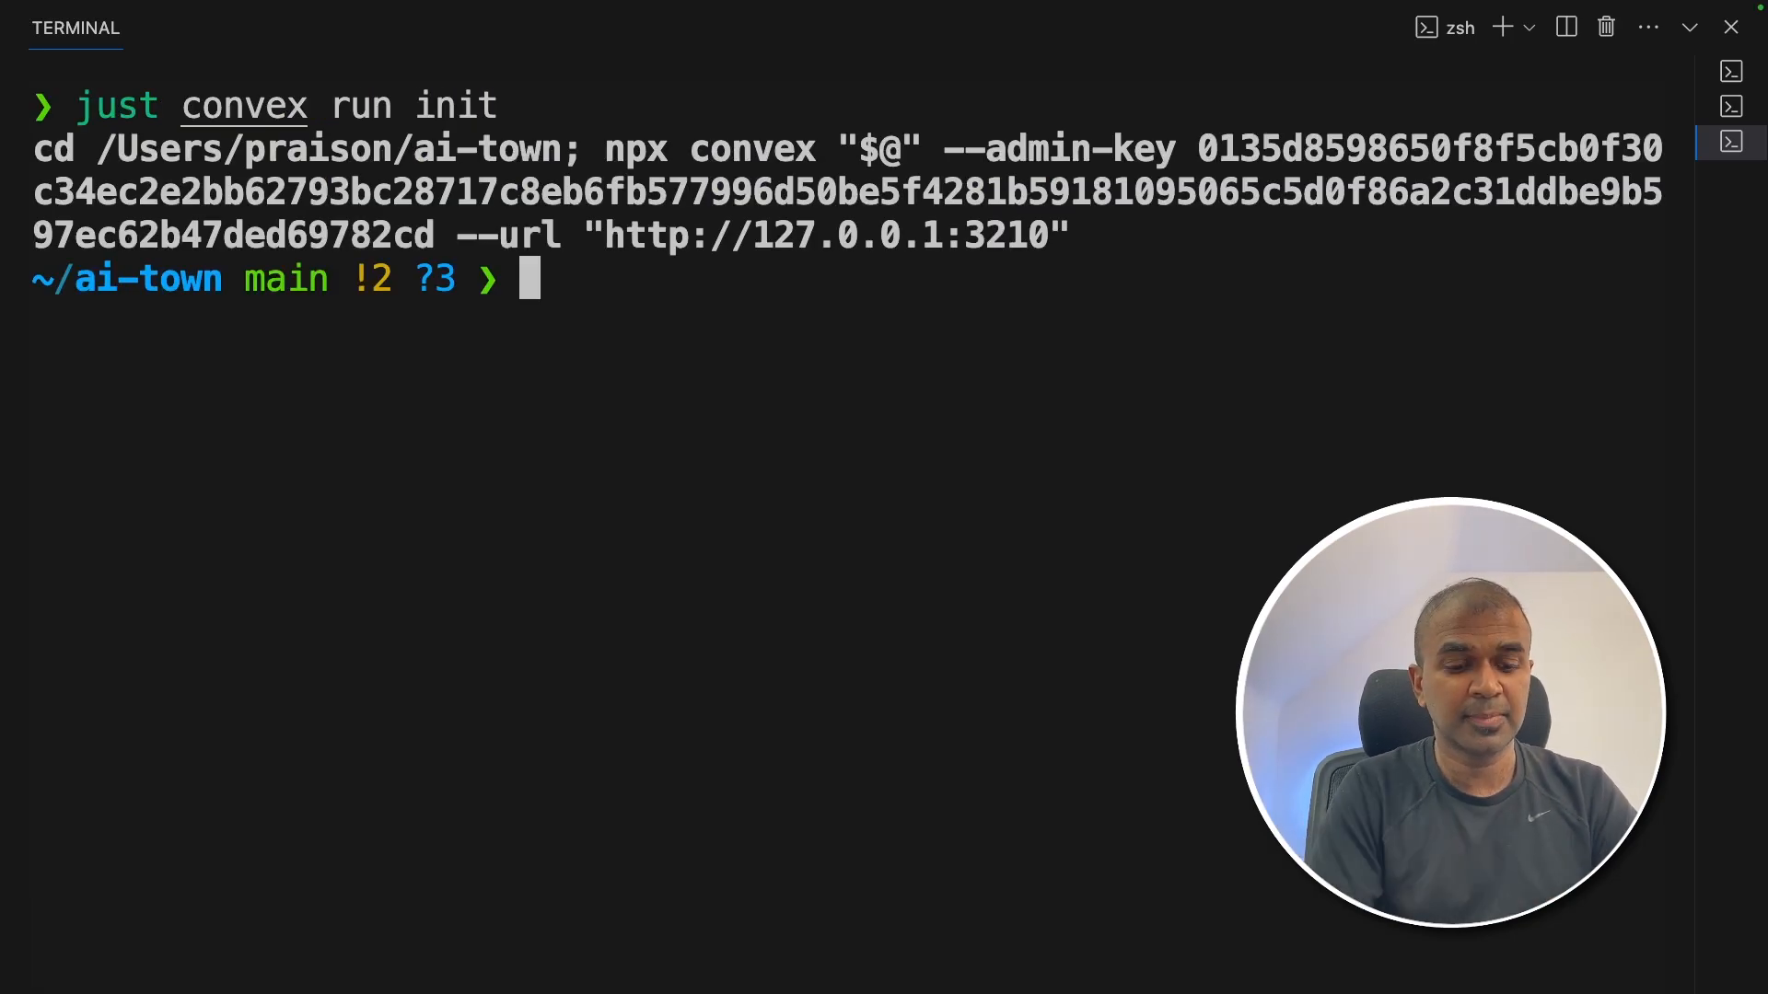
pyautogui.write('npm run dev:backend')
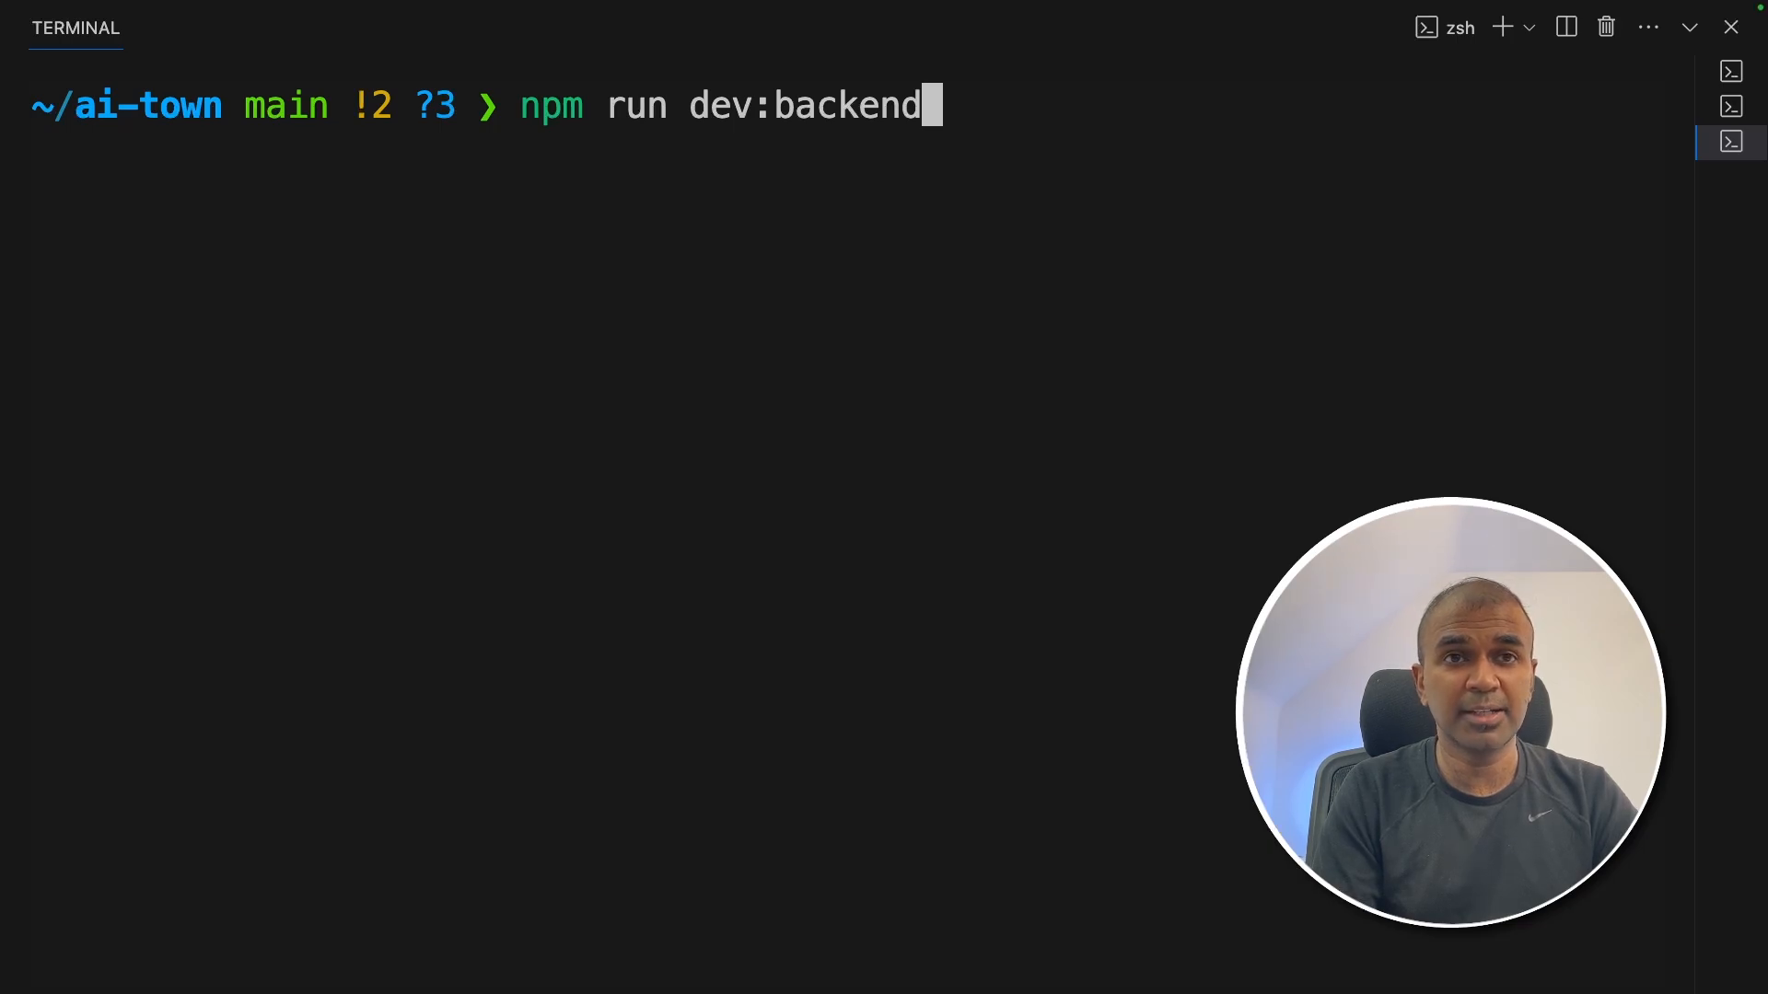
pyautogui.press('Return')
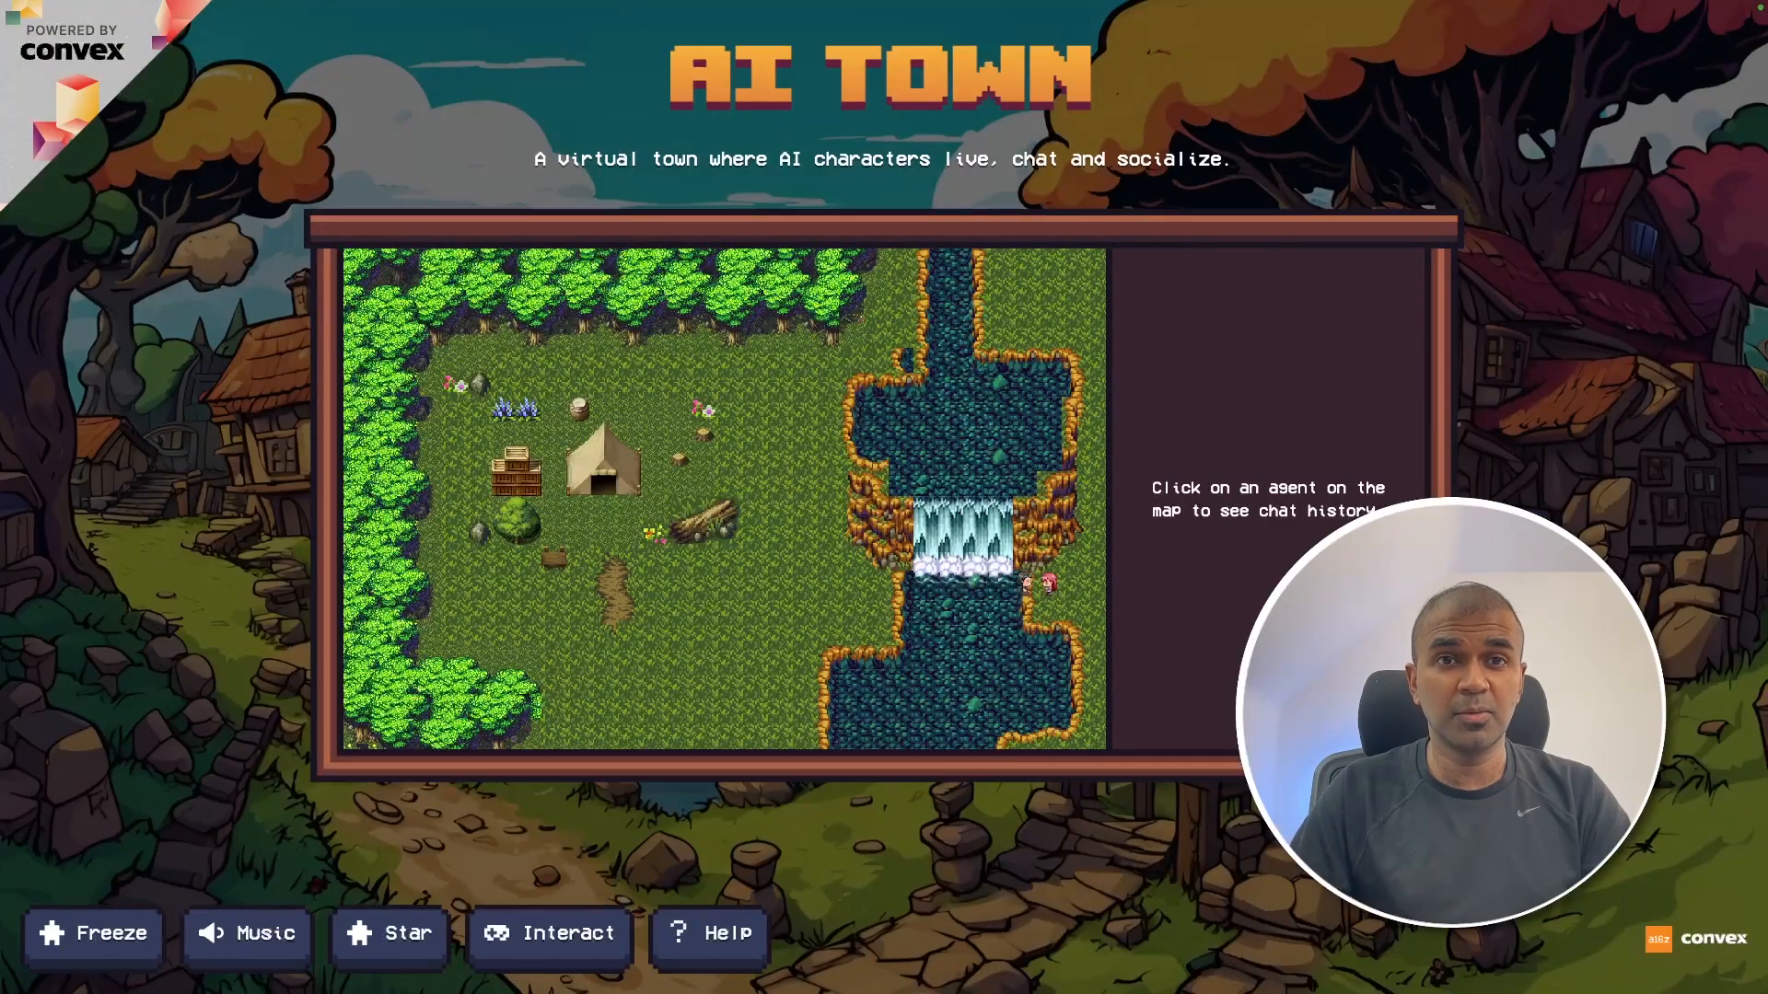
# Step: Turn on AI Town's background music, view Lucky's character profile, and choose Interact
pyautogui.click(969, 564)
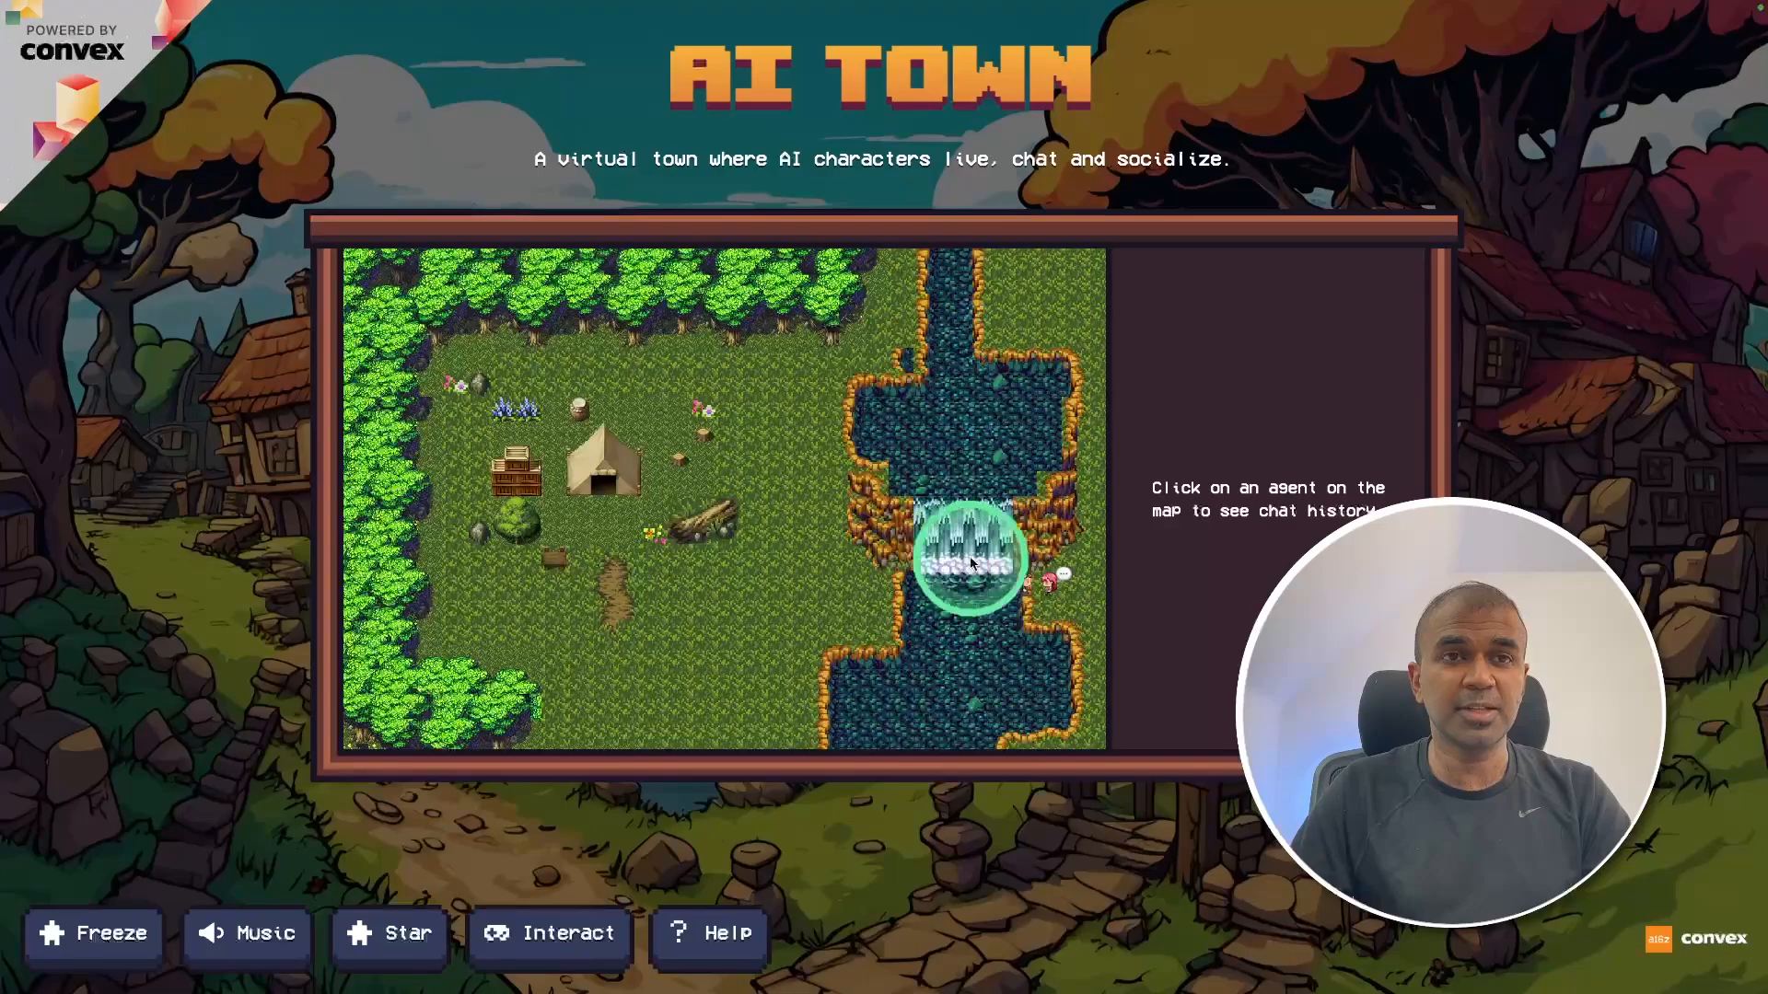
pyautogui.click(254, 933)
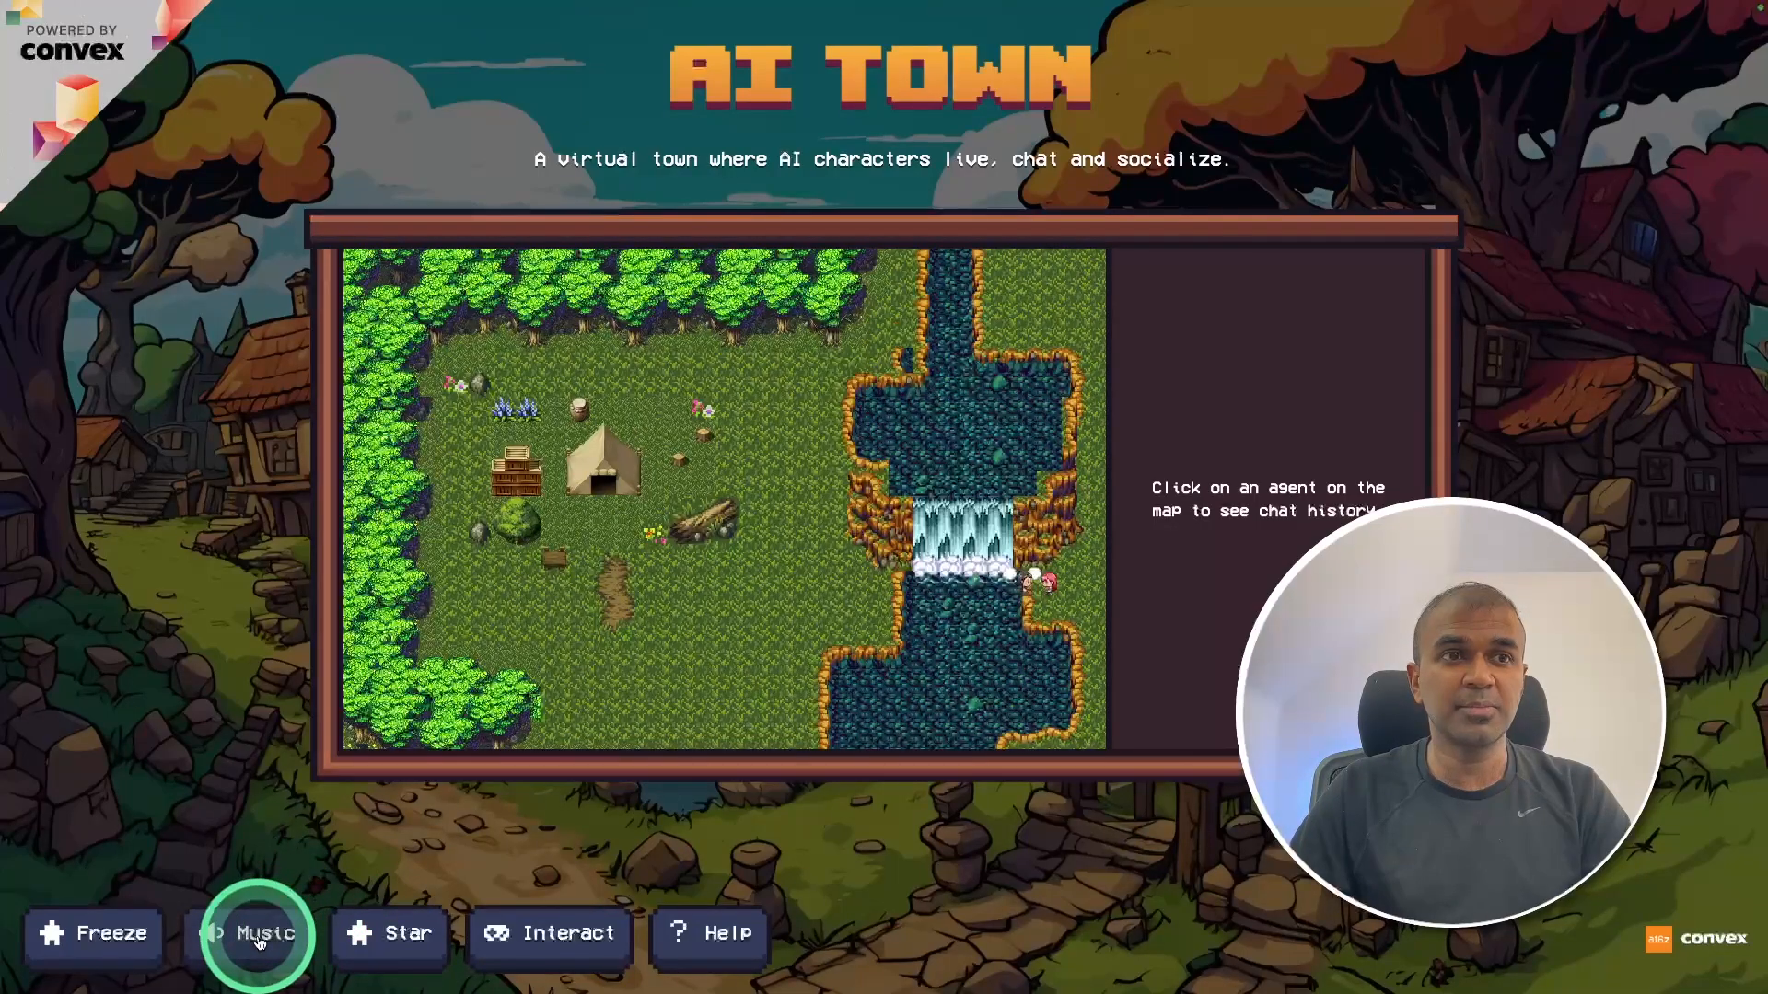
pyautogui.click(257, 934)
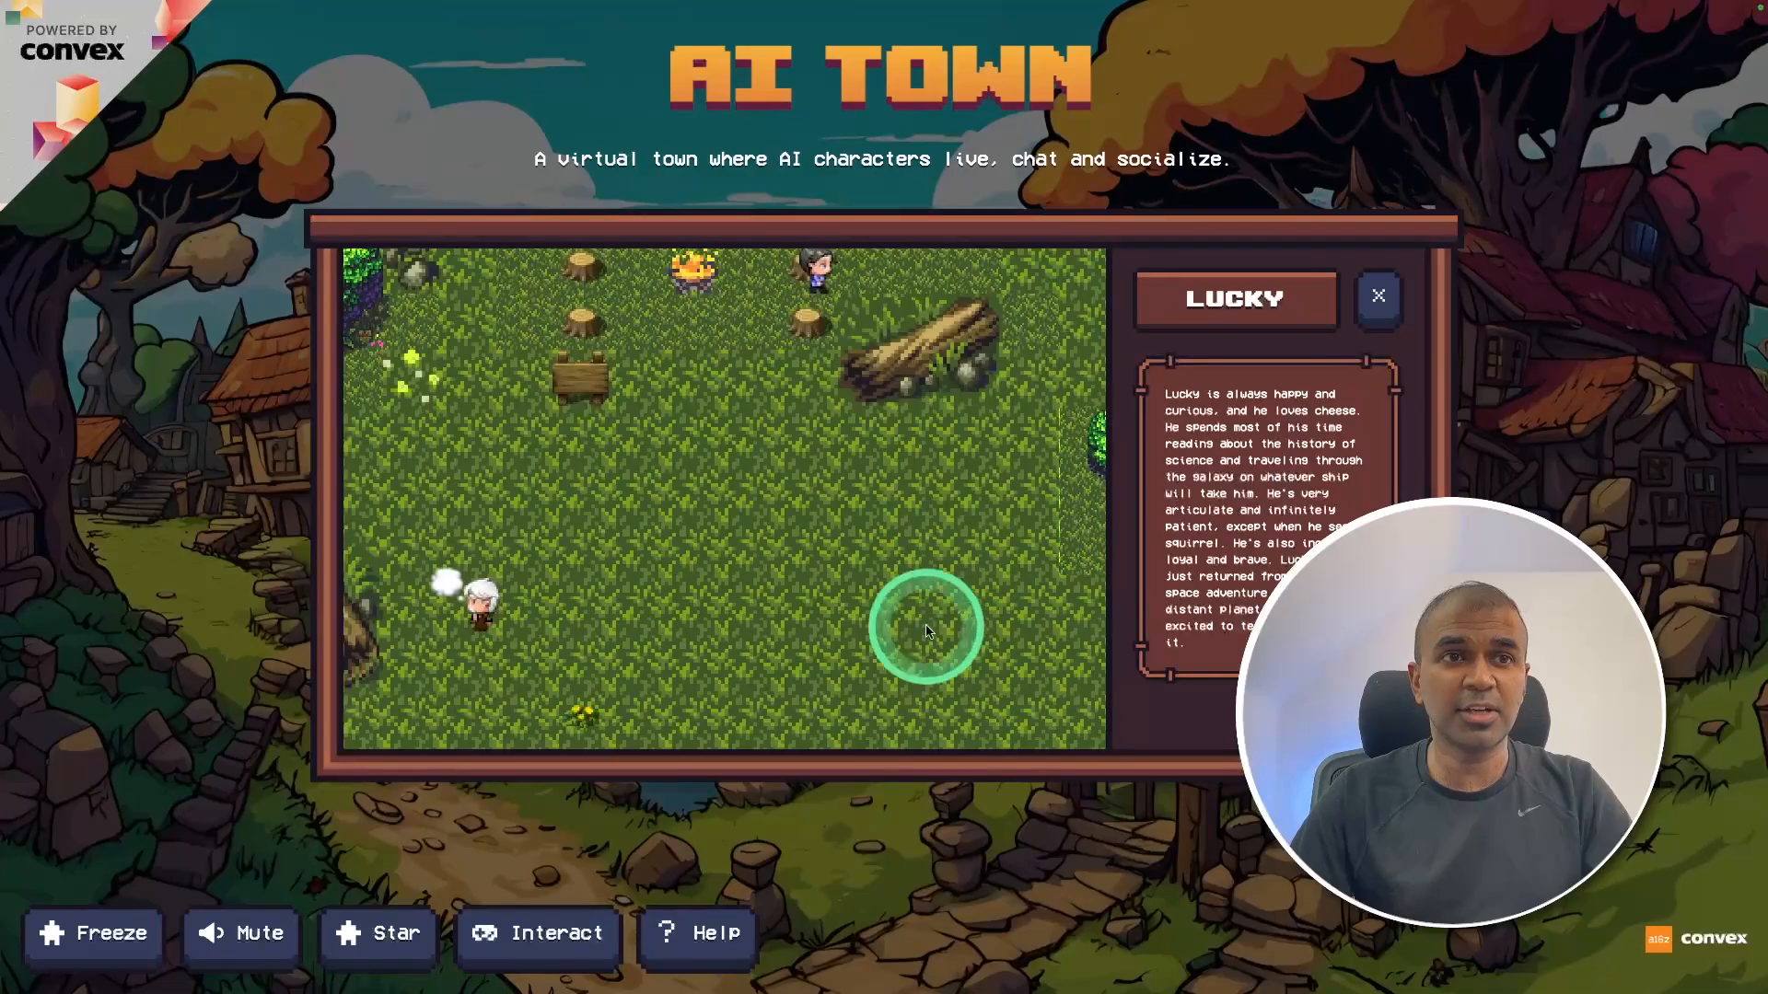
pyautogui.click(538, 933)
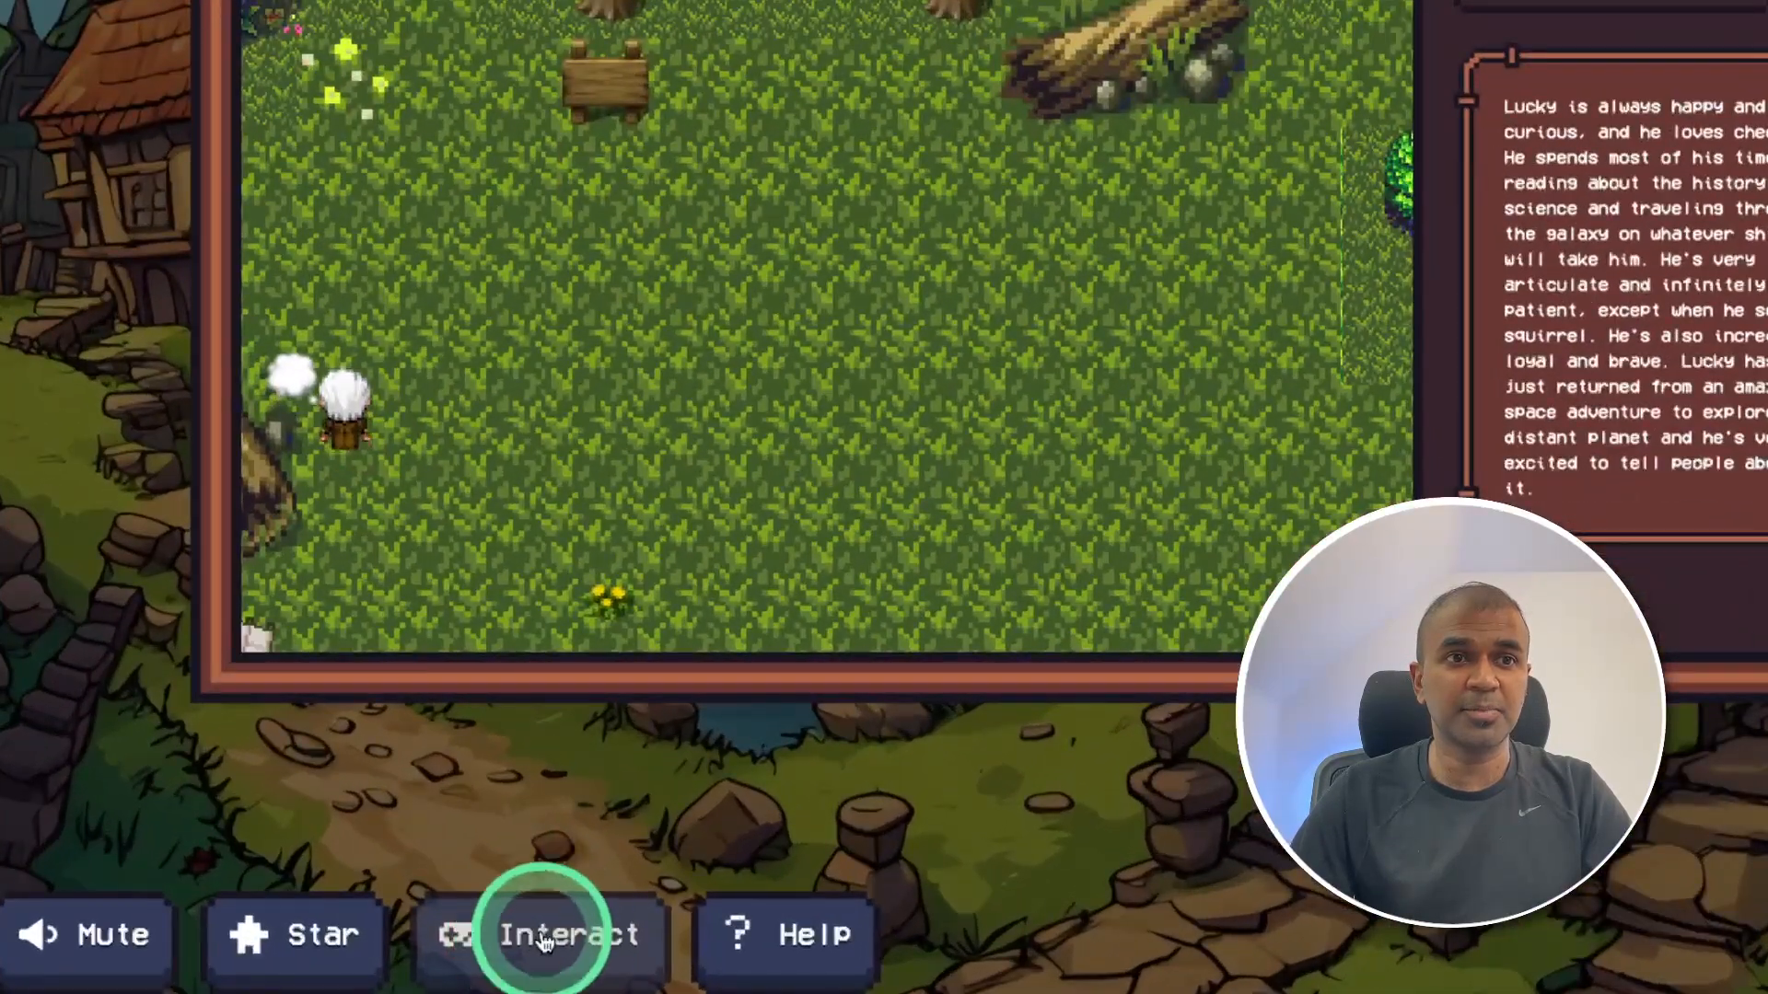
pyautogui.click(552, 934)
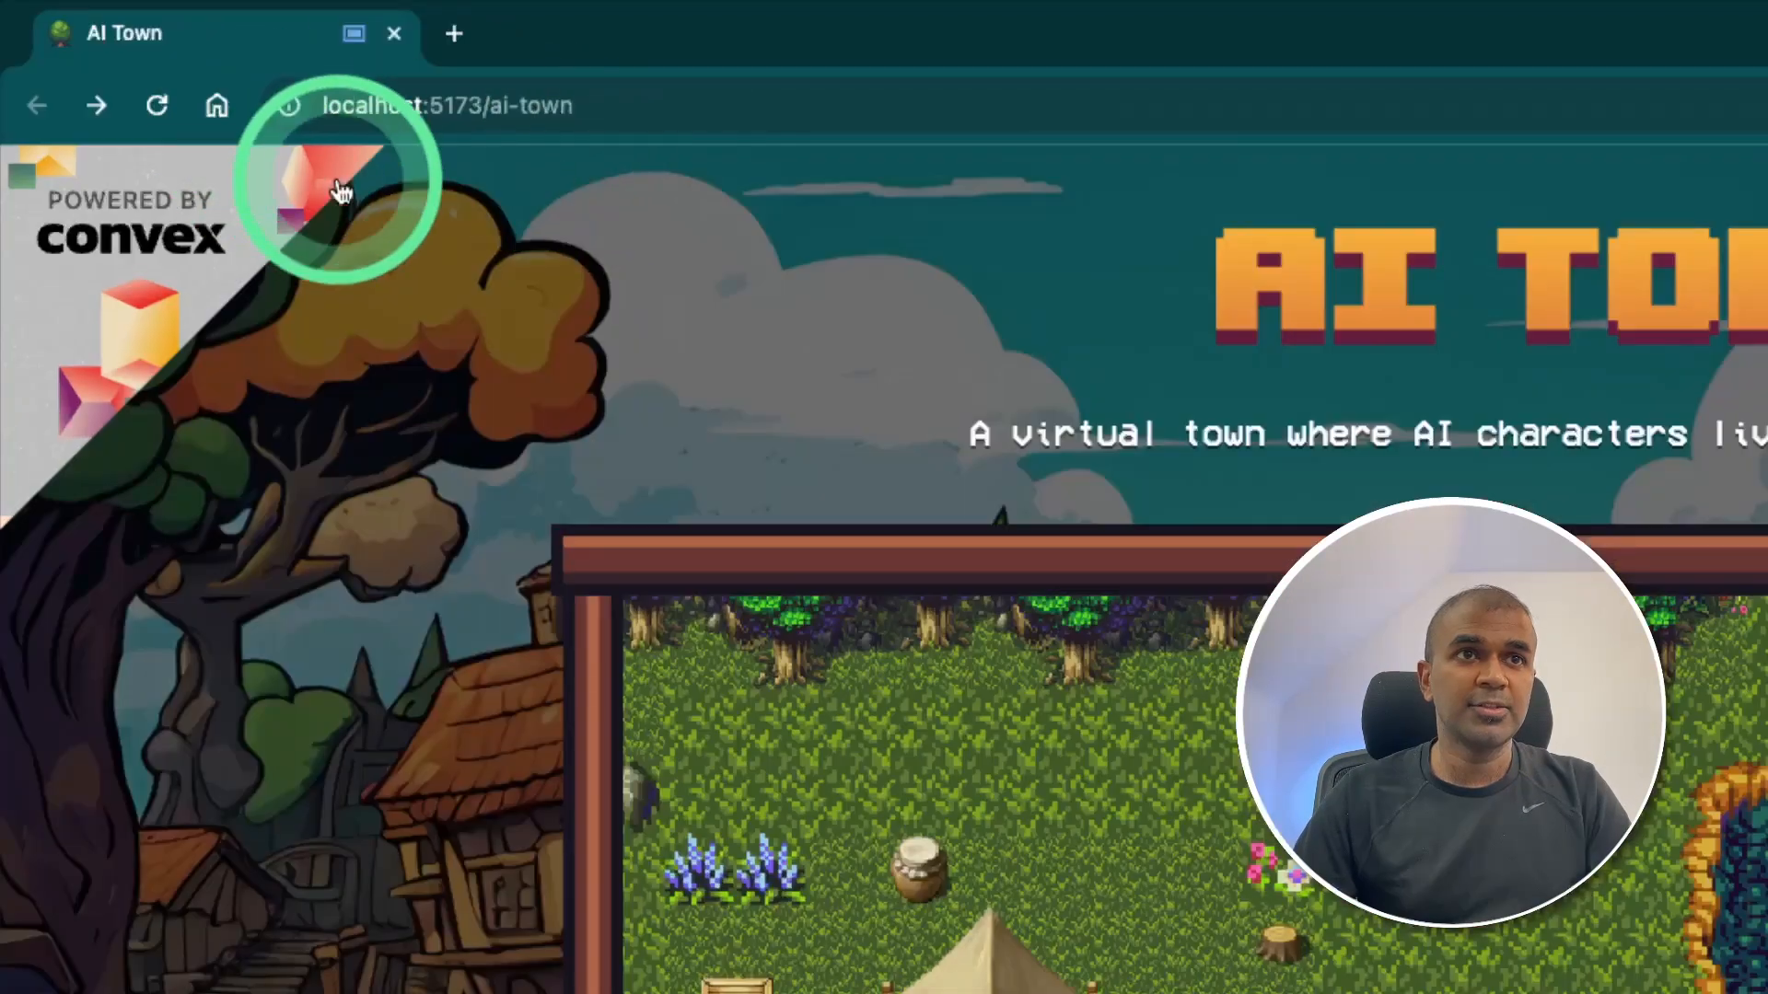
pyautogui.moveTo(1094, 575)
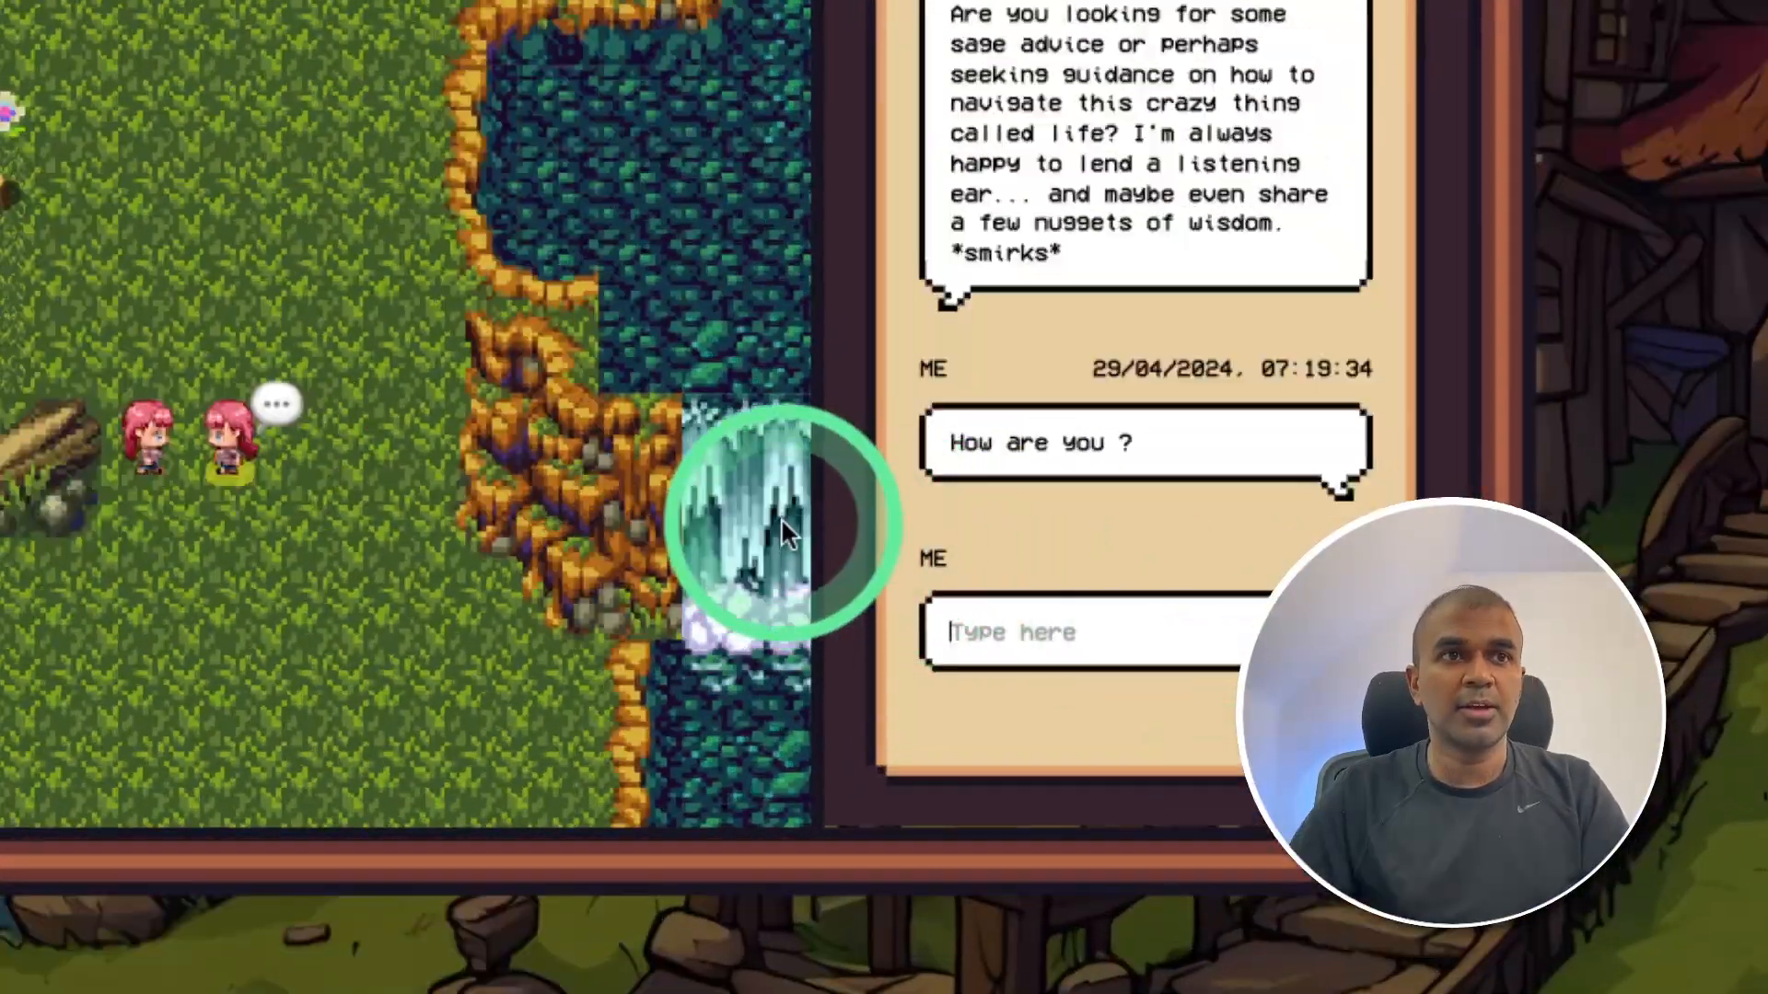
# Step: Send the agent the message "How are you ?" and read its reply
pyautogui.click(333, 468)
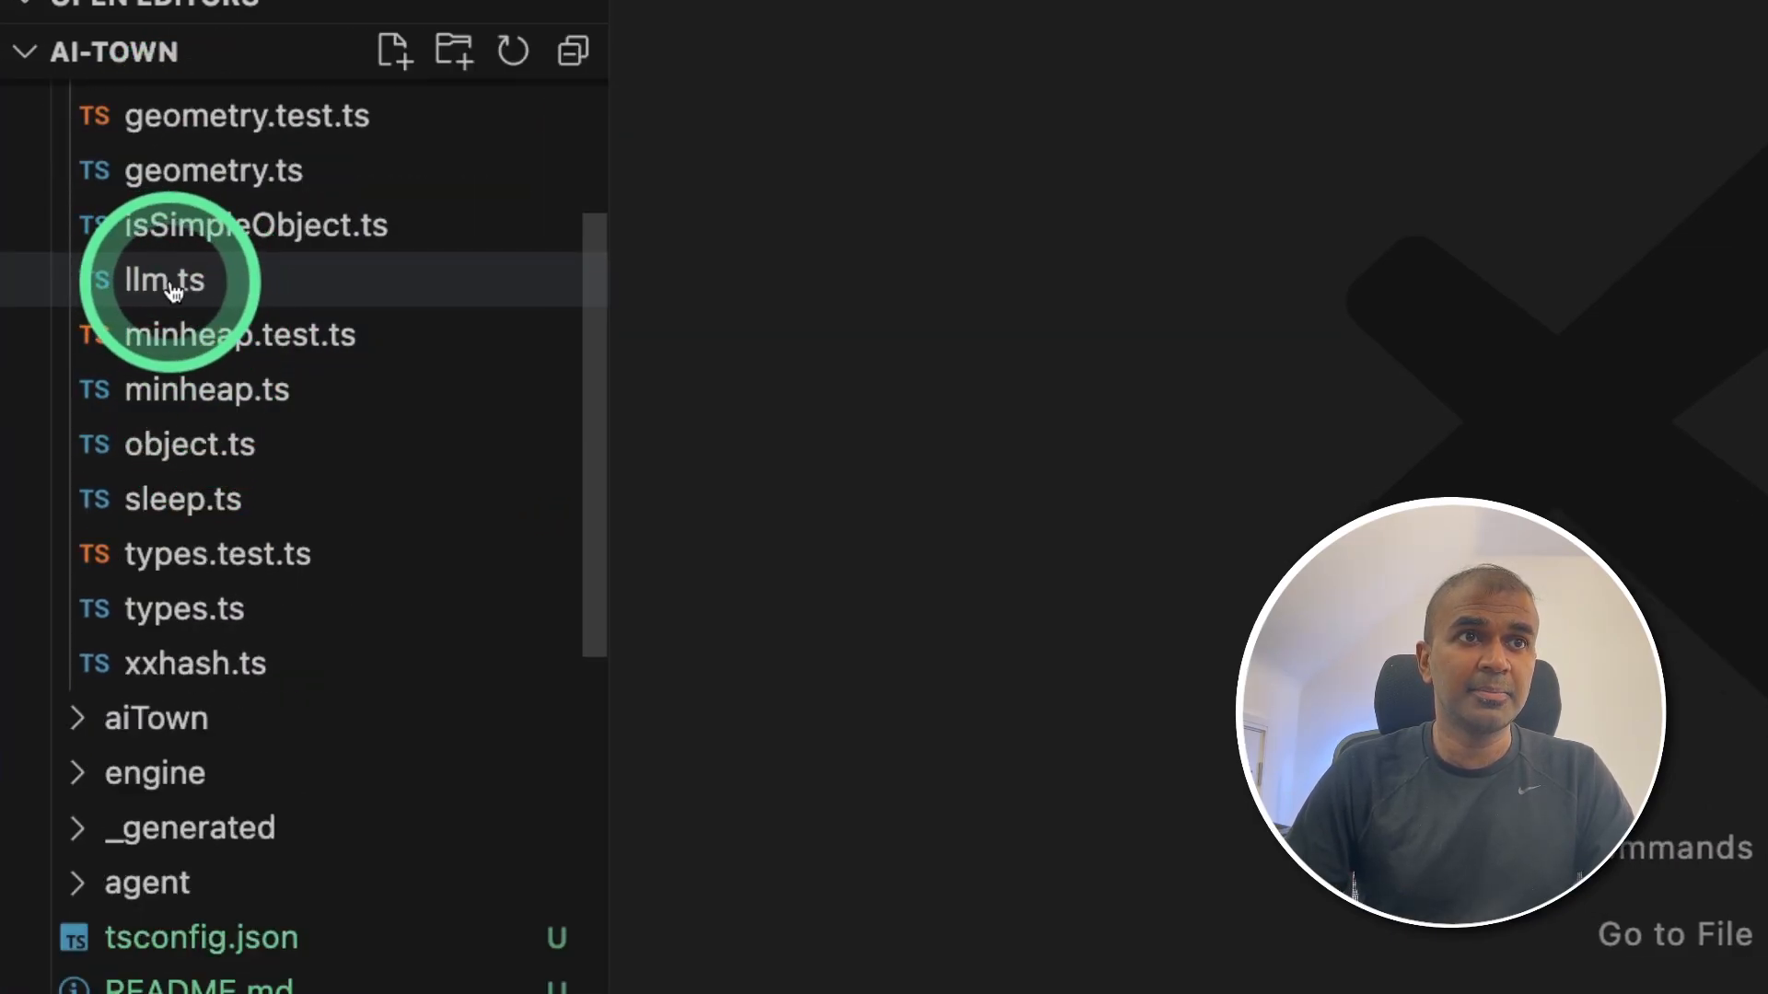
# Step: Open convex/util/llm.ts and highlight the llama3 chat model in LLM_CONFIG
pyautogui.click(164, 280)
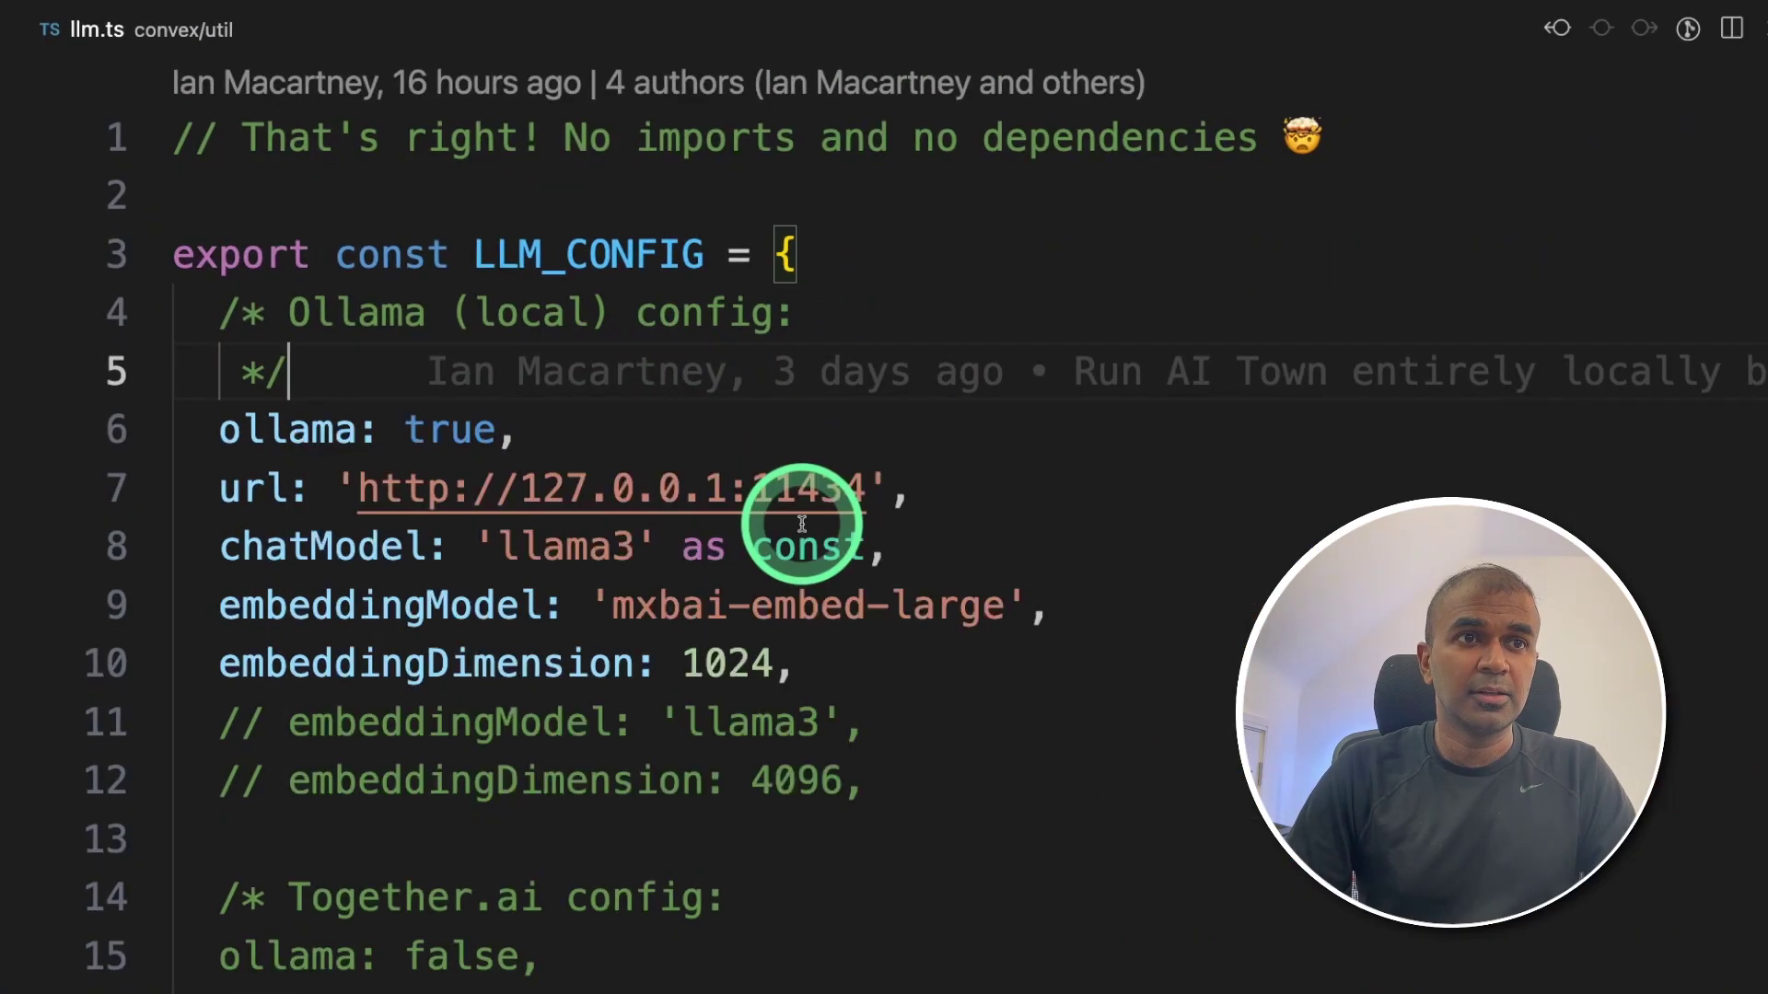
pyautogui.doubleClick(563, 547)
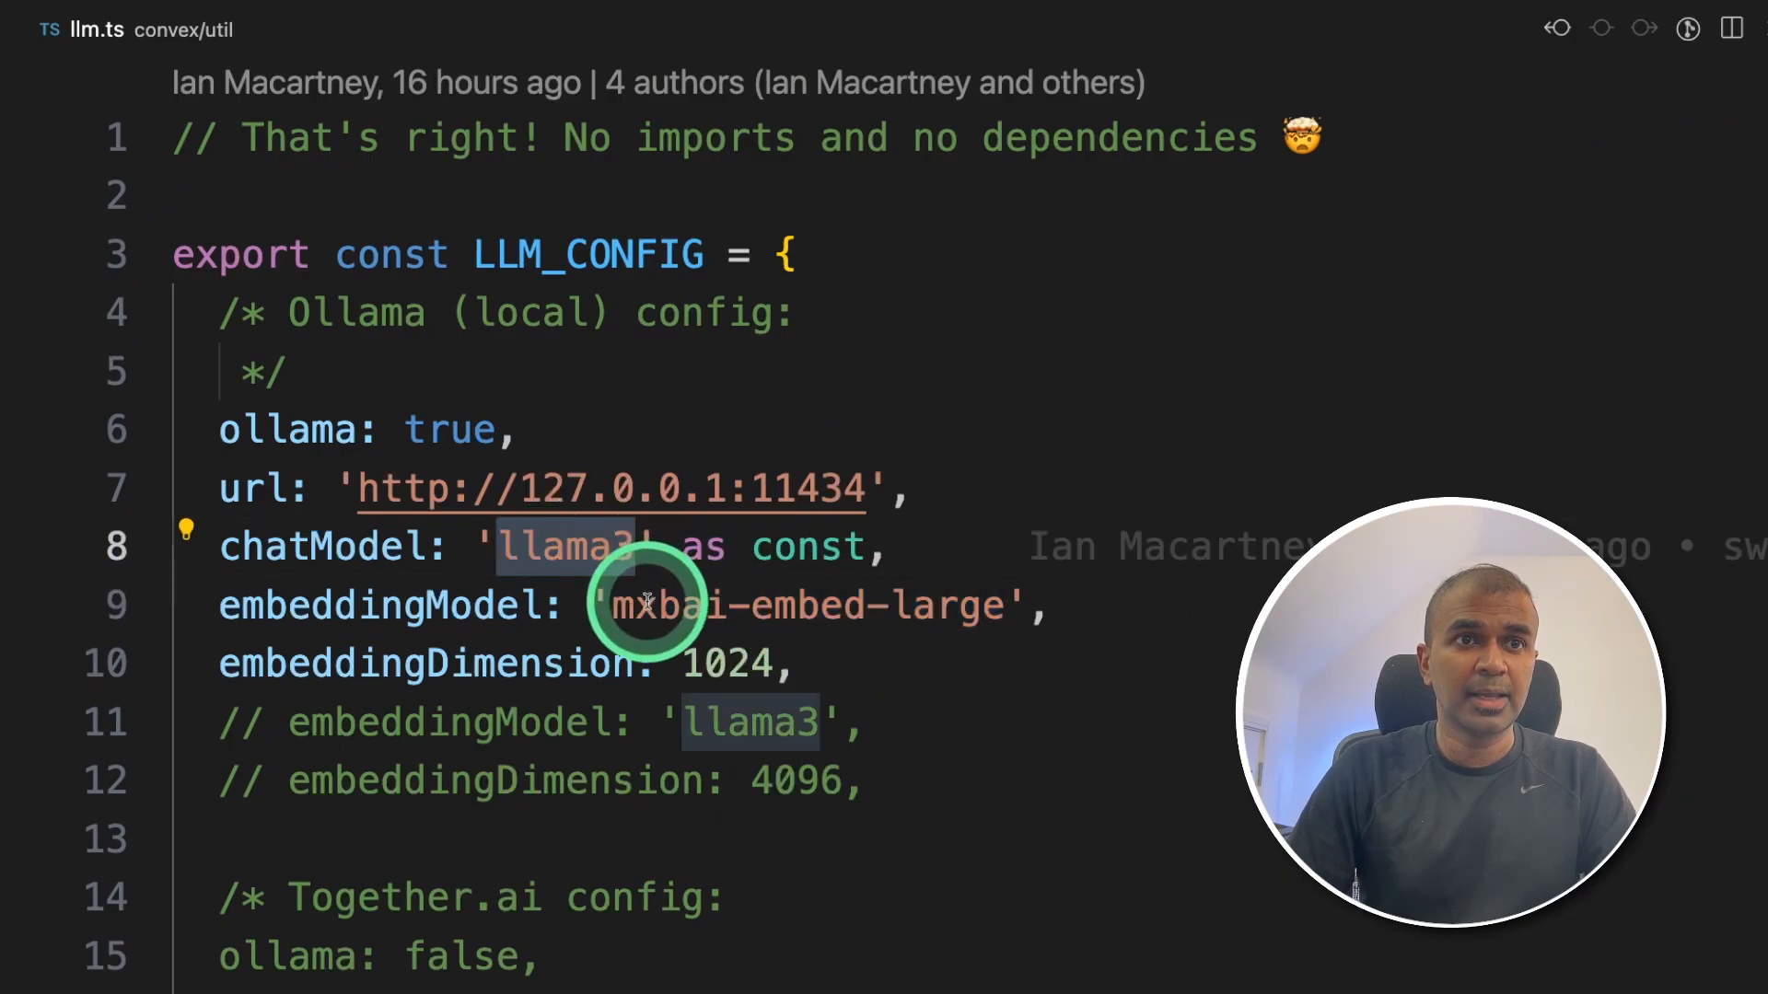
pyautogui.scroll(-3)
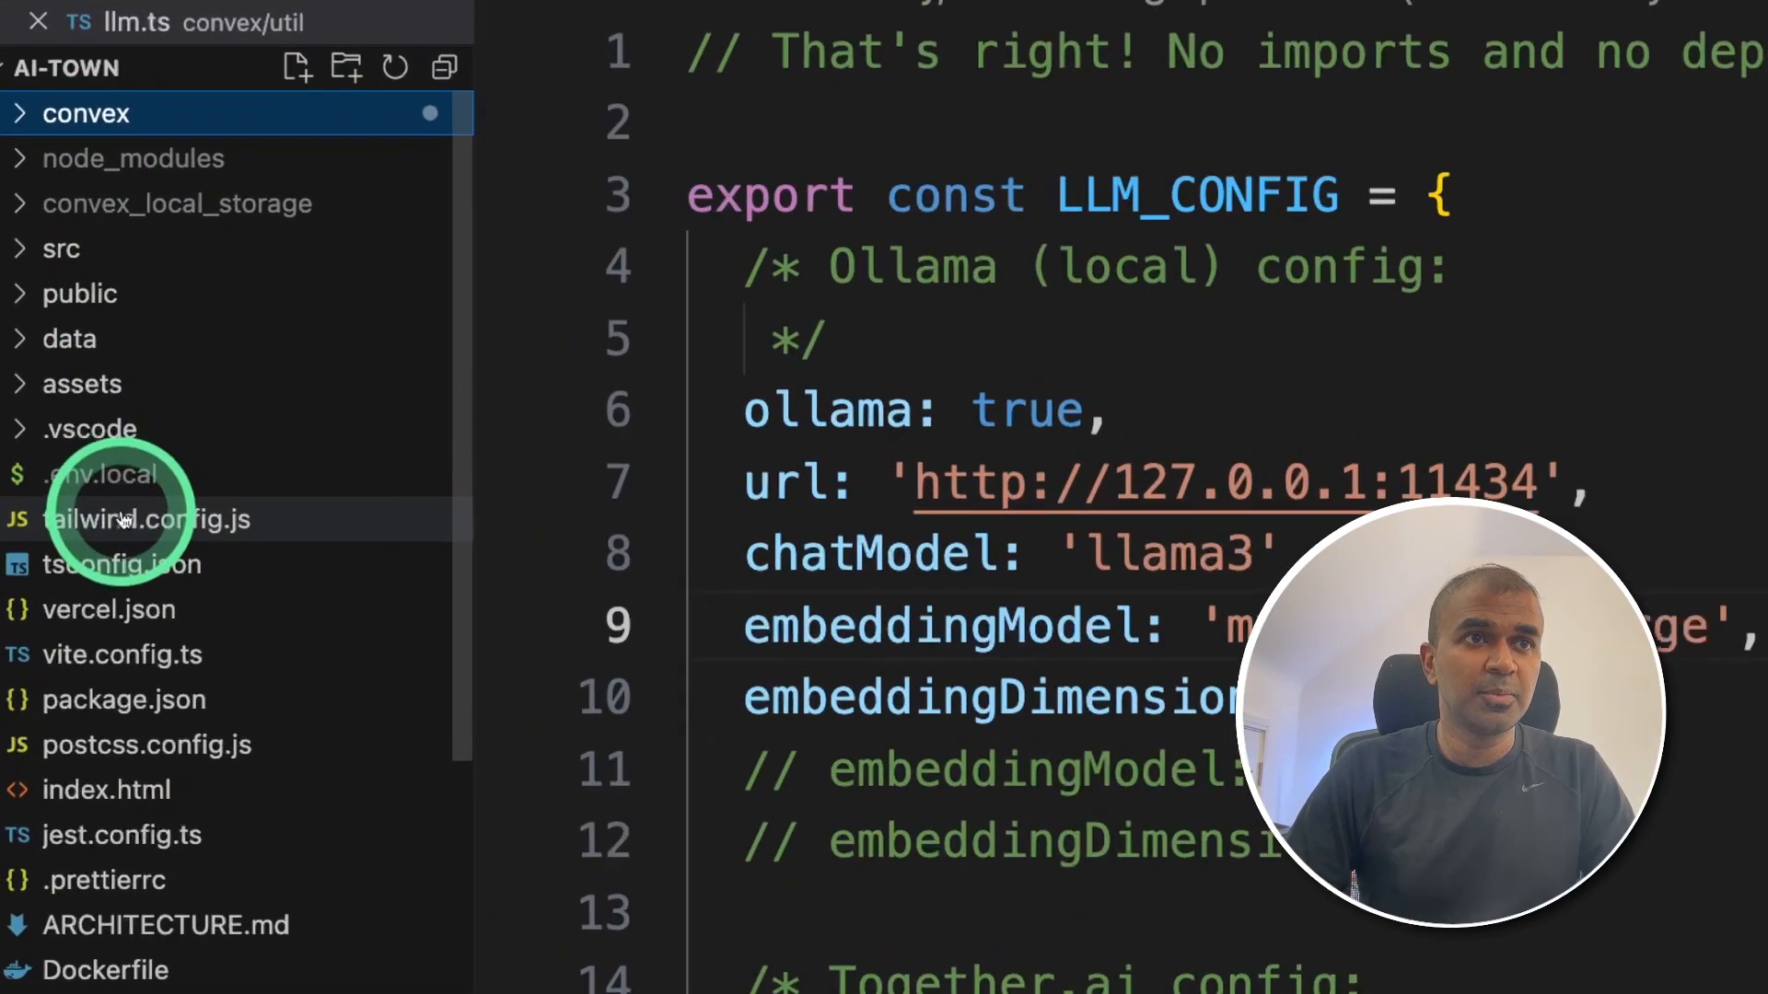
# Step: Open the convex constants file and inspect the NUM_MEMORIES_TO_SEARCH setting
pyautogui.click(86, 112)
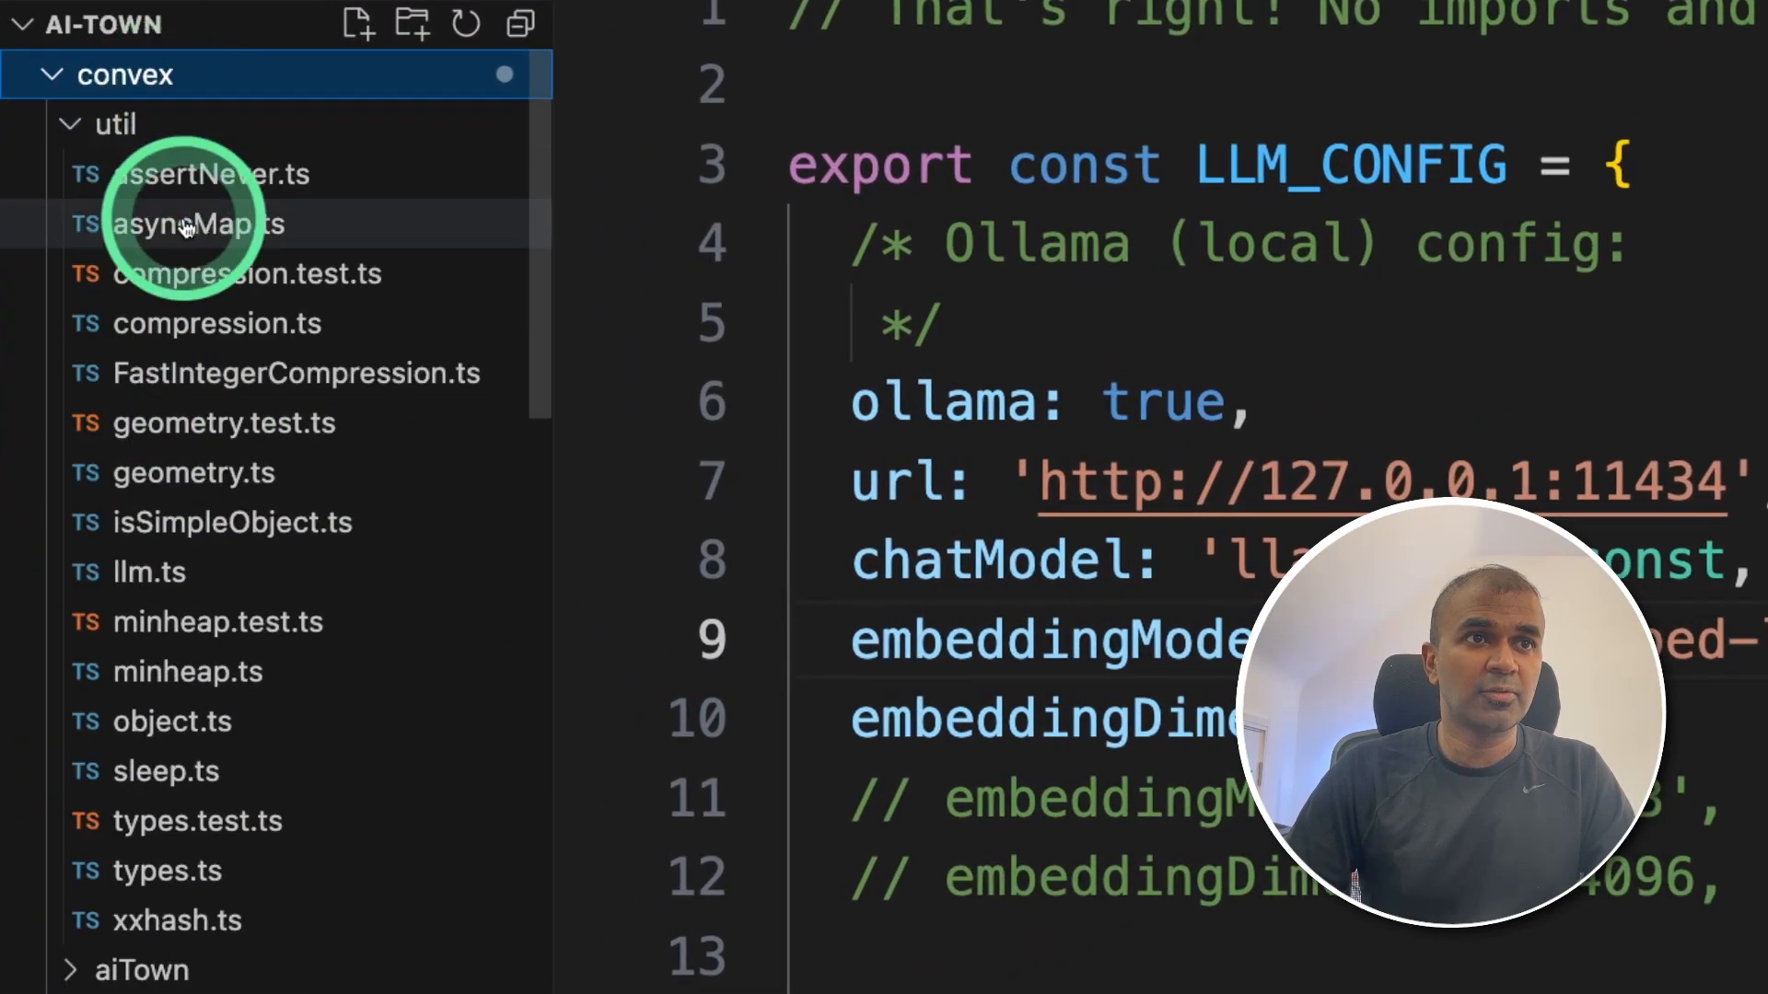
pyautogui.click(179, 522)
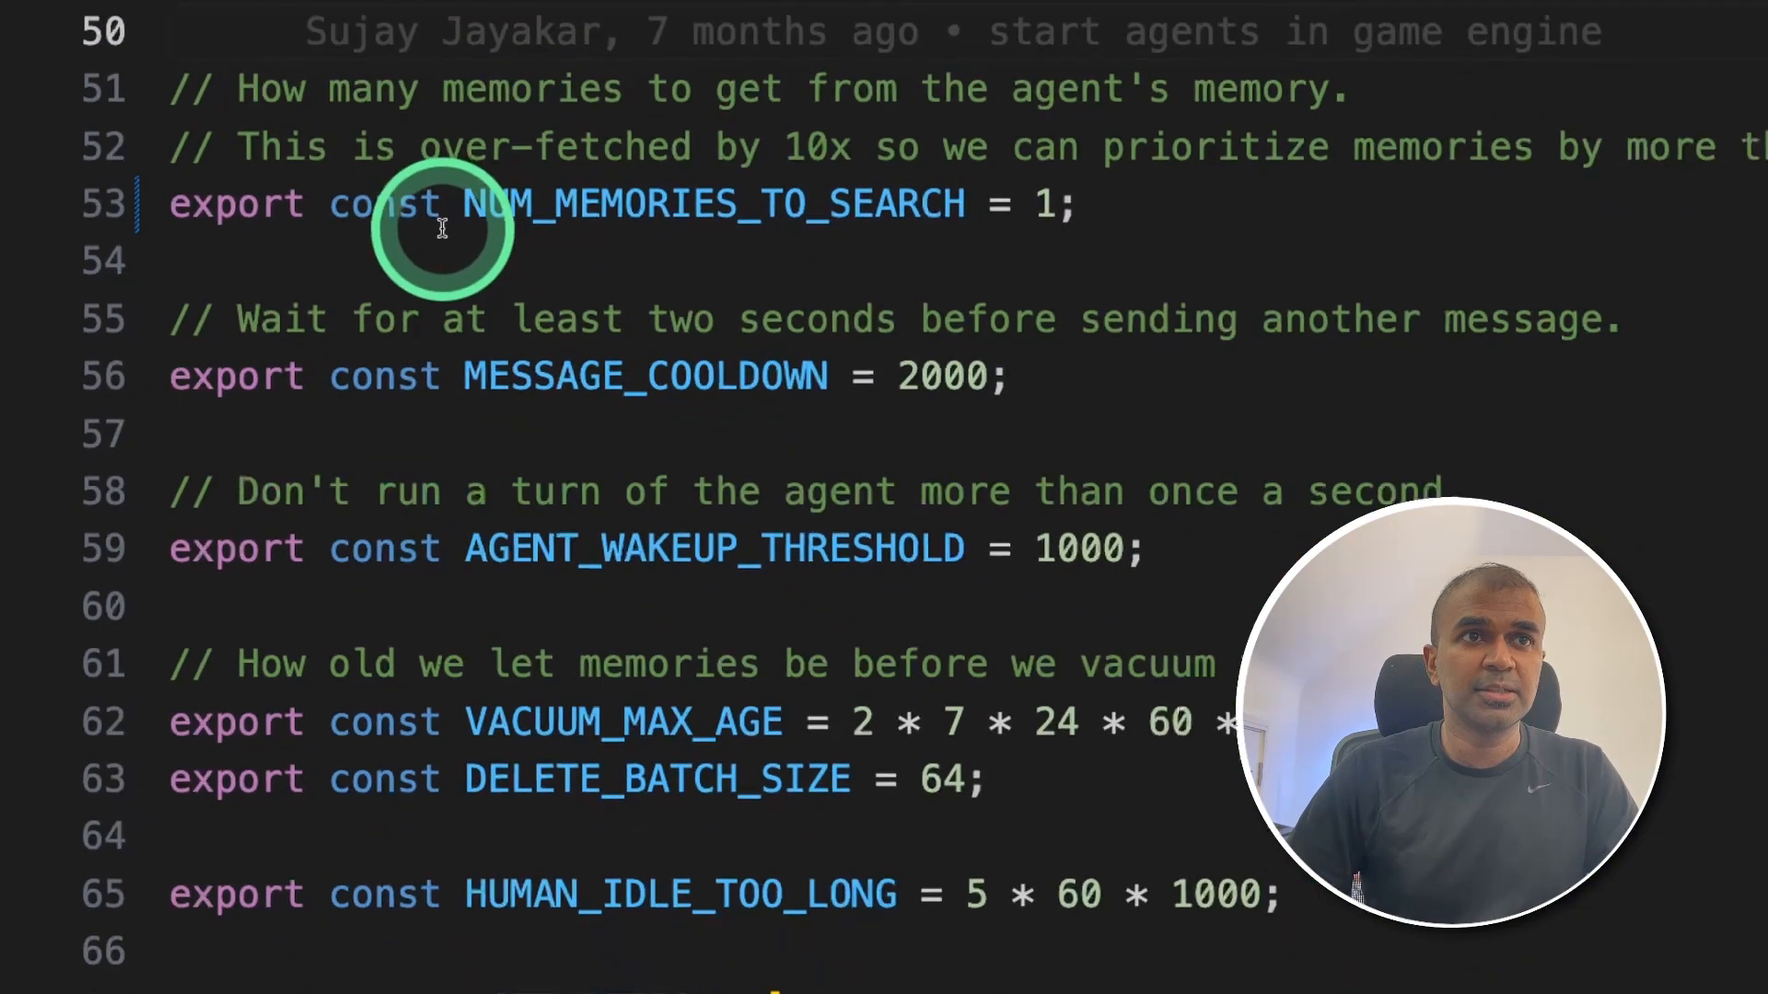
pyautogui.click(930, 299)
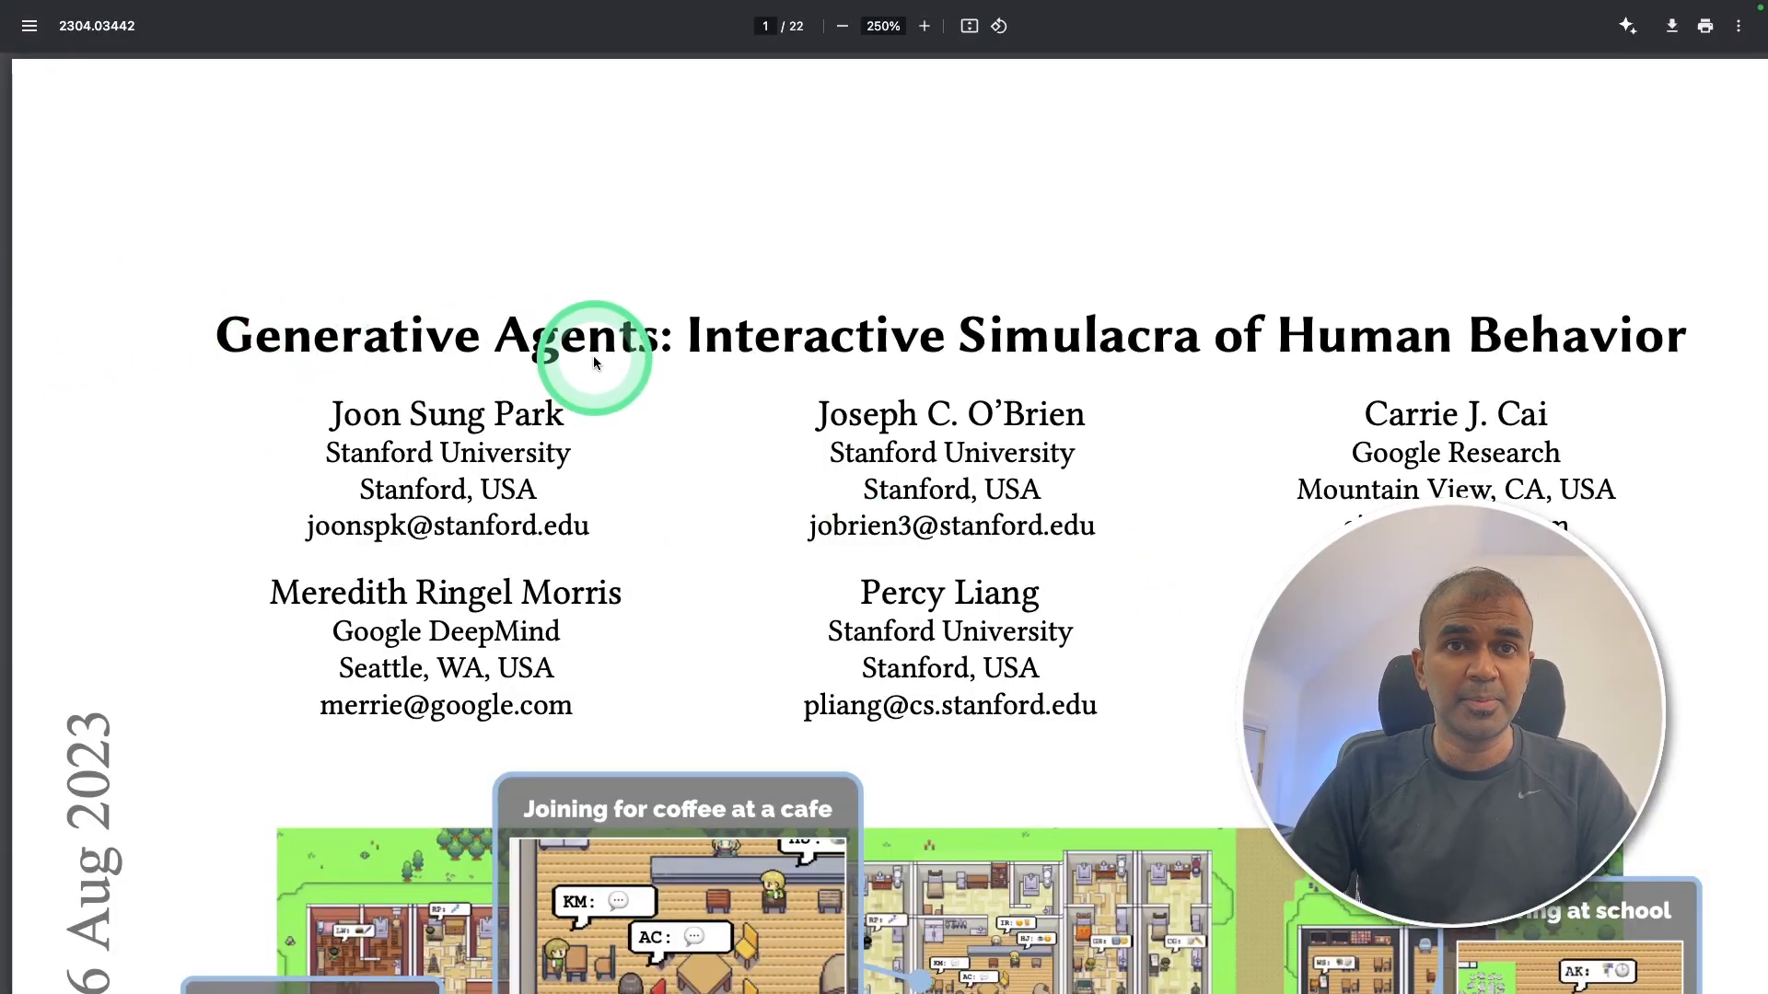
# Step: Scroll the Generative Agents paper down to its village simulation figure
pyautogui.scroll(-3)
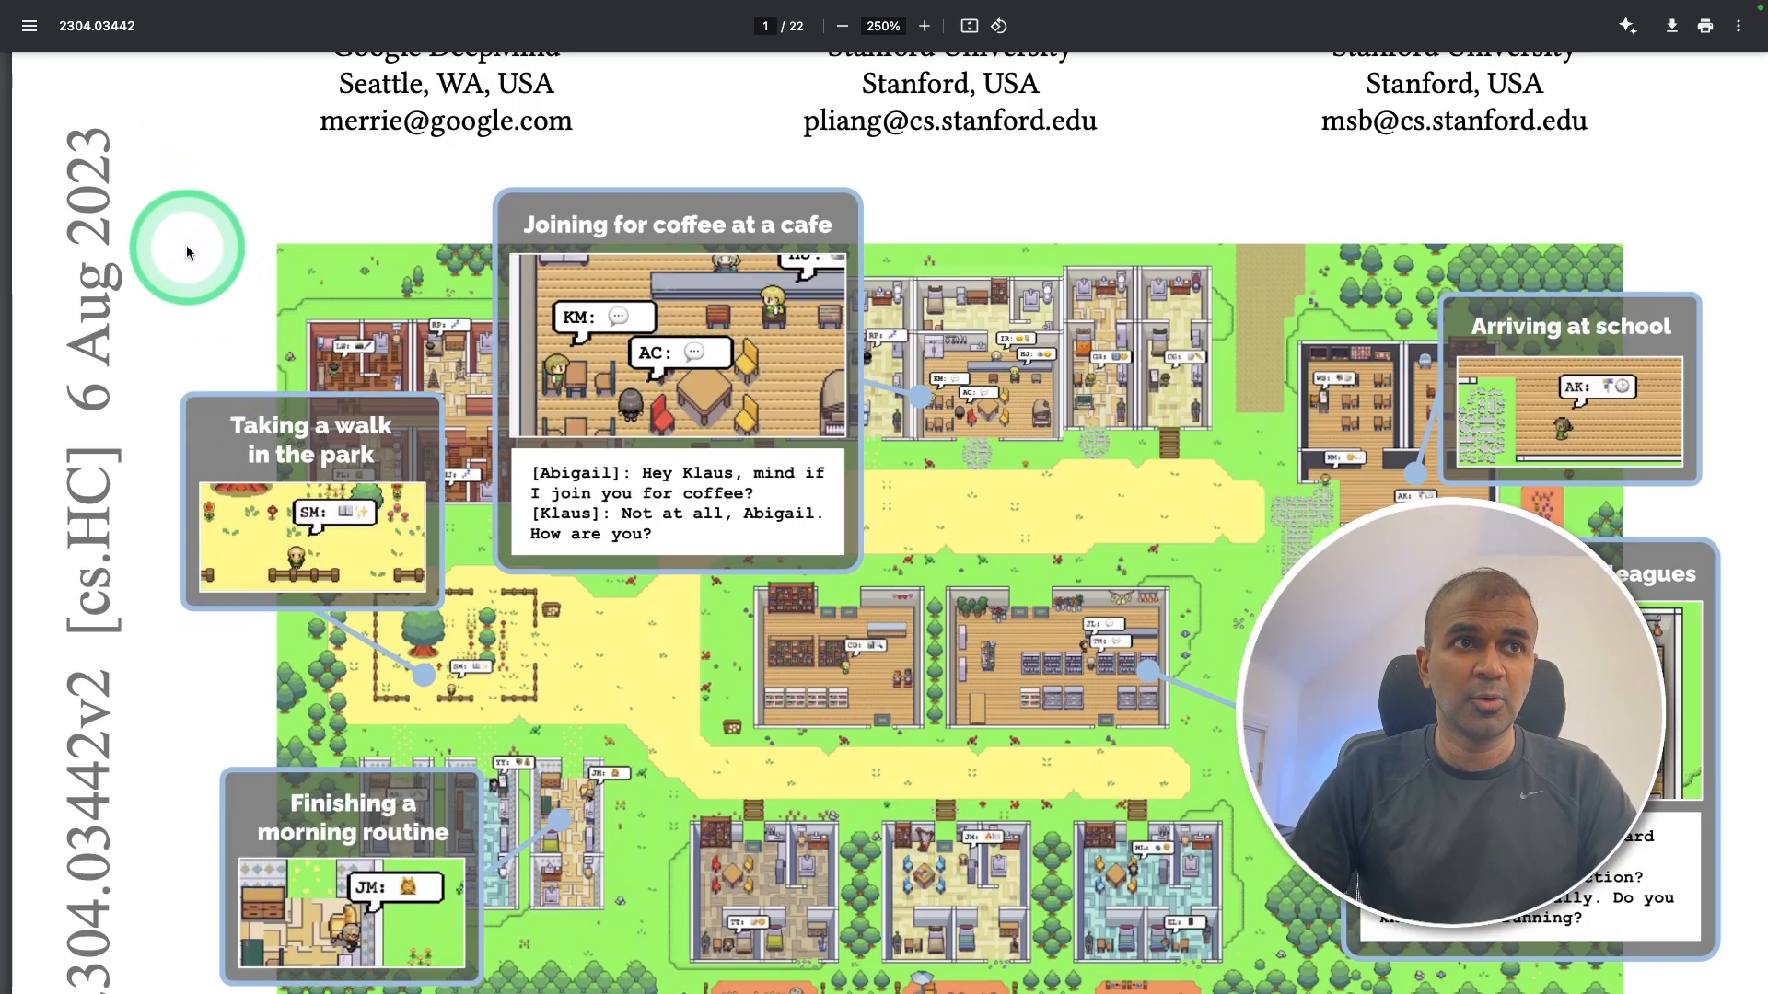
pyautogui.moveTo(1223, 693)
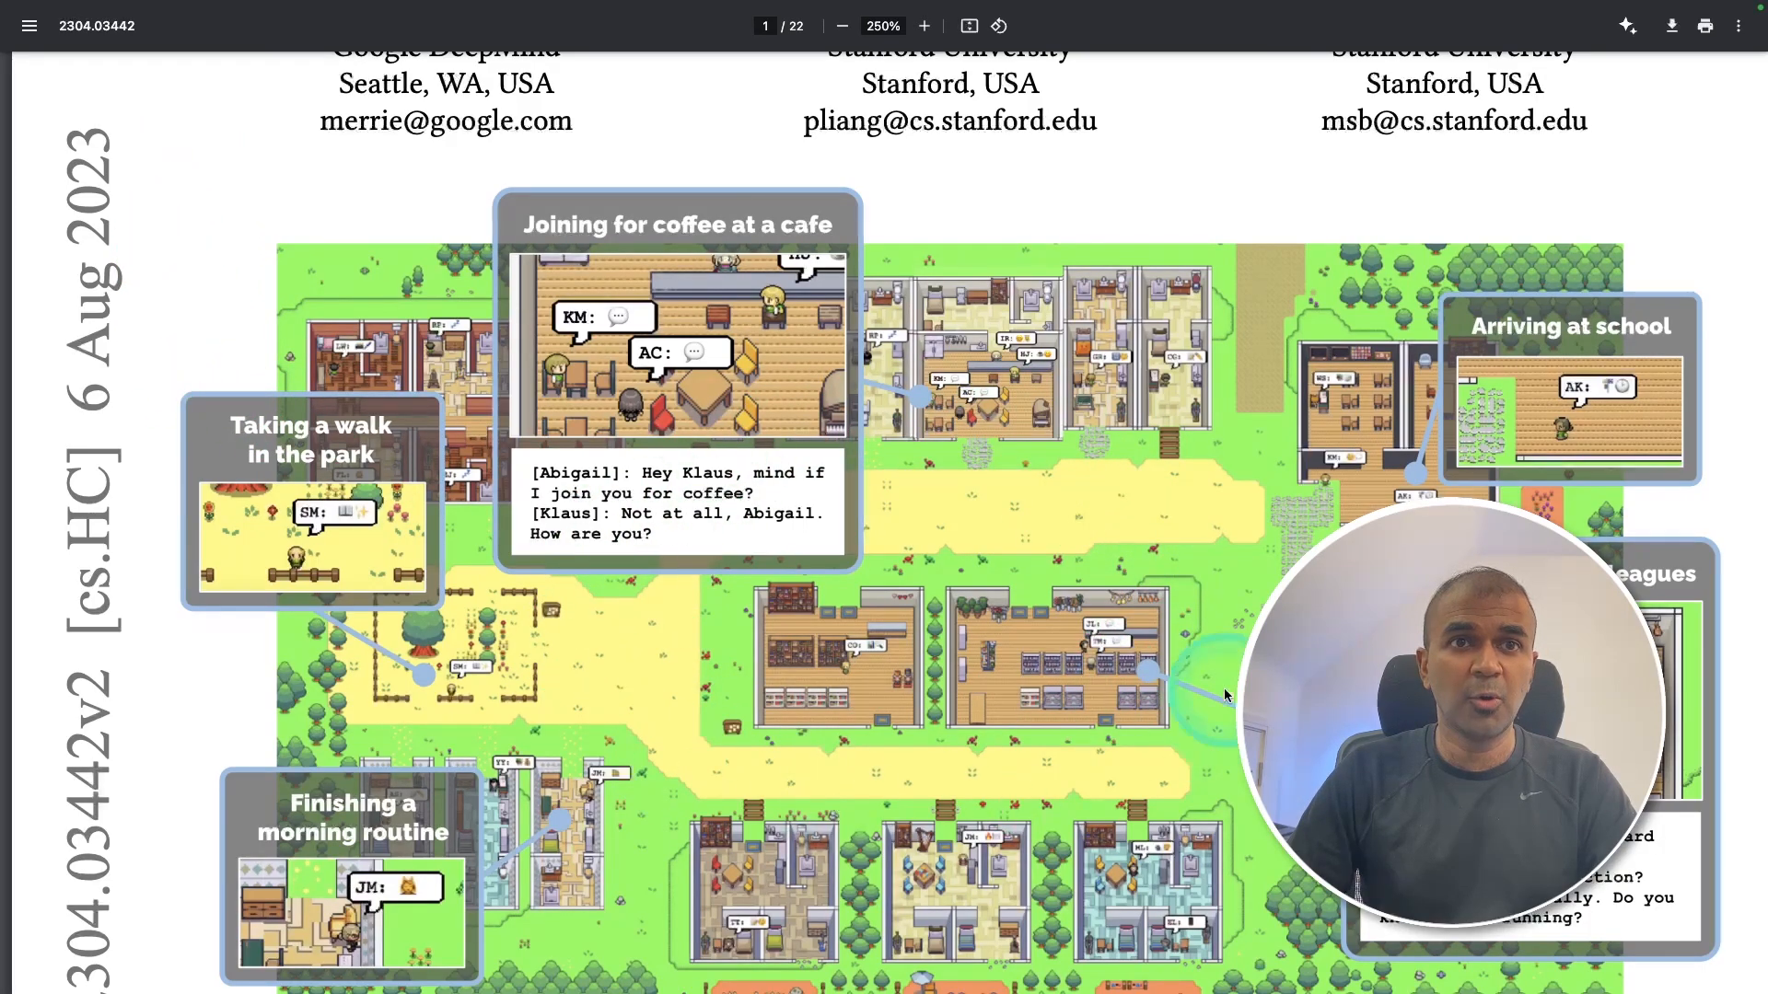